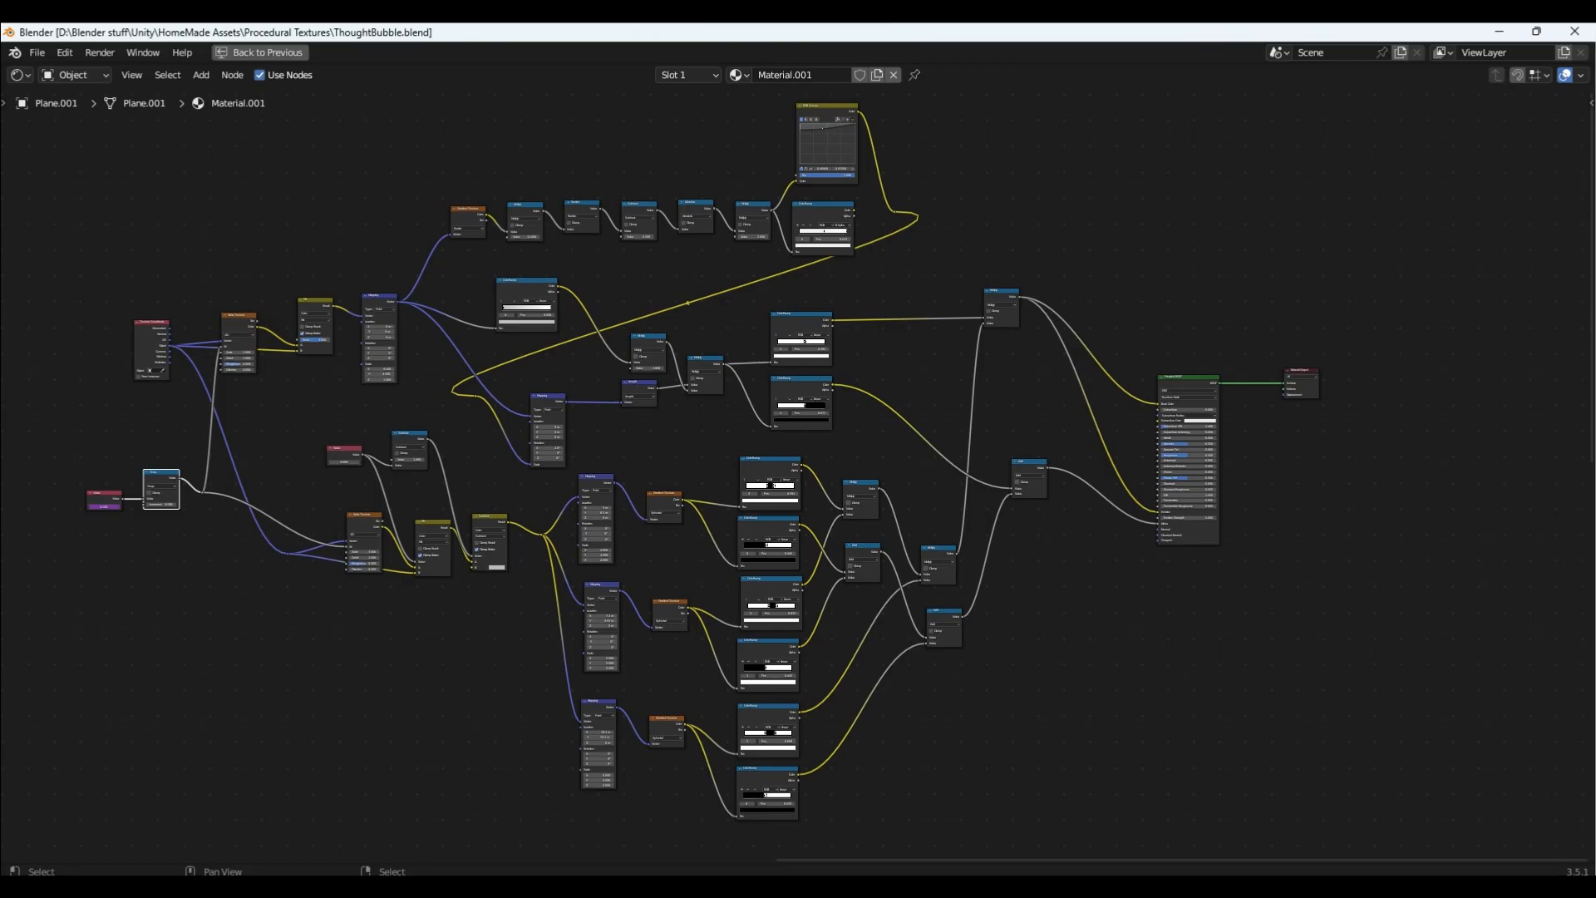
Swap the default cube for a plane and render with Cycles using GPU Compute.
click(231, 32)
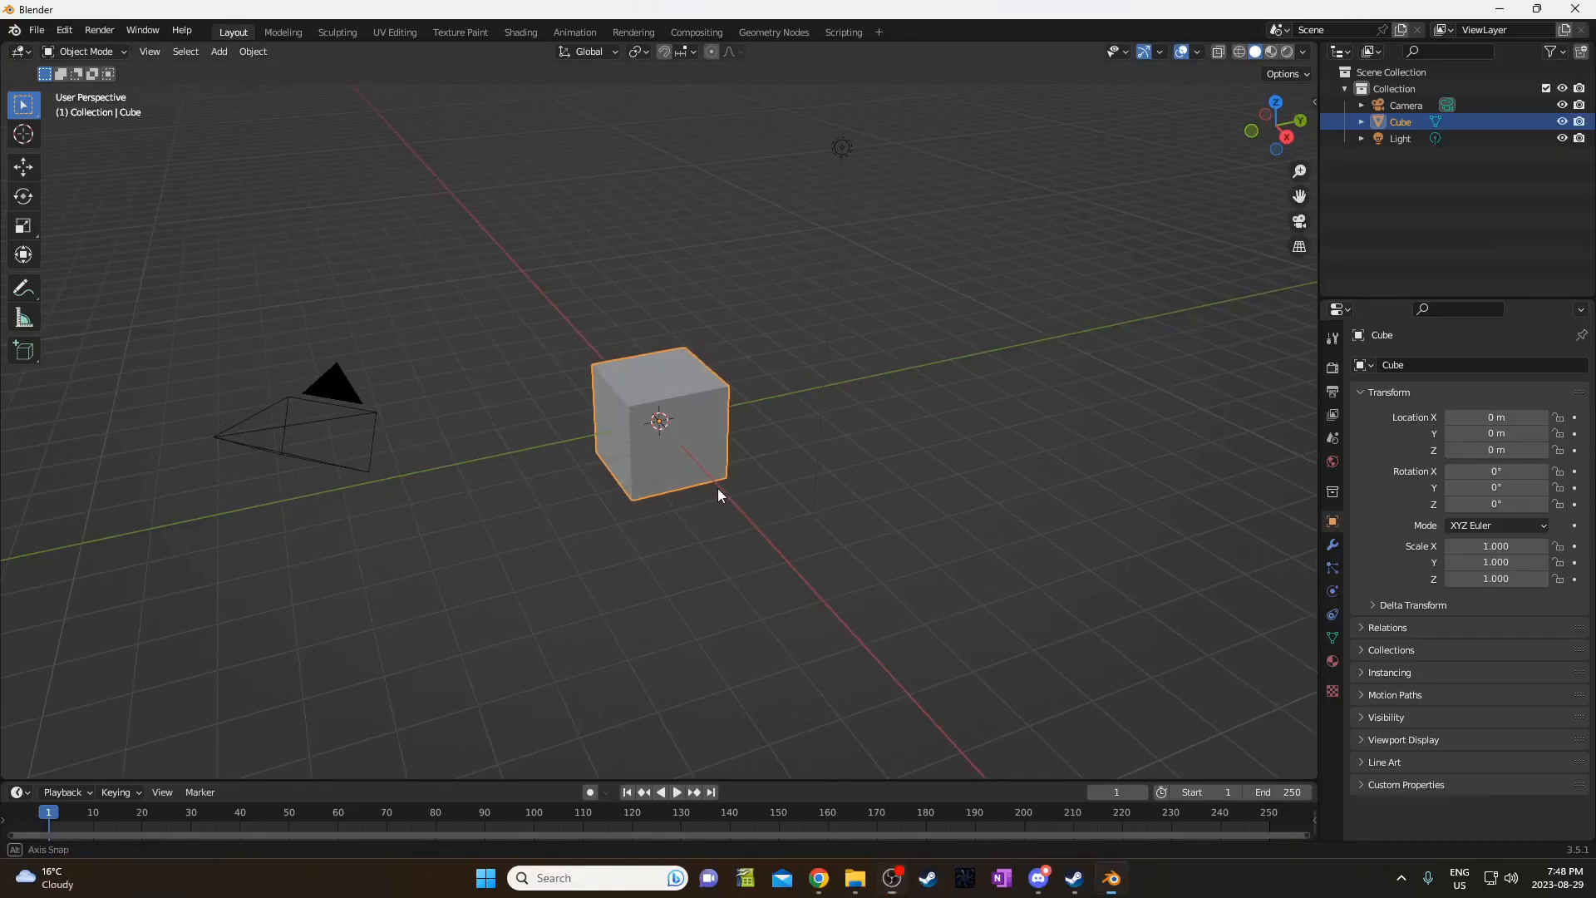
click(218, 51)
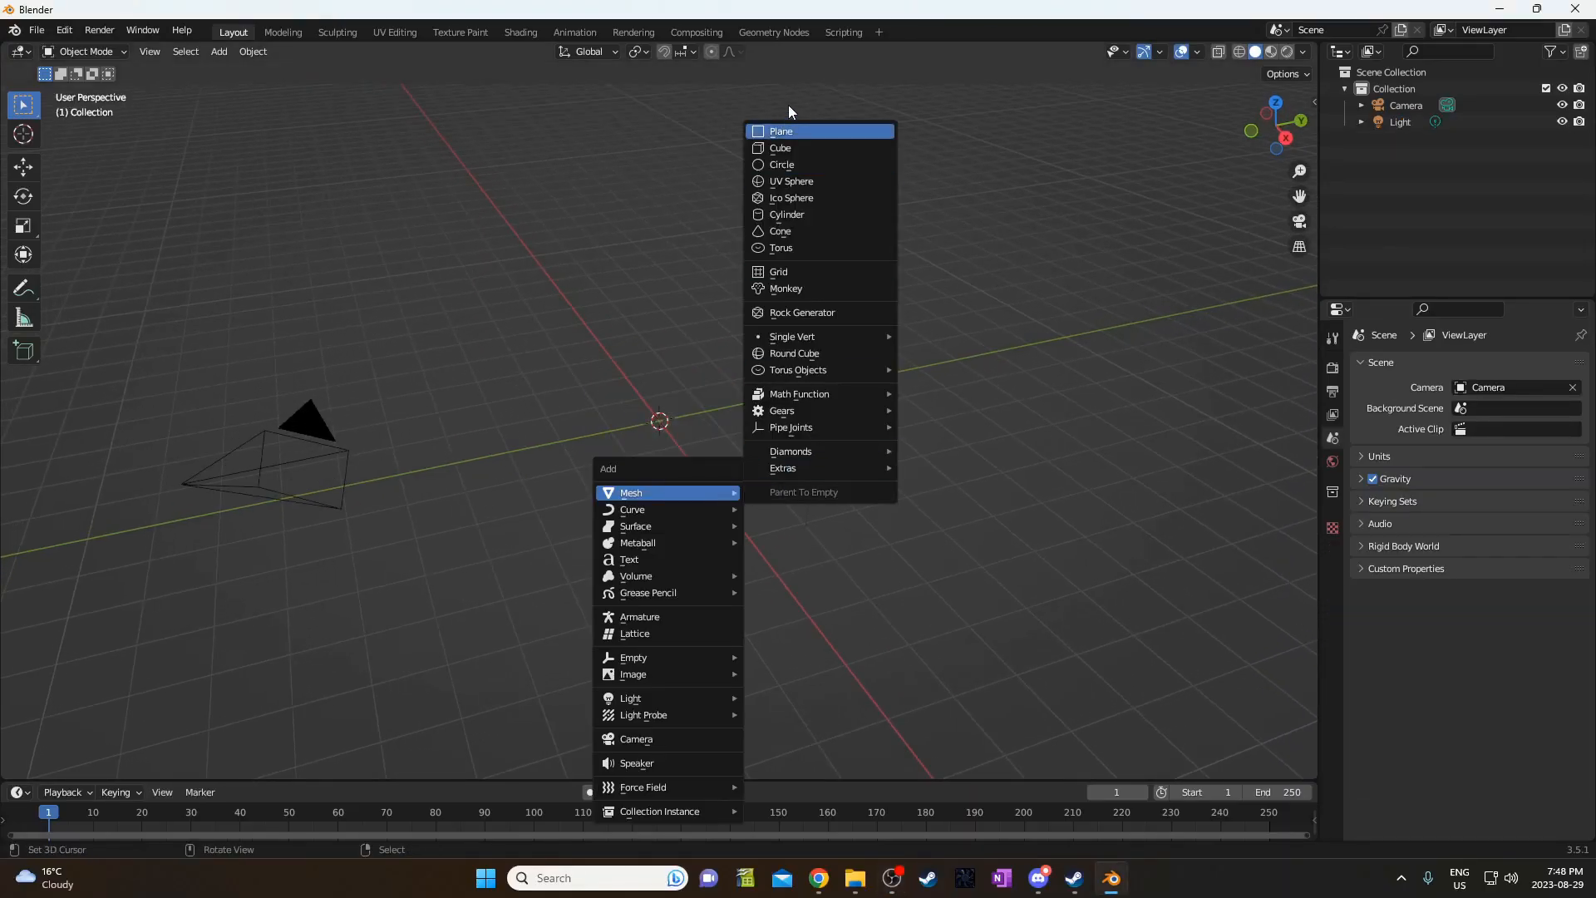
click(781, 130)
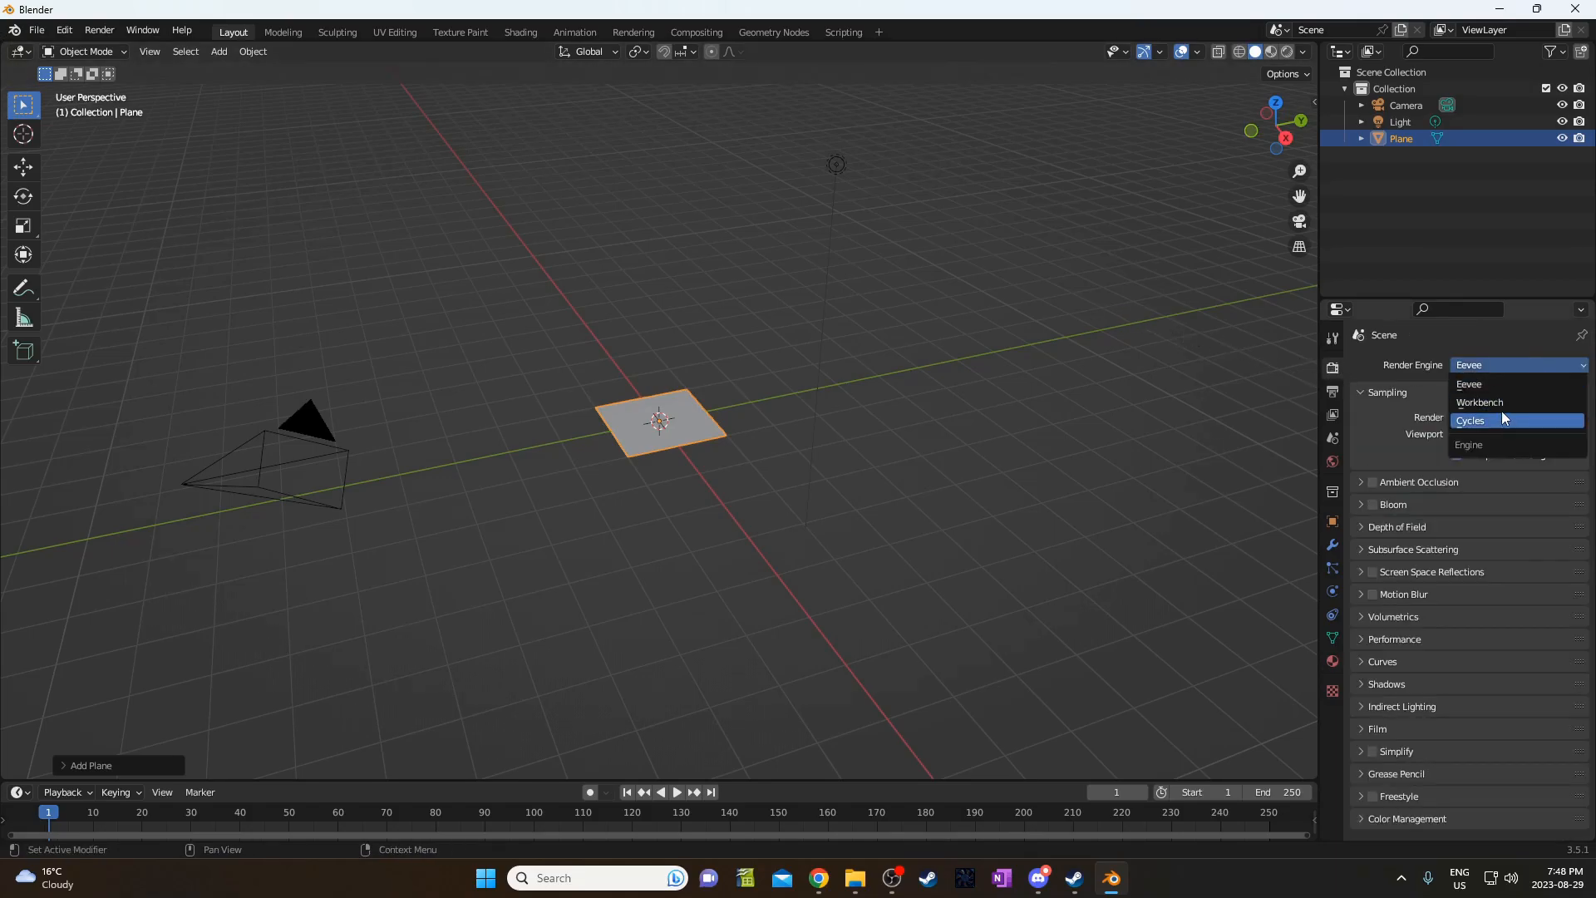
click(1470, 421)
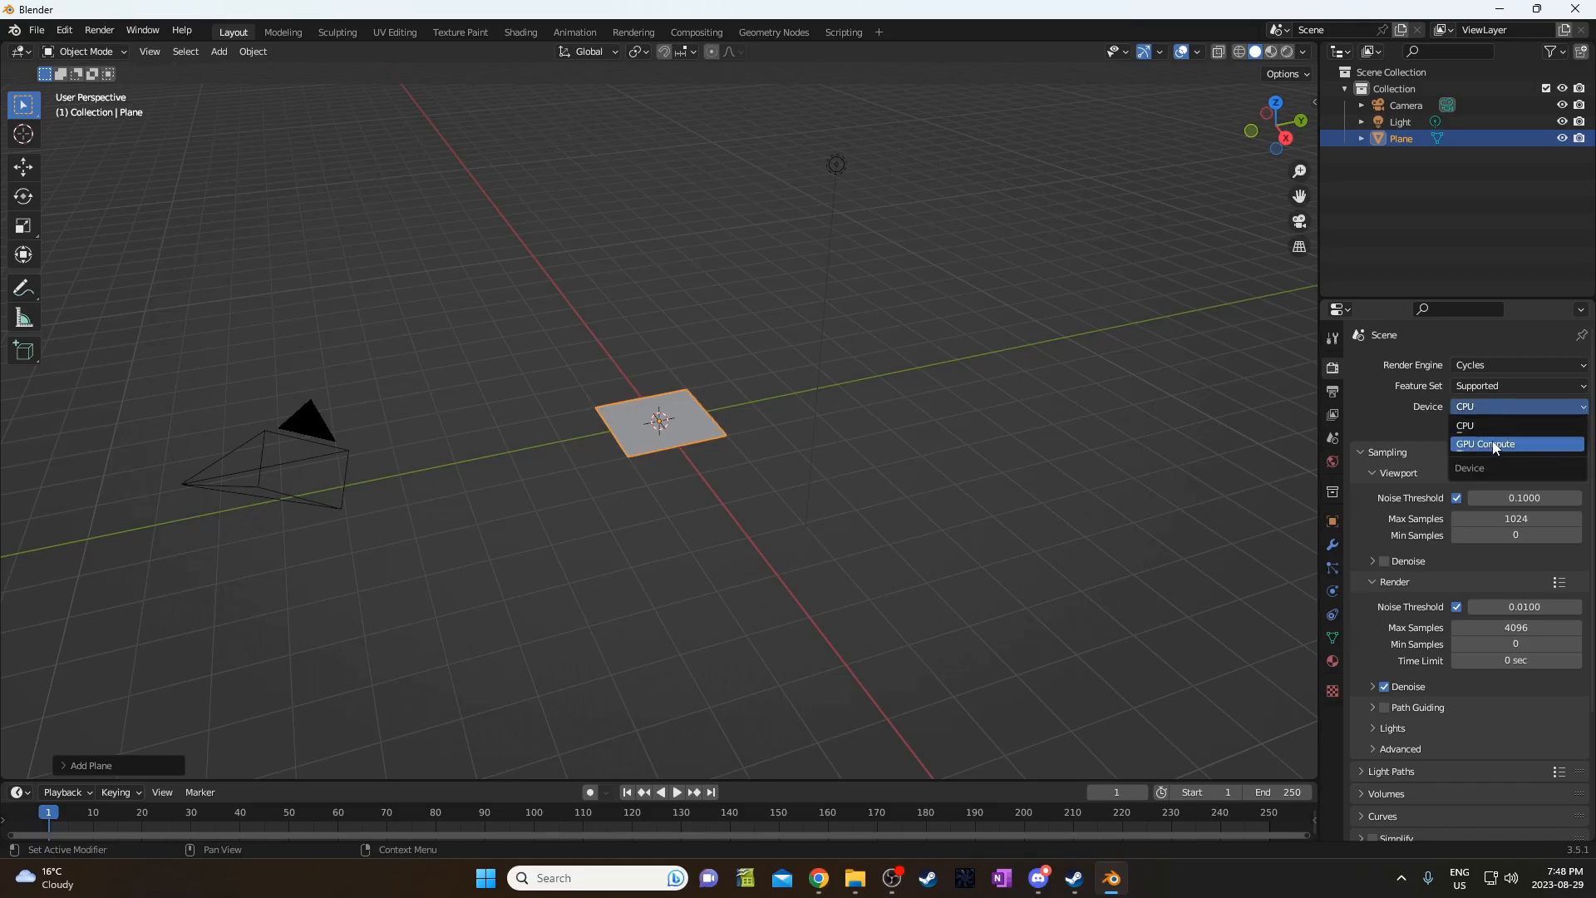
click(1485, 444)
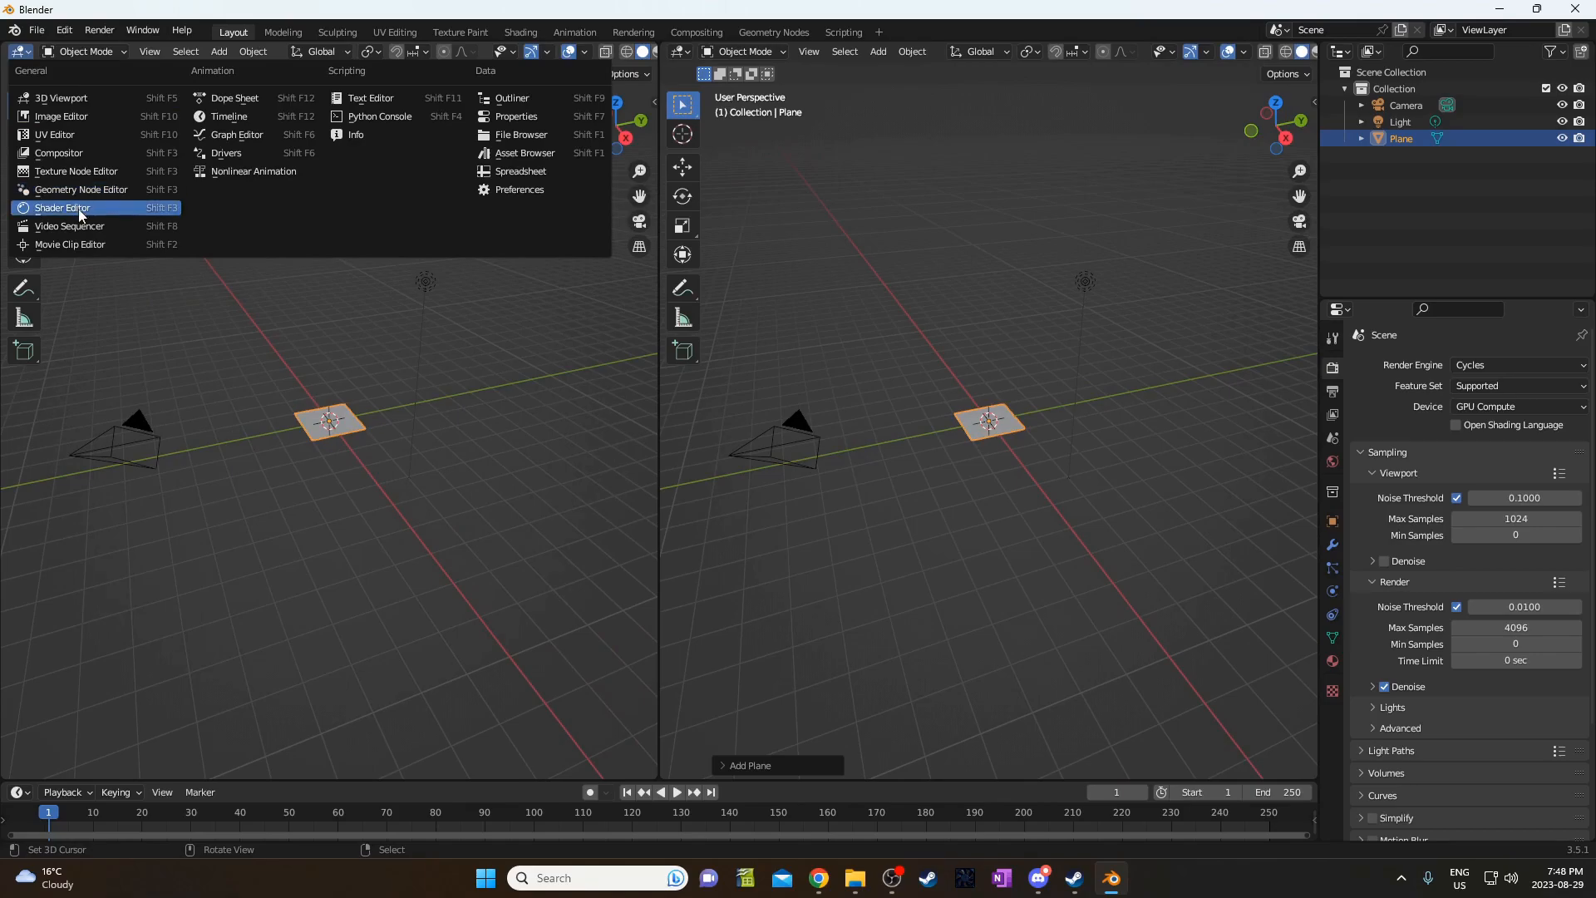
Turn the left area into a Shader Editor and delete the default Principled BSDF.
click(62, 207)
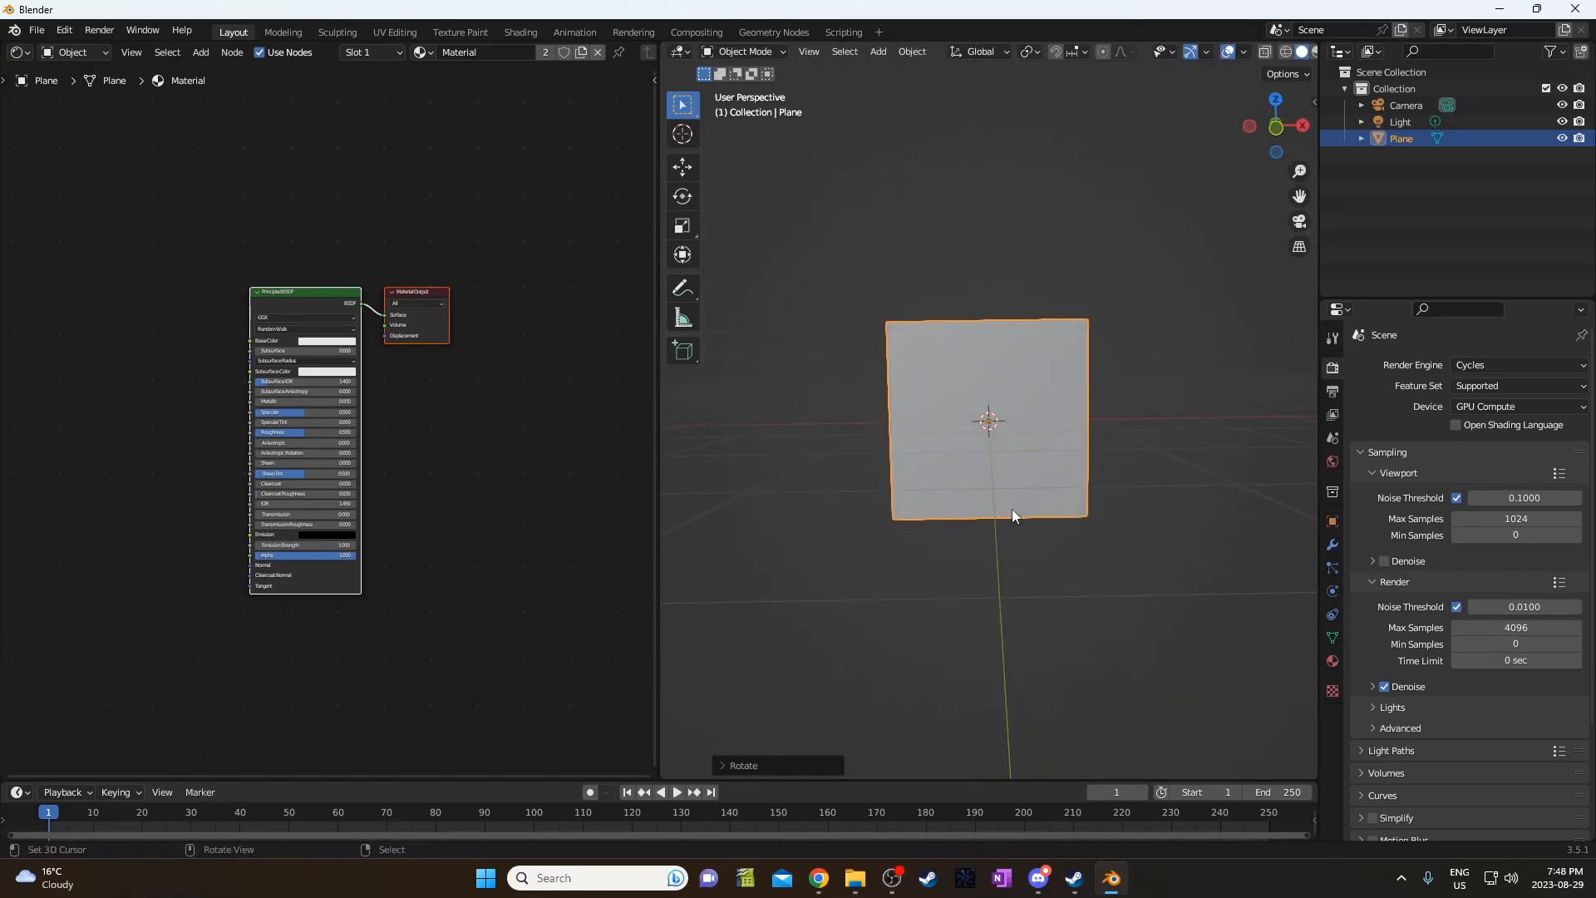
key(z)
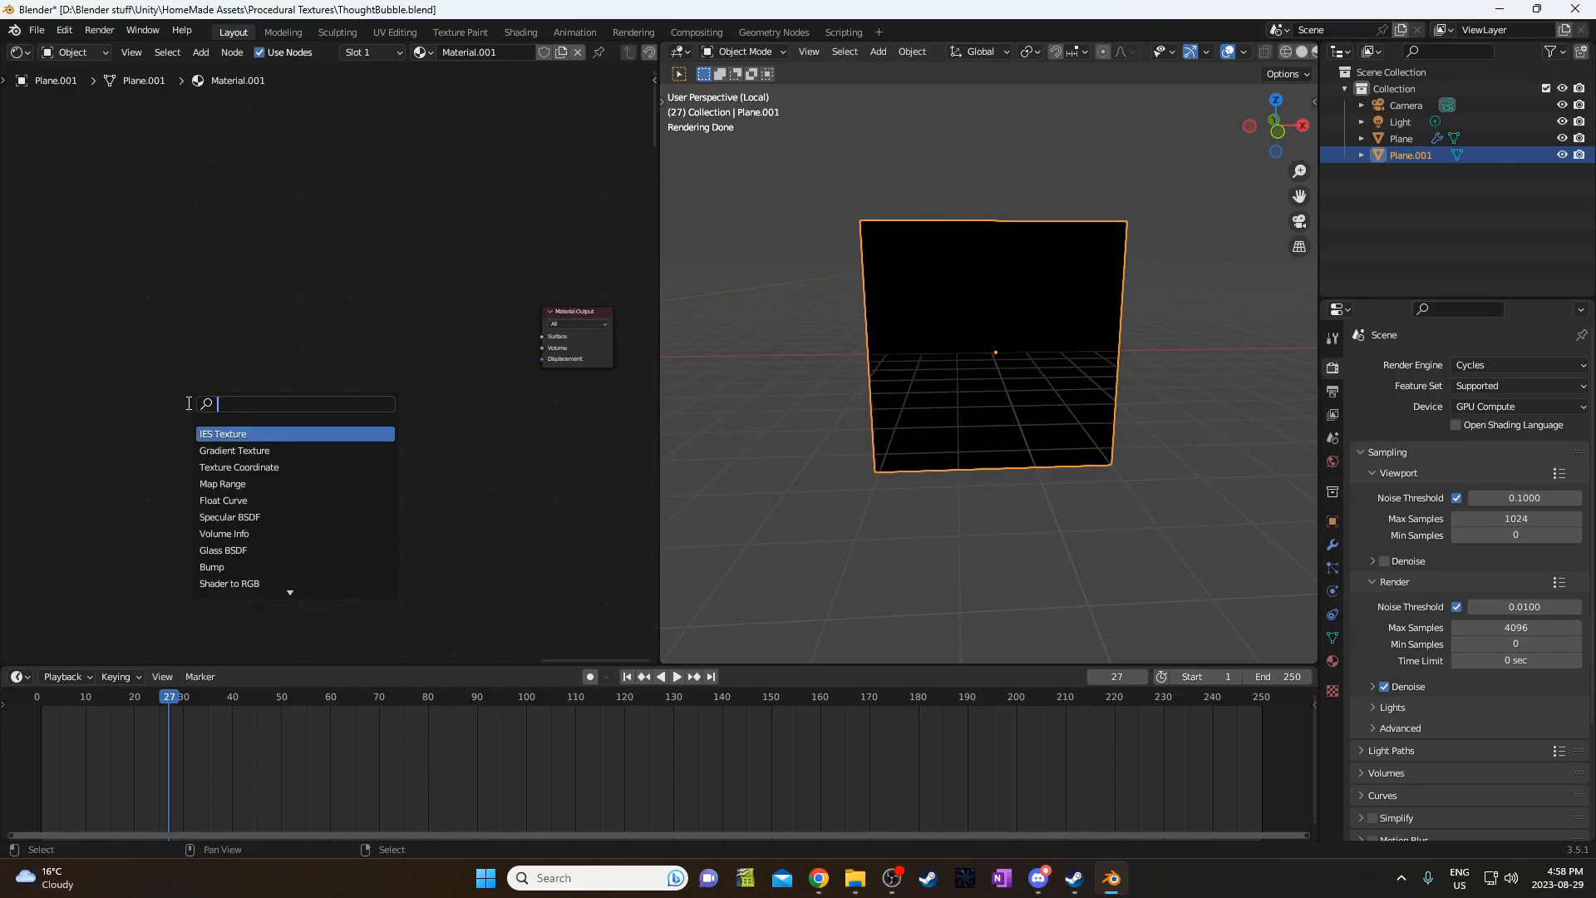
Add a Gradient Texture, save the file, and set the gradient type to Radial.
text(gradier)
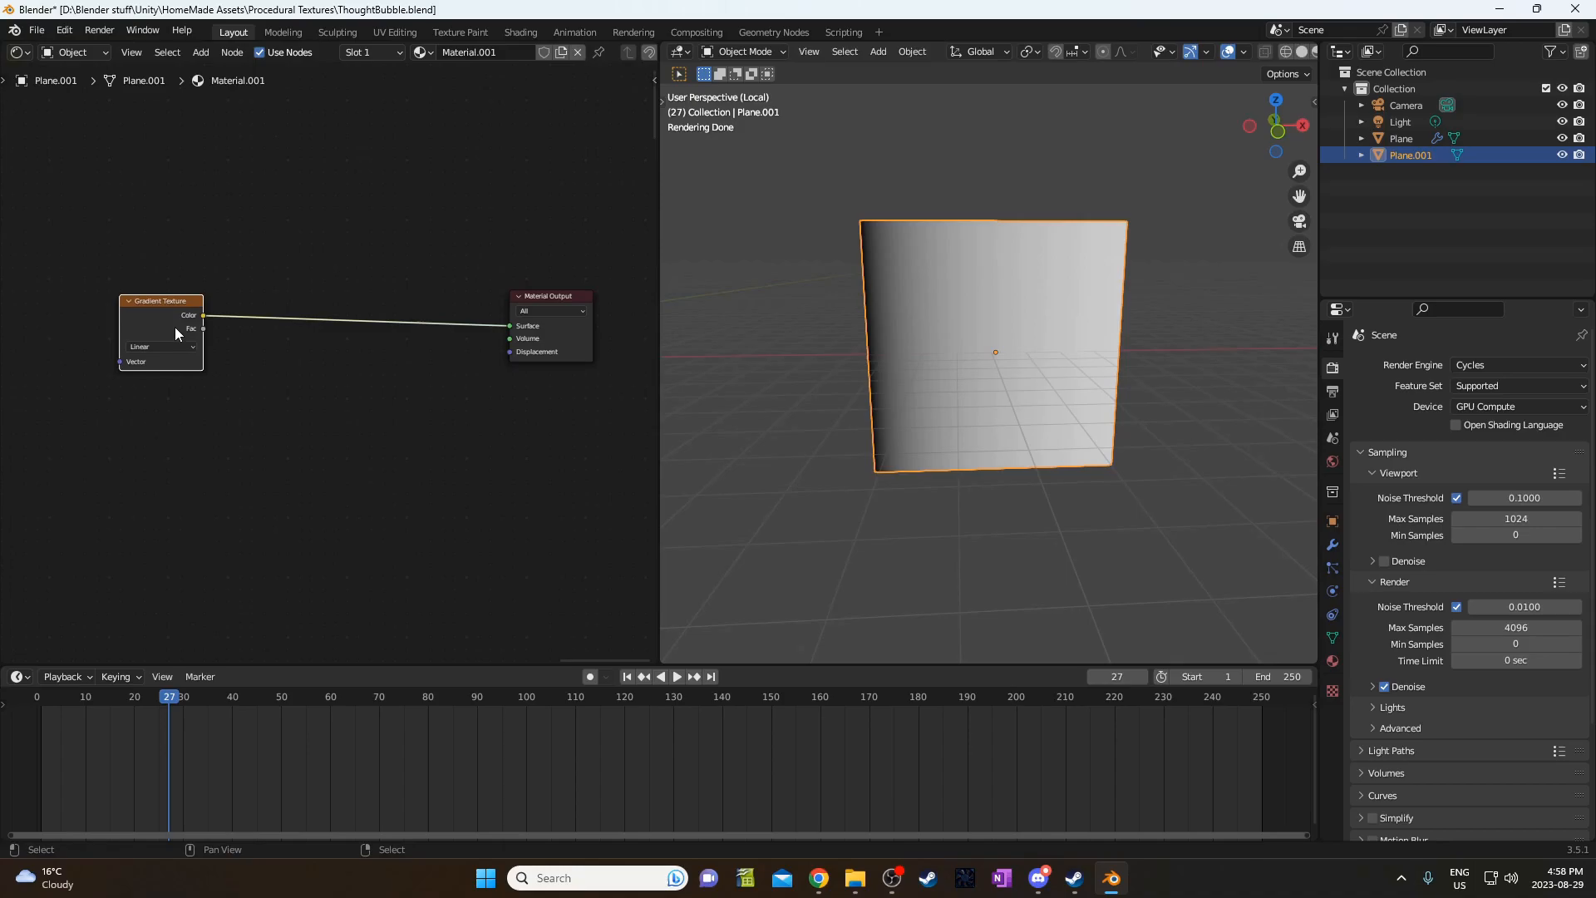
key(ctrl+s)
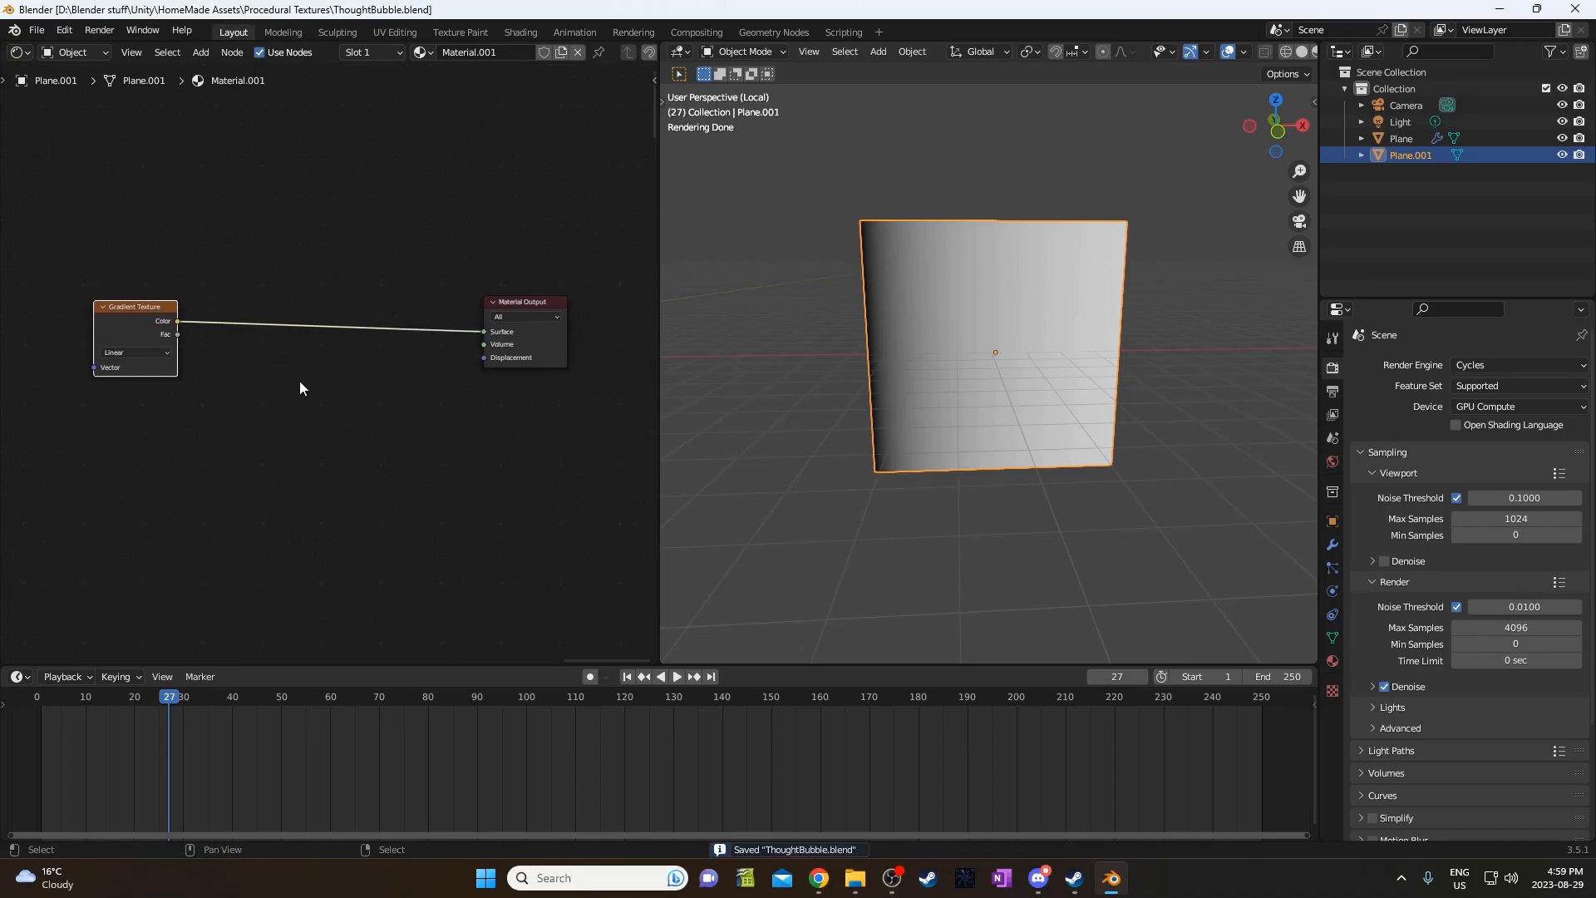
click(133, 353)
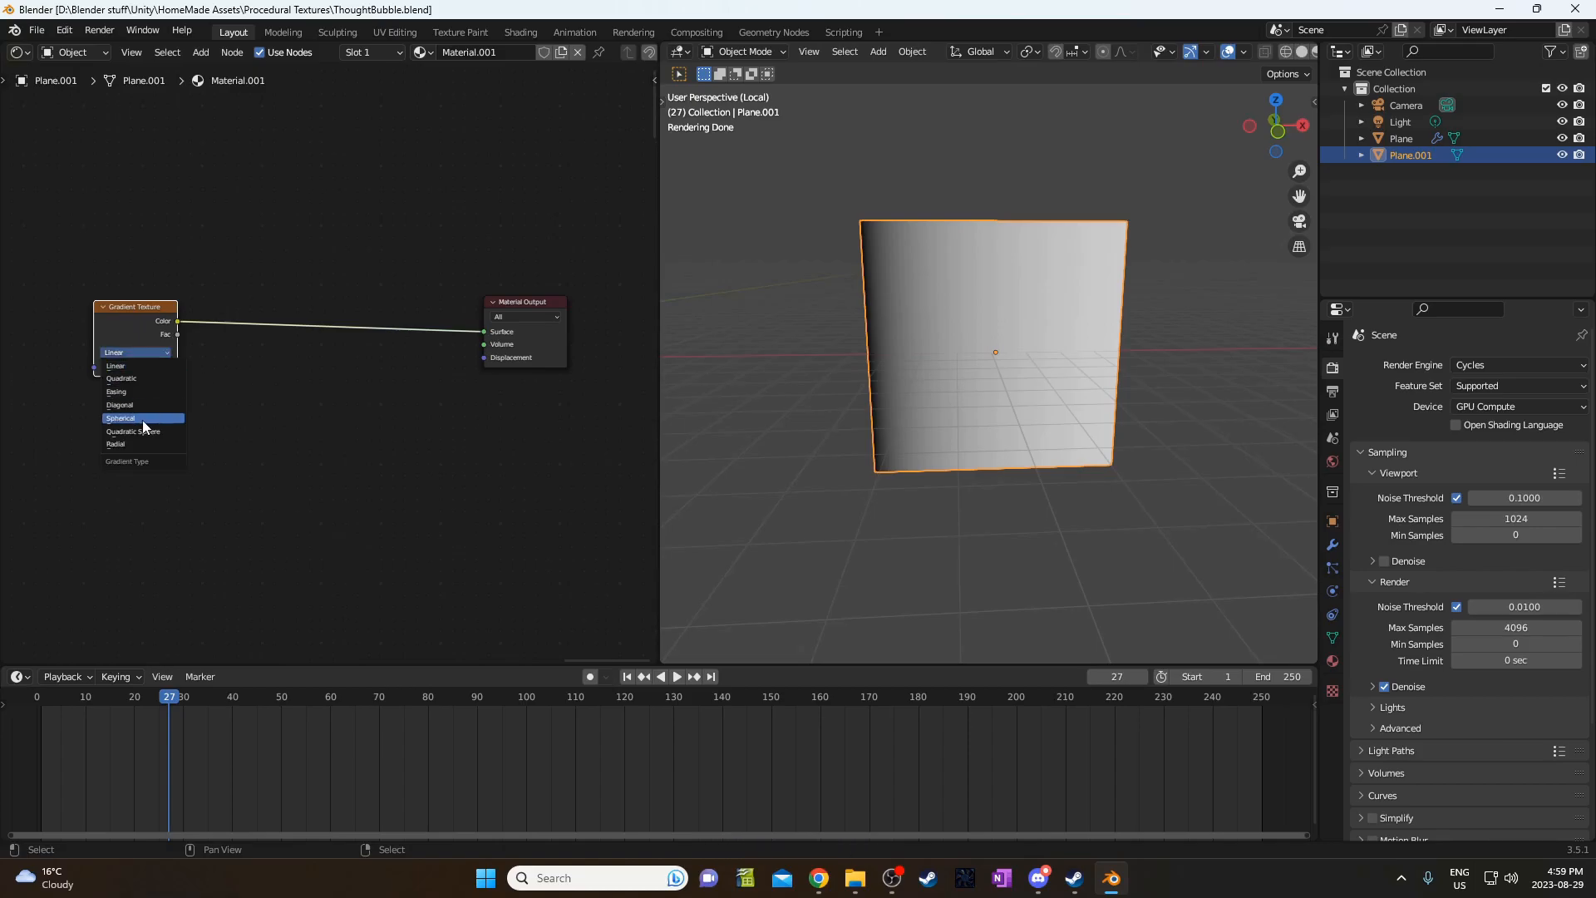
click(116, 444)
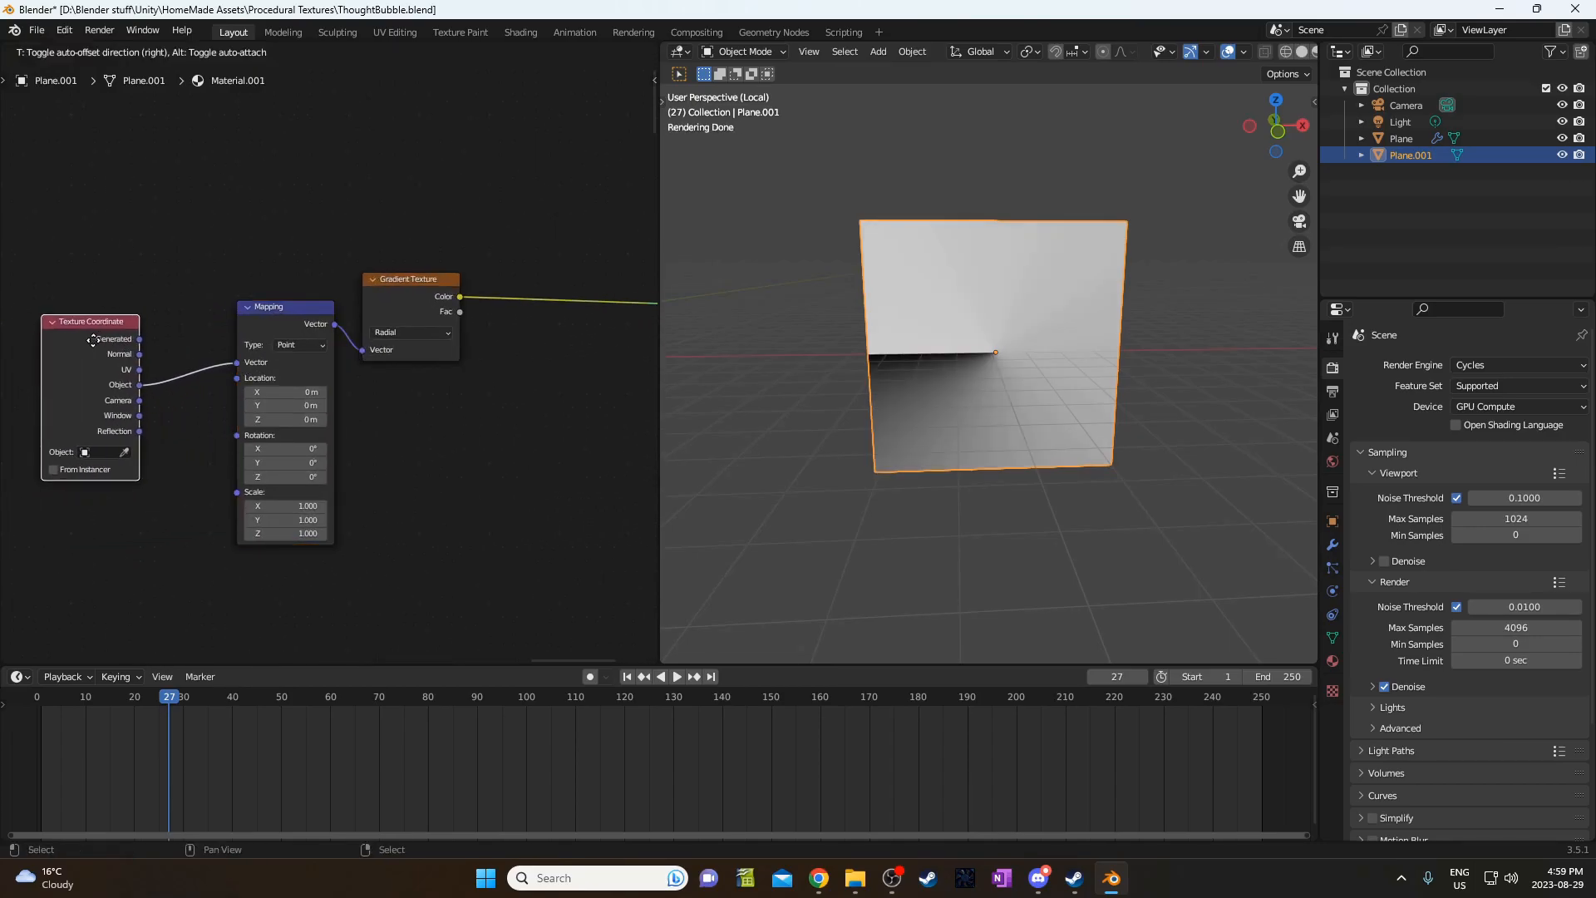
Add a Math node after the gradient that multiplies by 6.
text(mat)
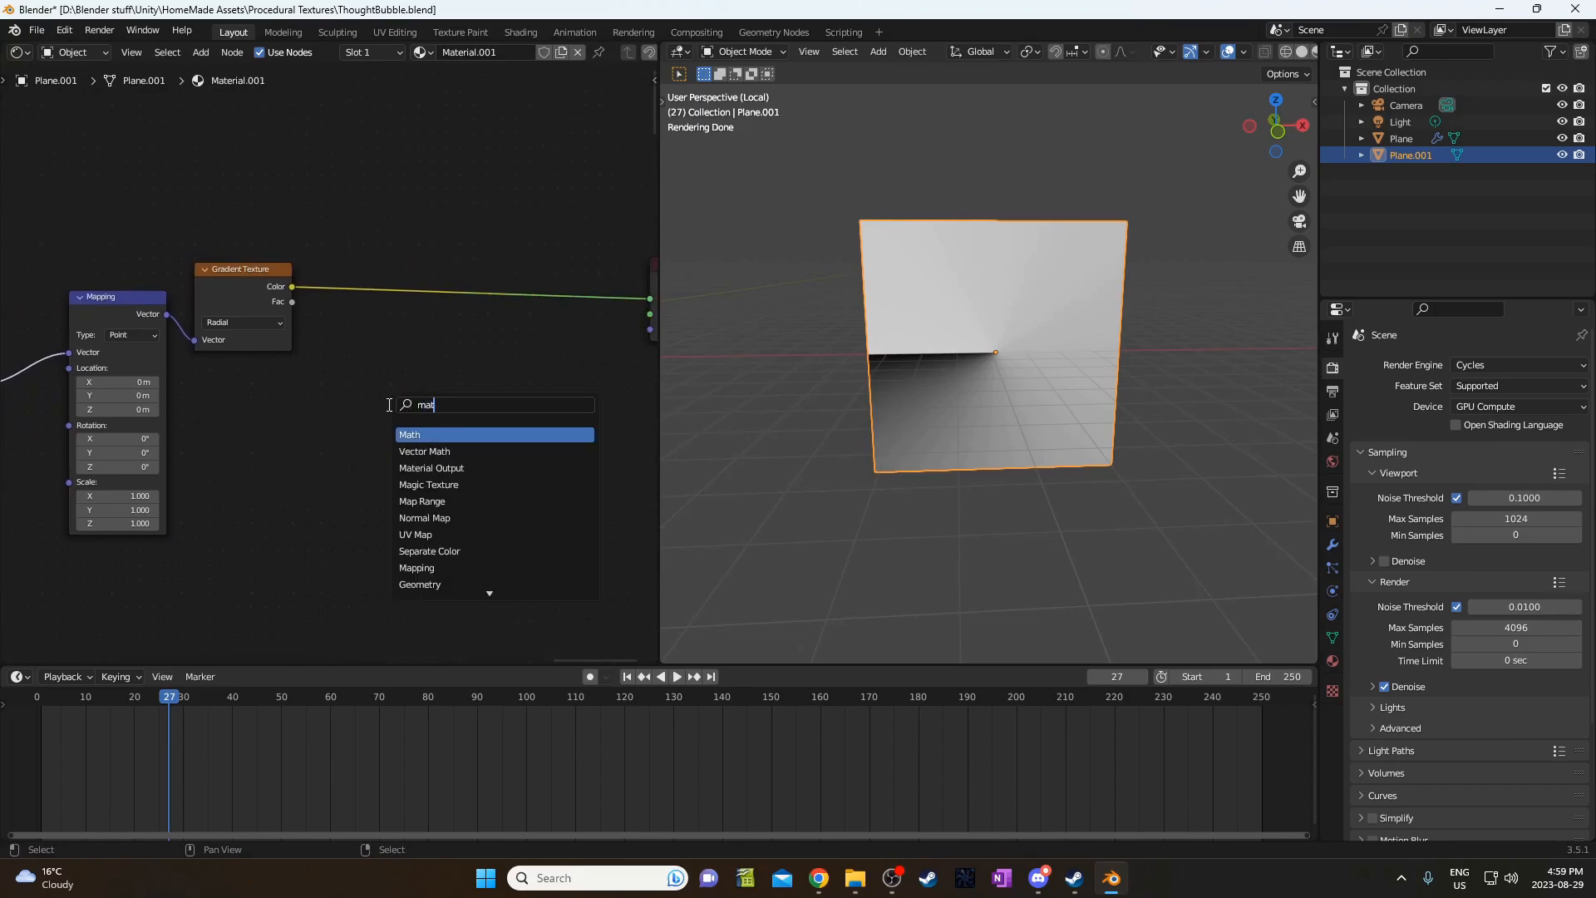
click(409, 435)
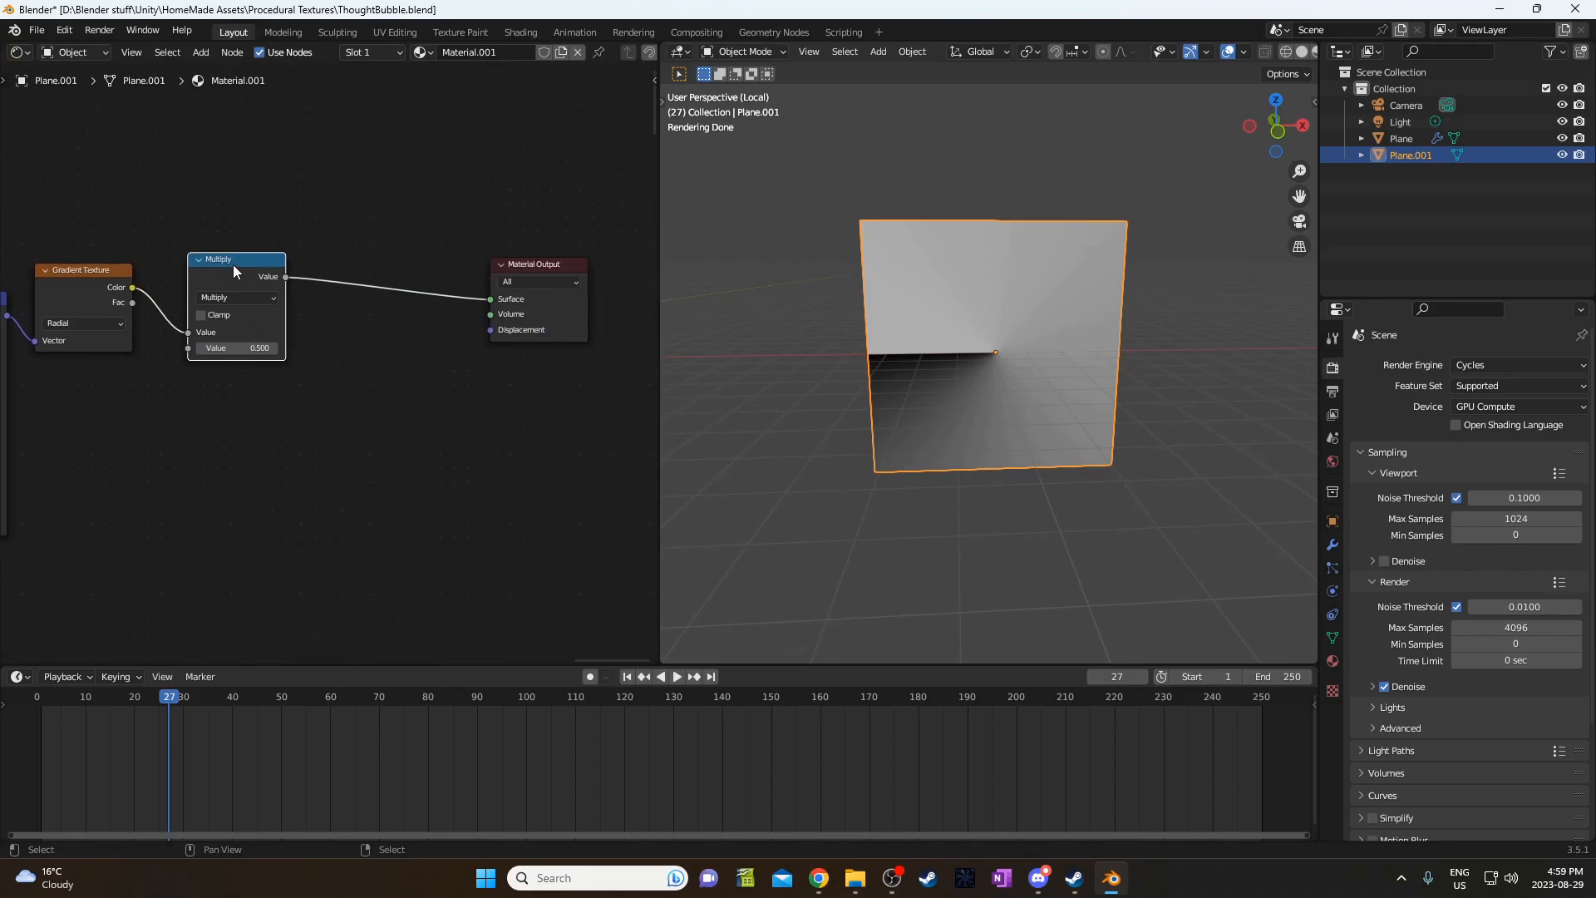
click(235, 298)
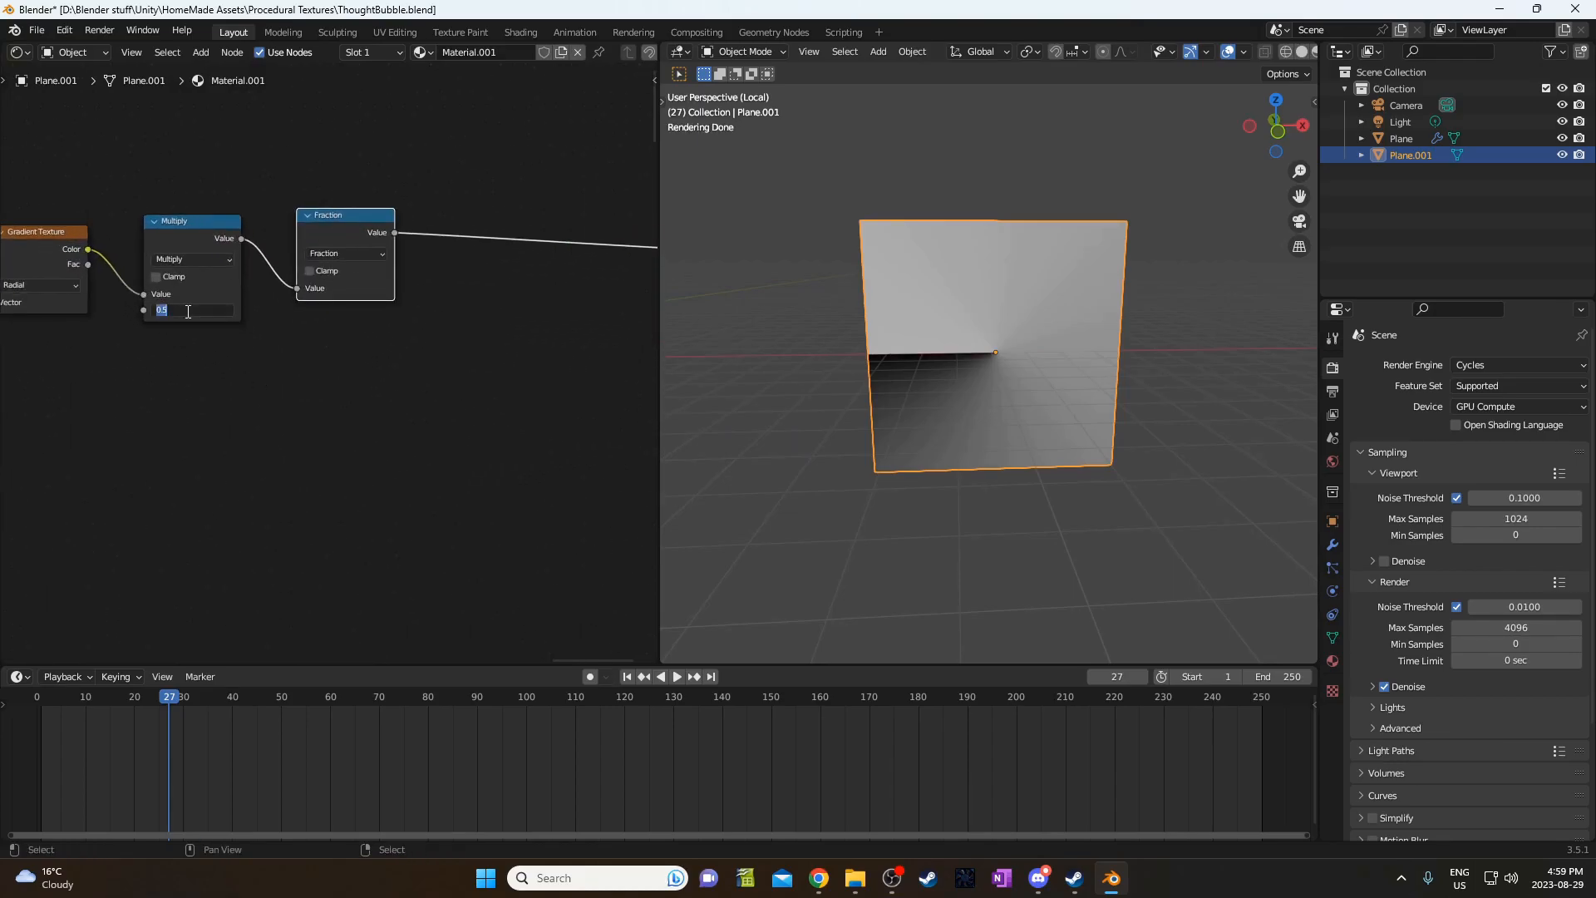
text(6.000)
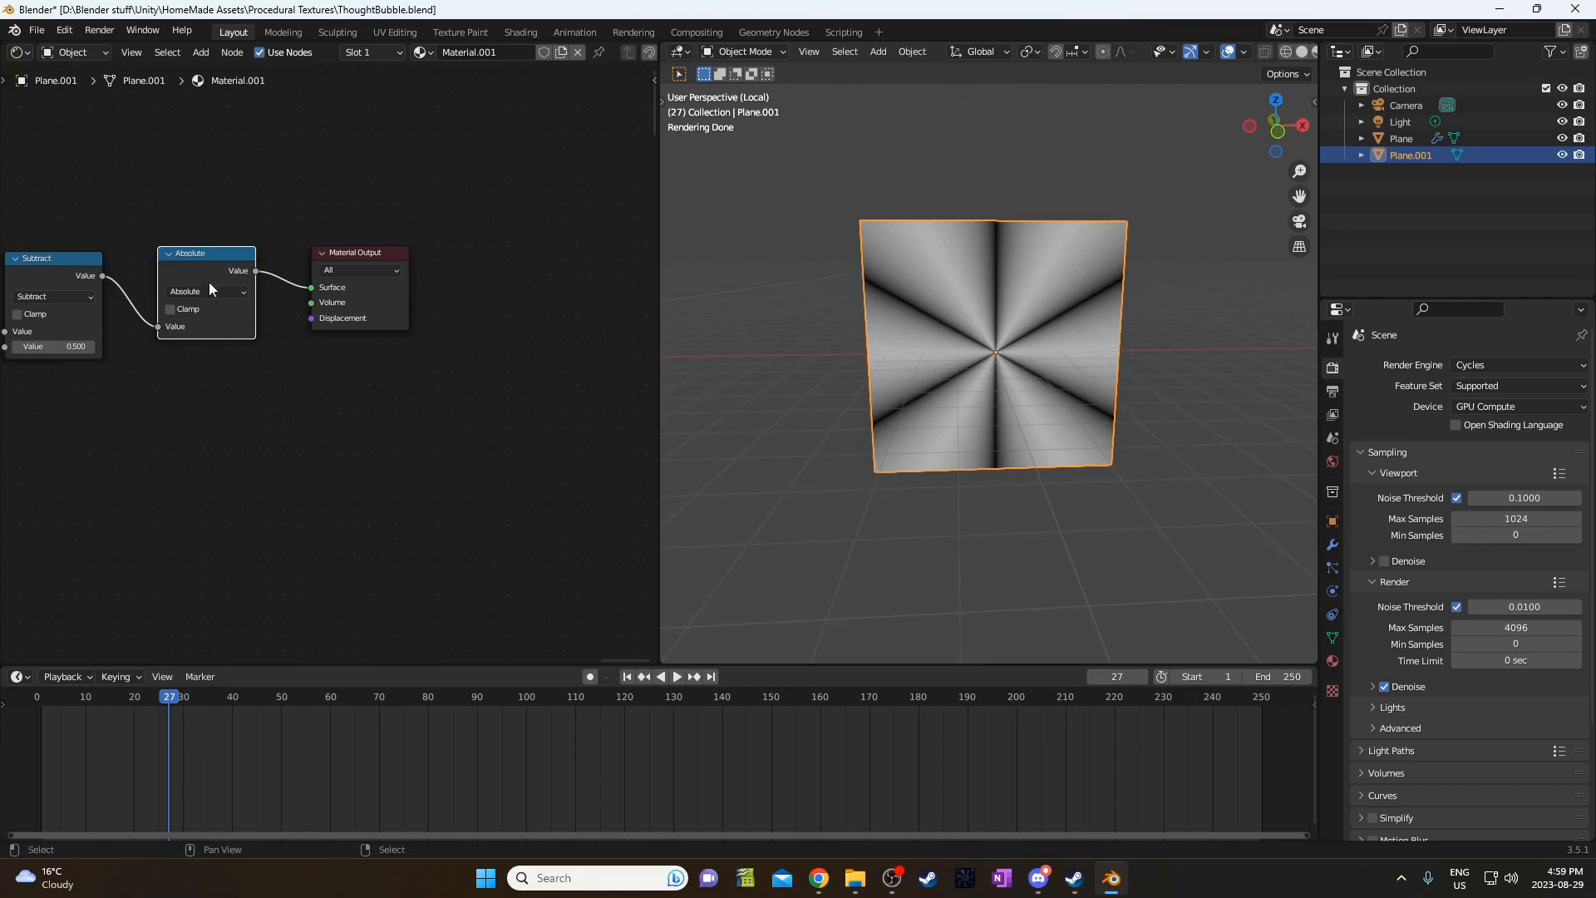
Add a final Math node before the output, set to Less Than with a lowered threshold.
click(358, 296)
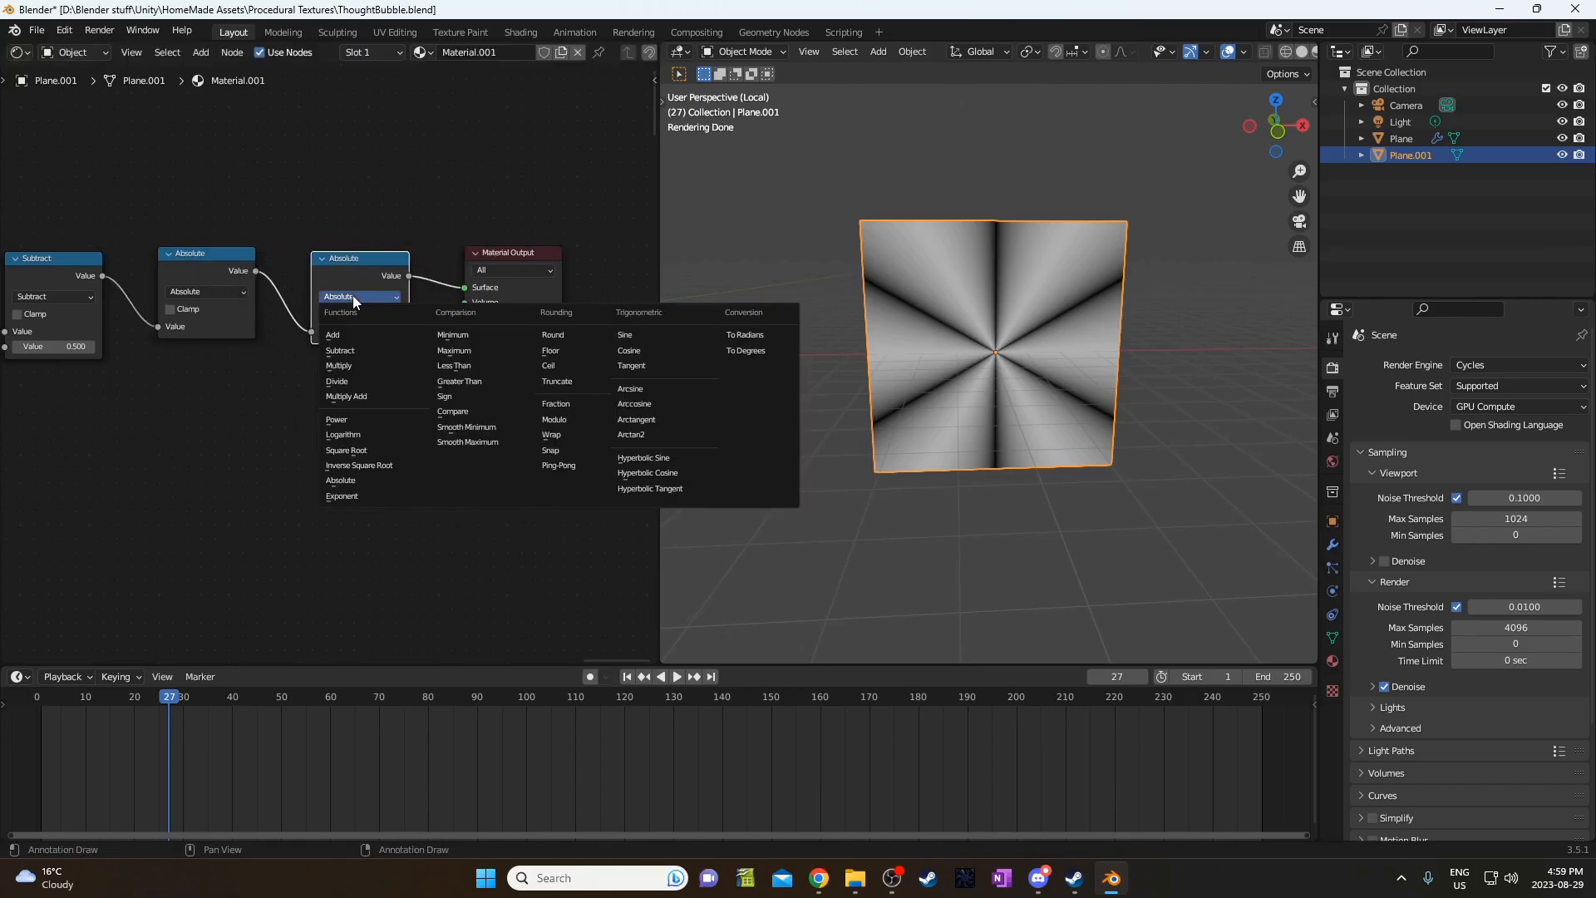
click(339, 366)
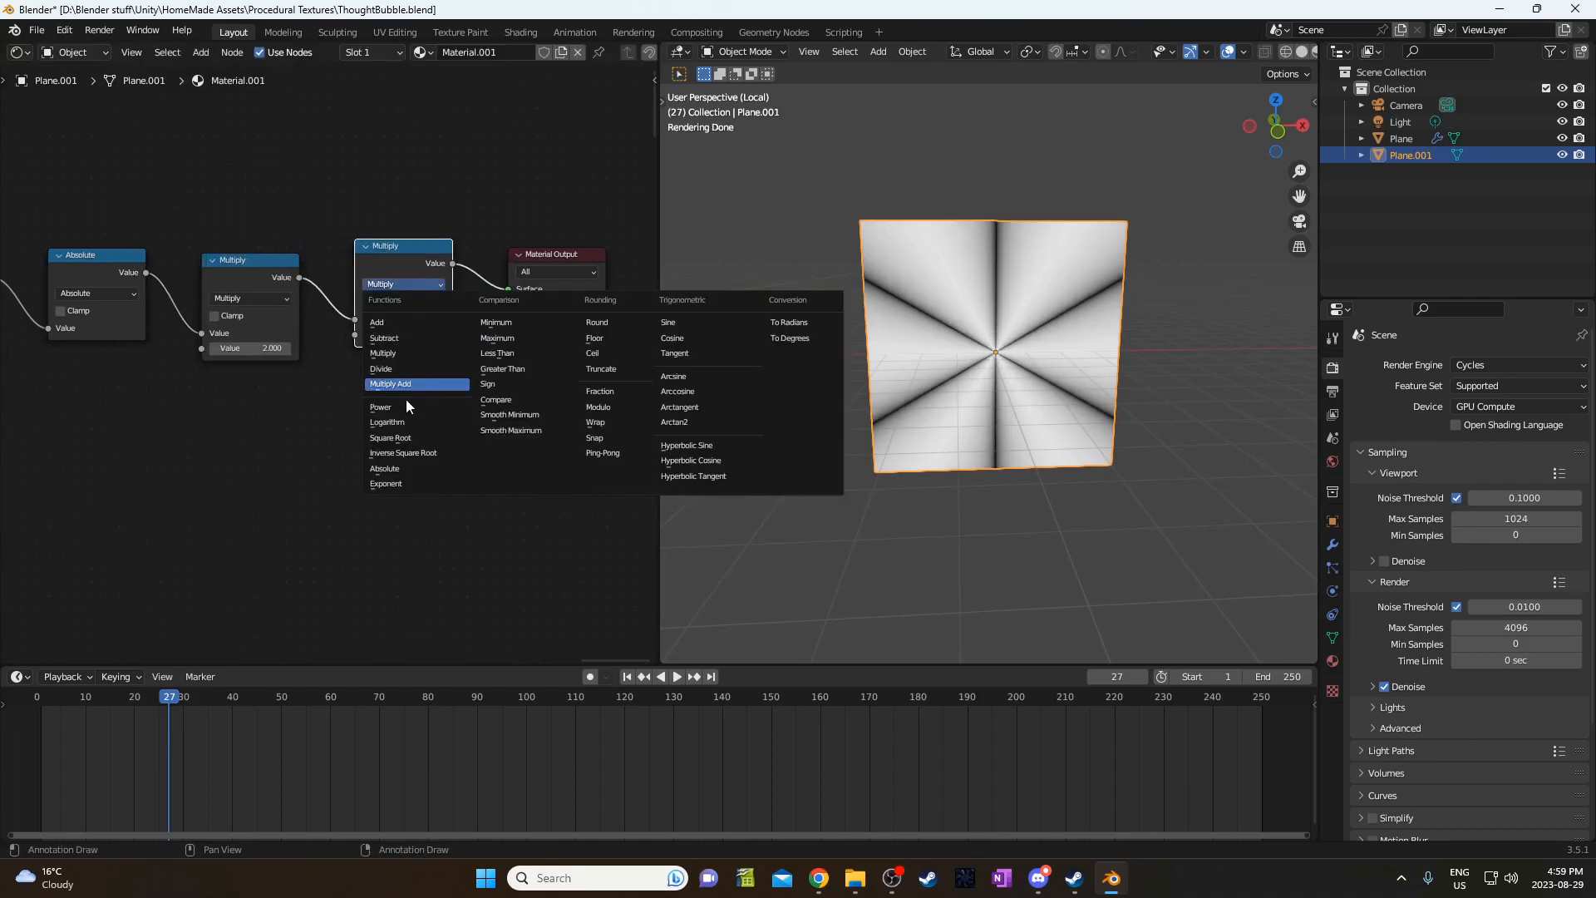
click(497, 353)
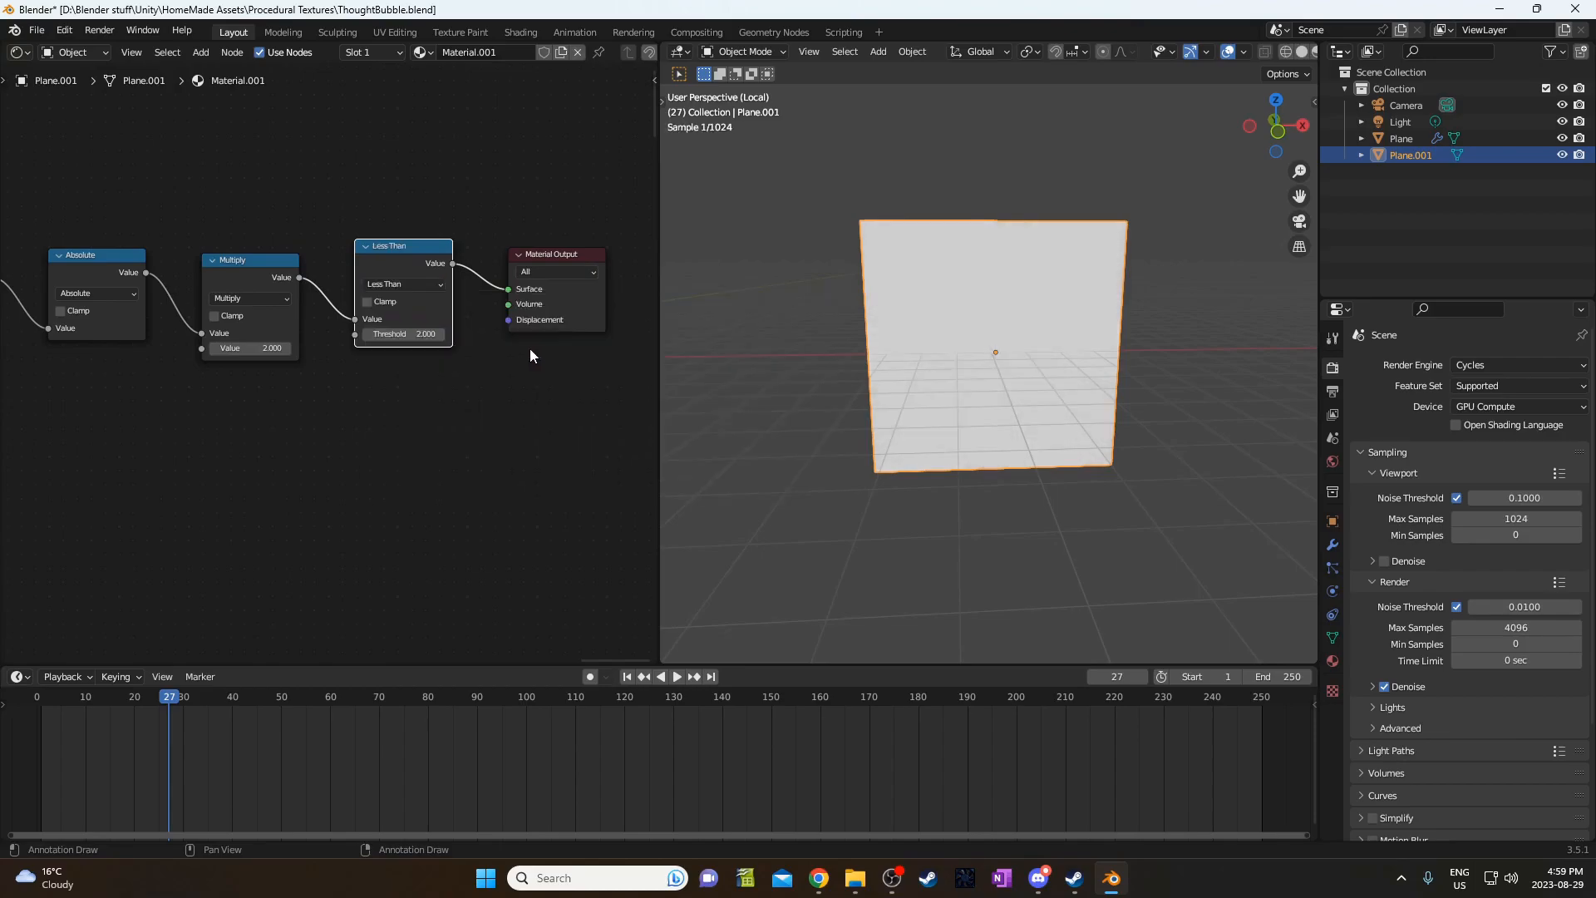
drag(417, 333, 403, 332)
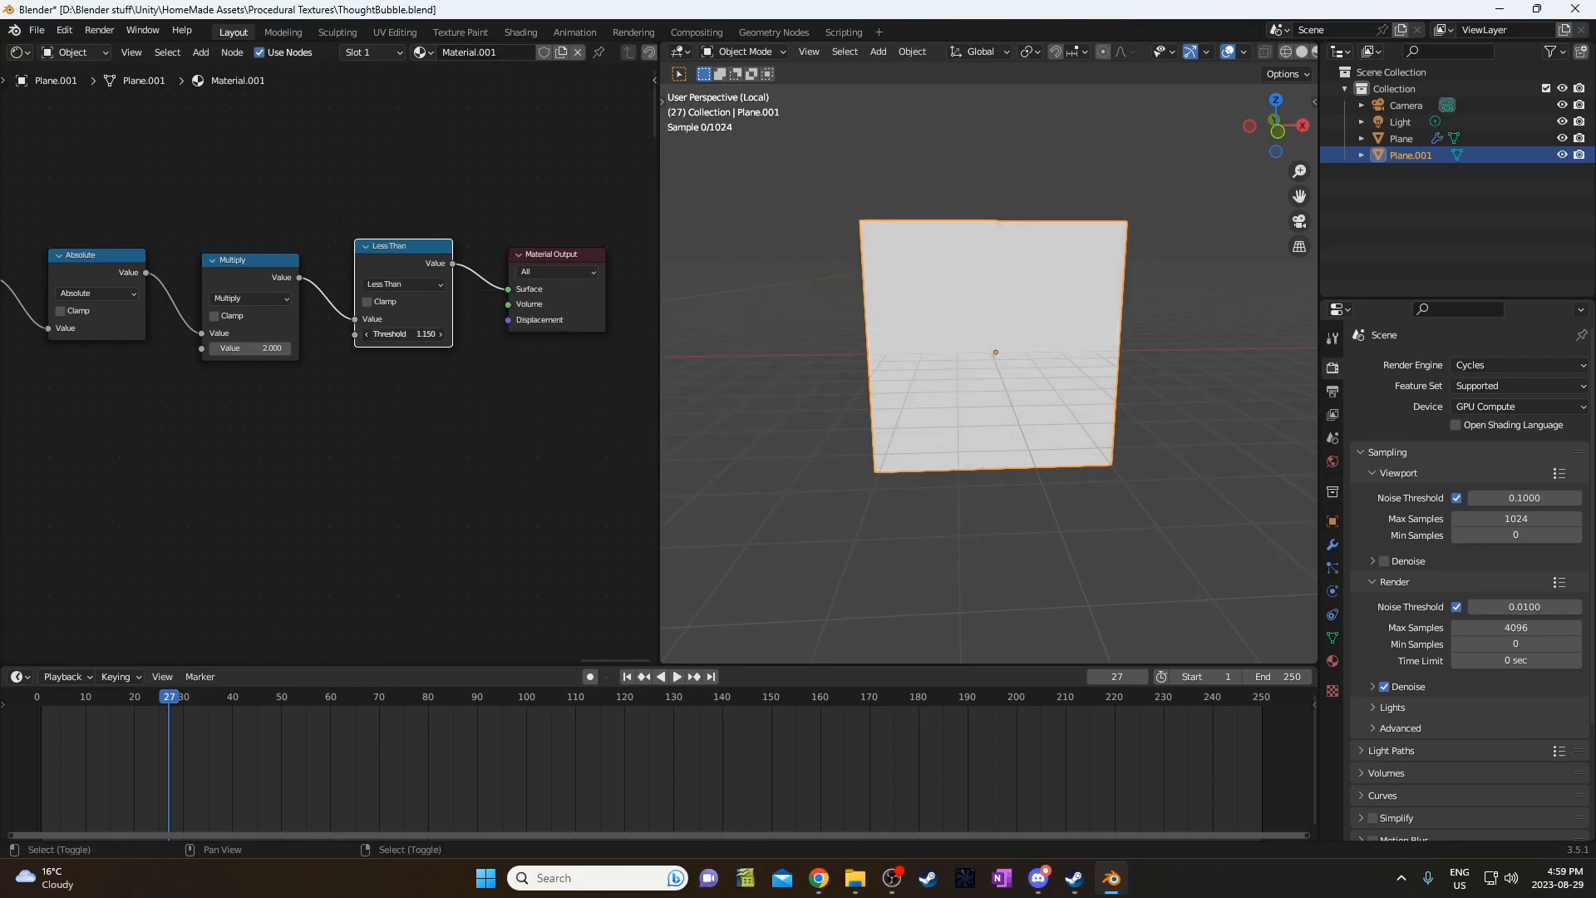
drag(427, 333, 402, 333)
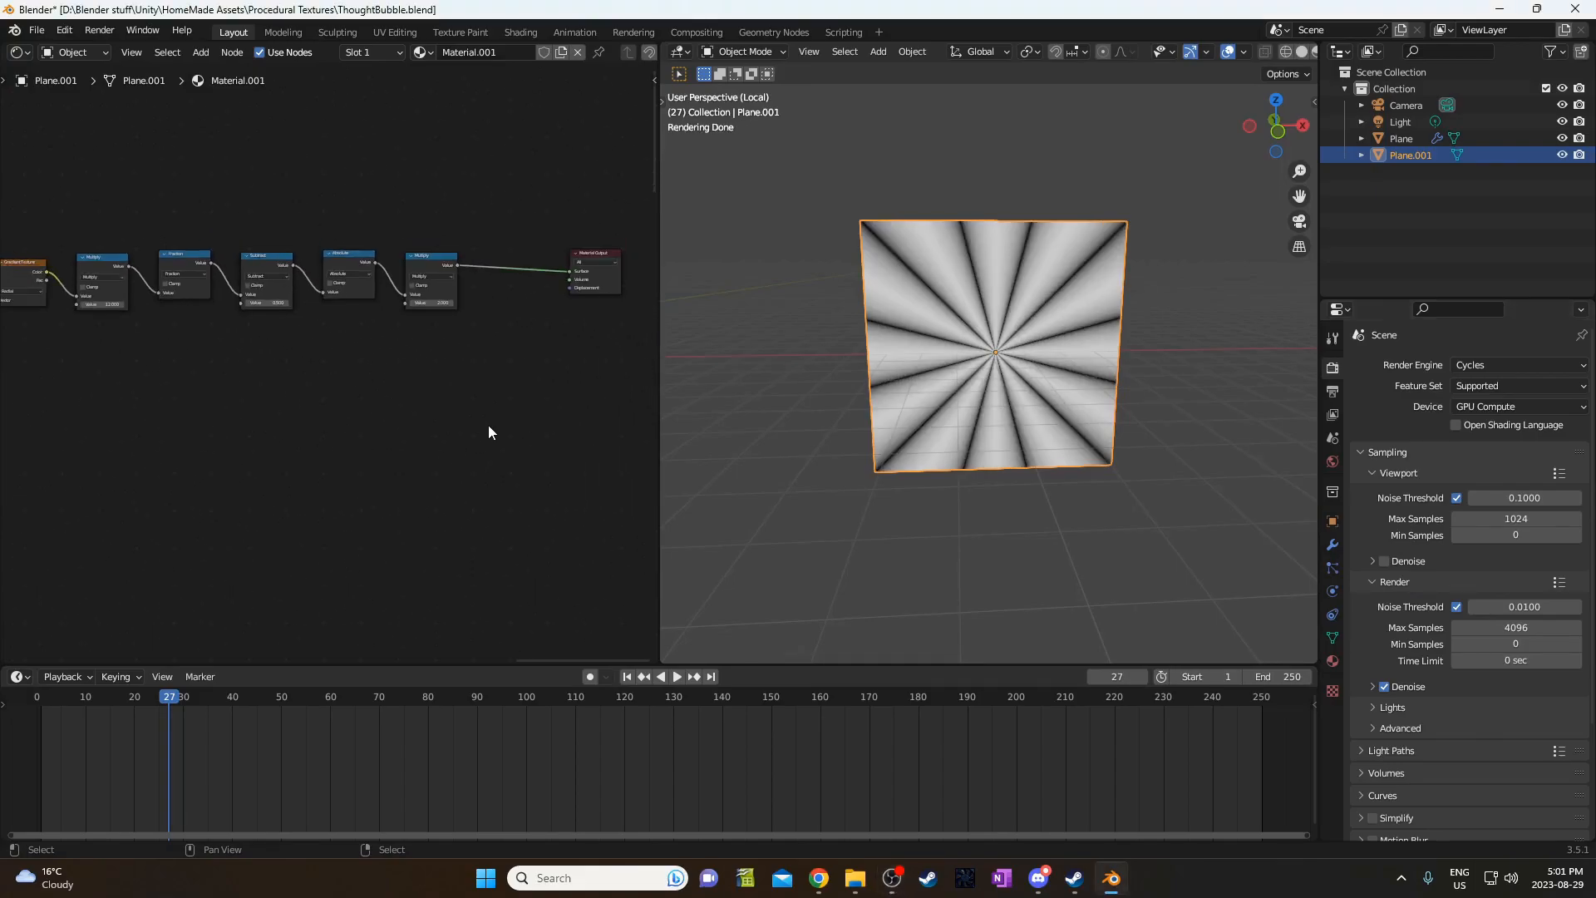
Add a ColorRamp, a Mapping node and a Vector Math node set to Length, then save.
text(color)
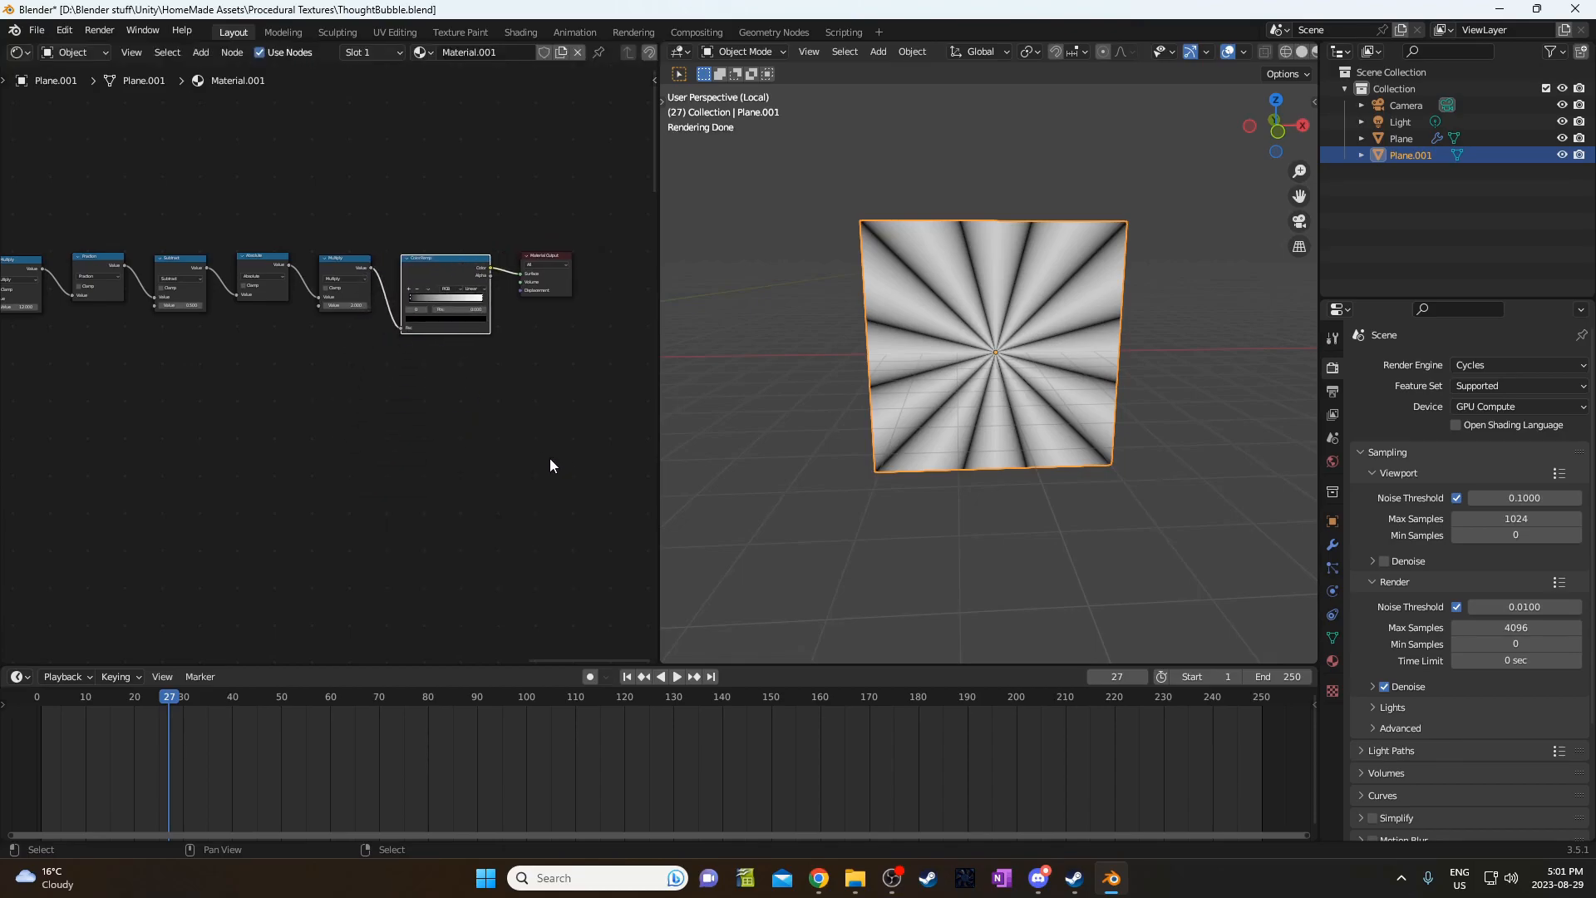
text(mapp)
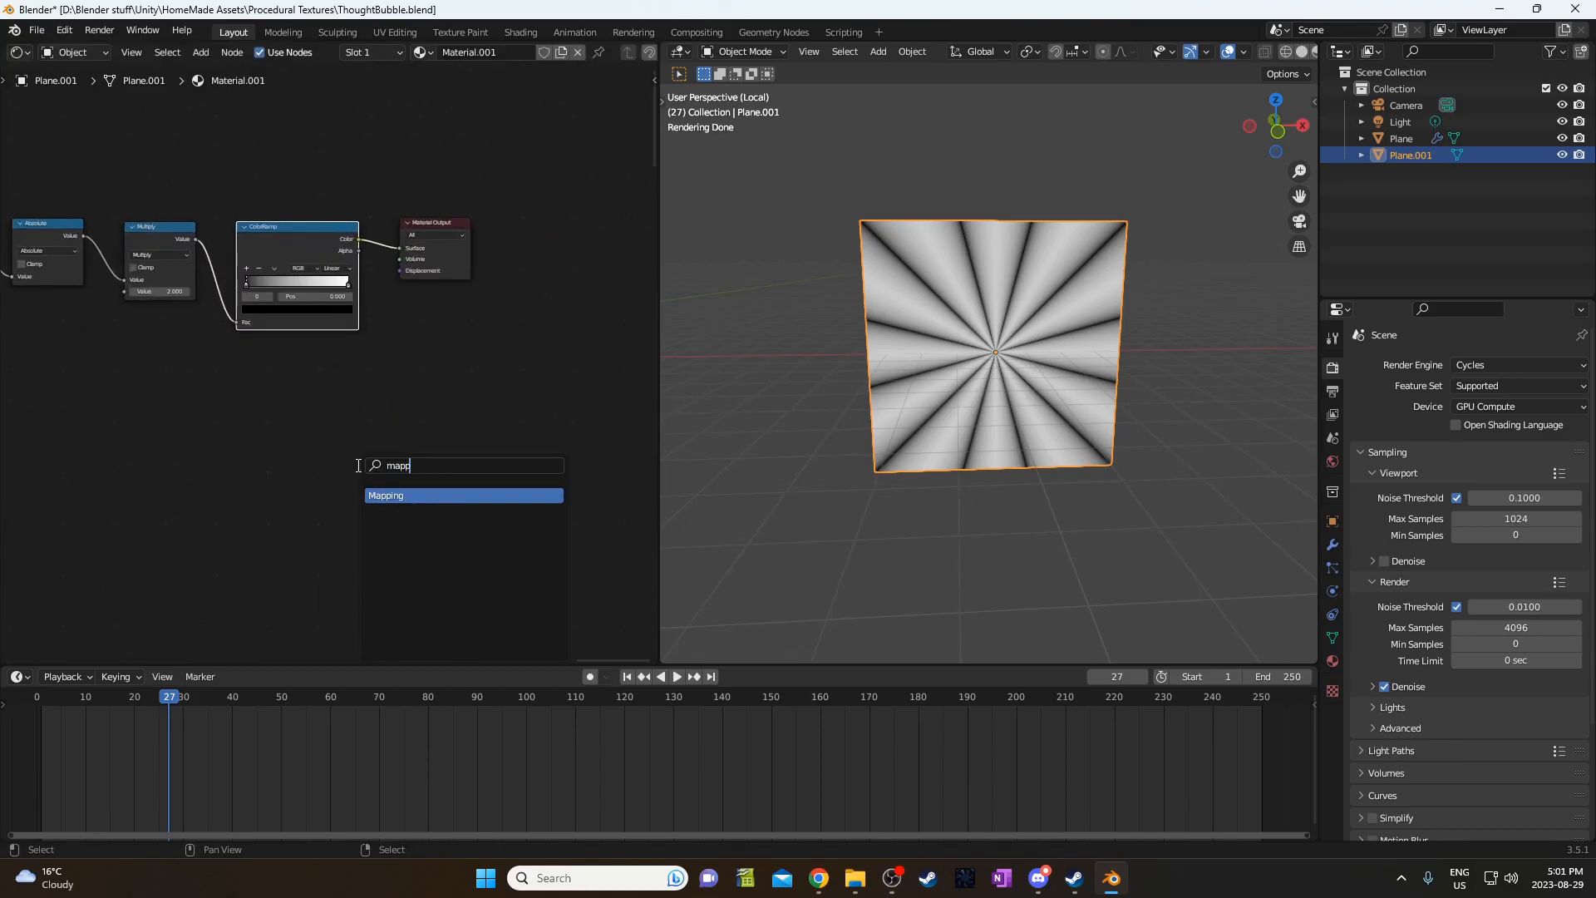
click(385, 495)
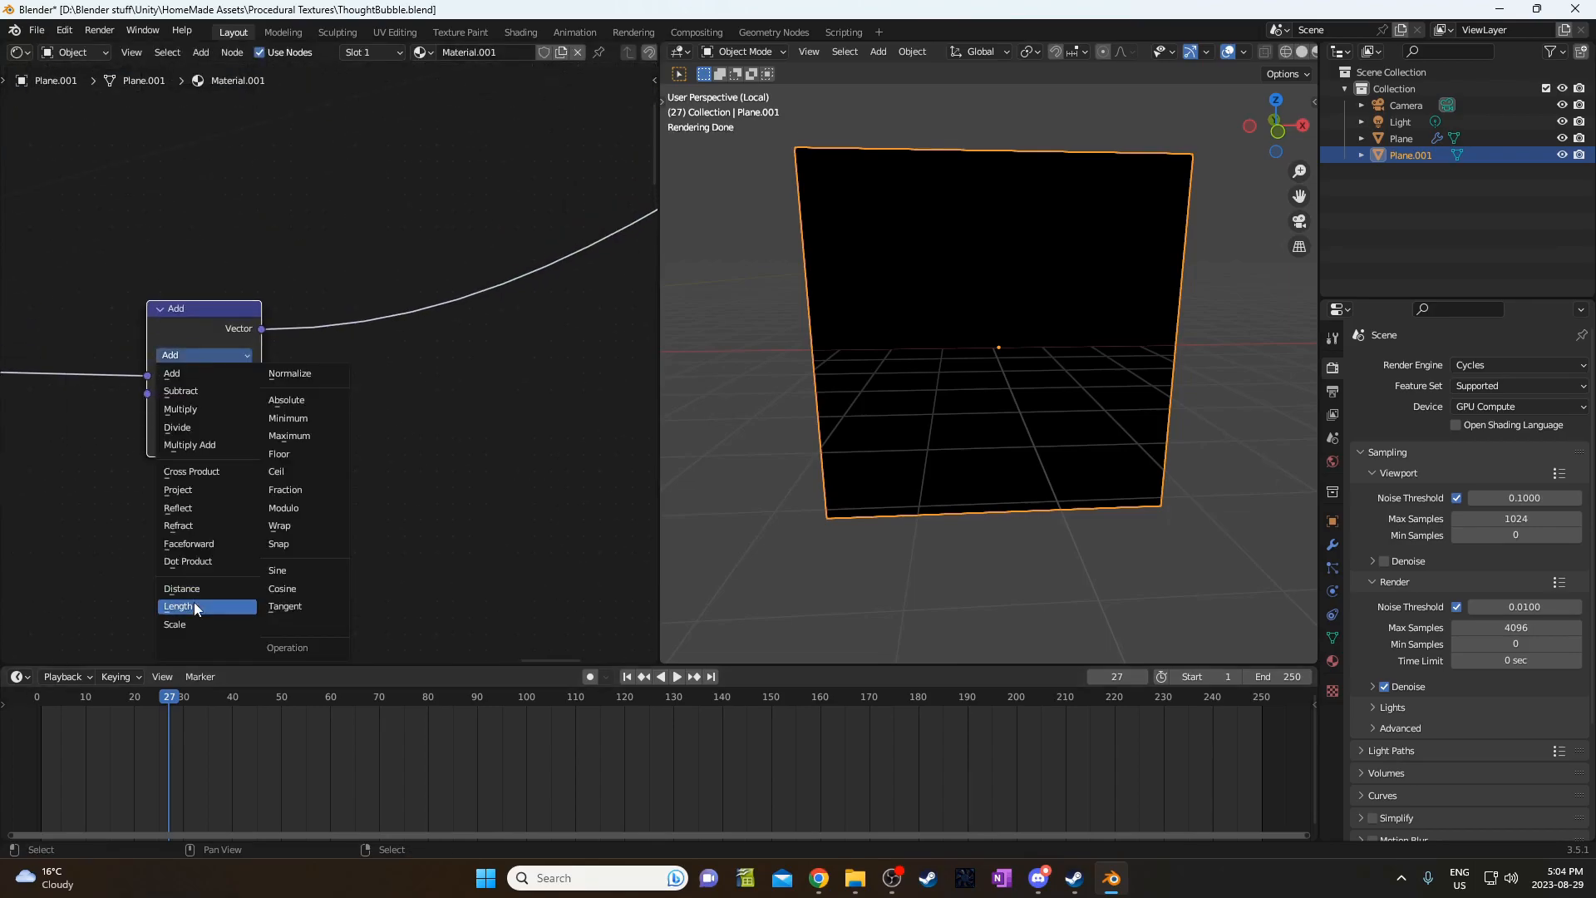
click(178, 606)
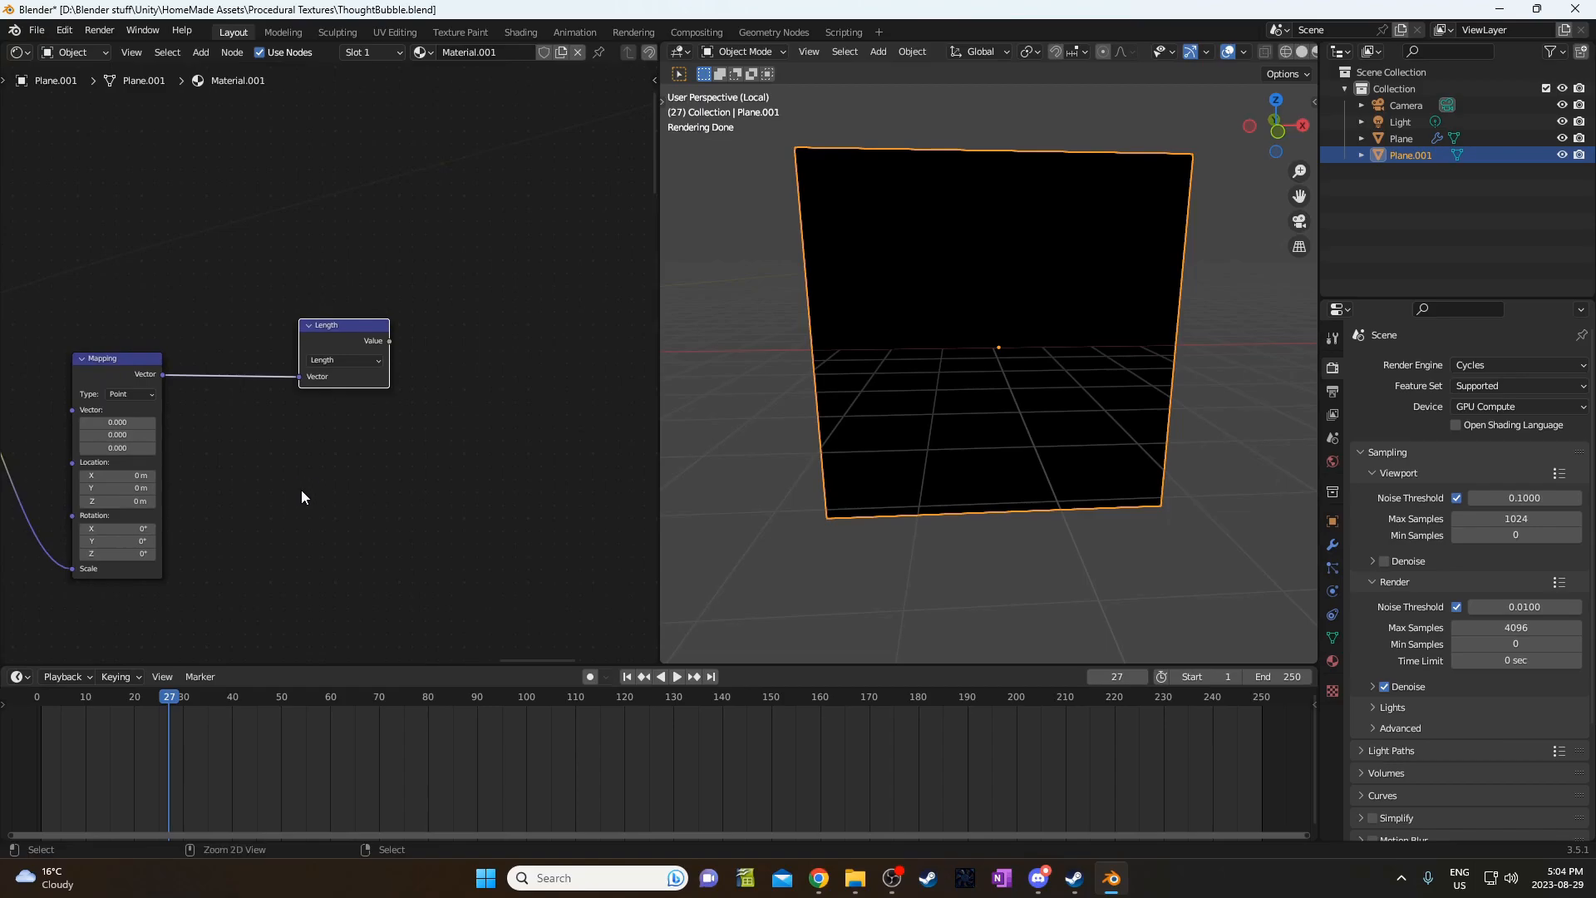
key(ctrl+s)
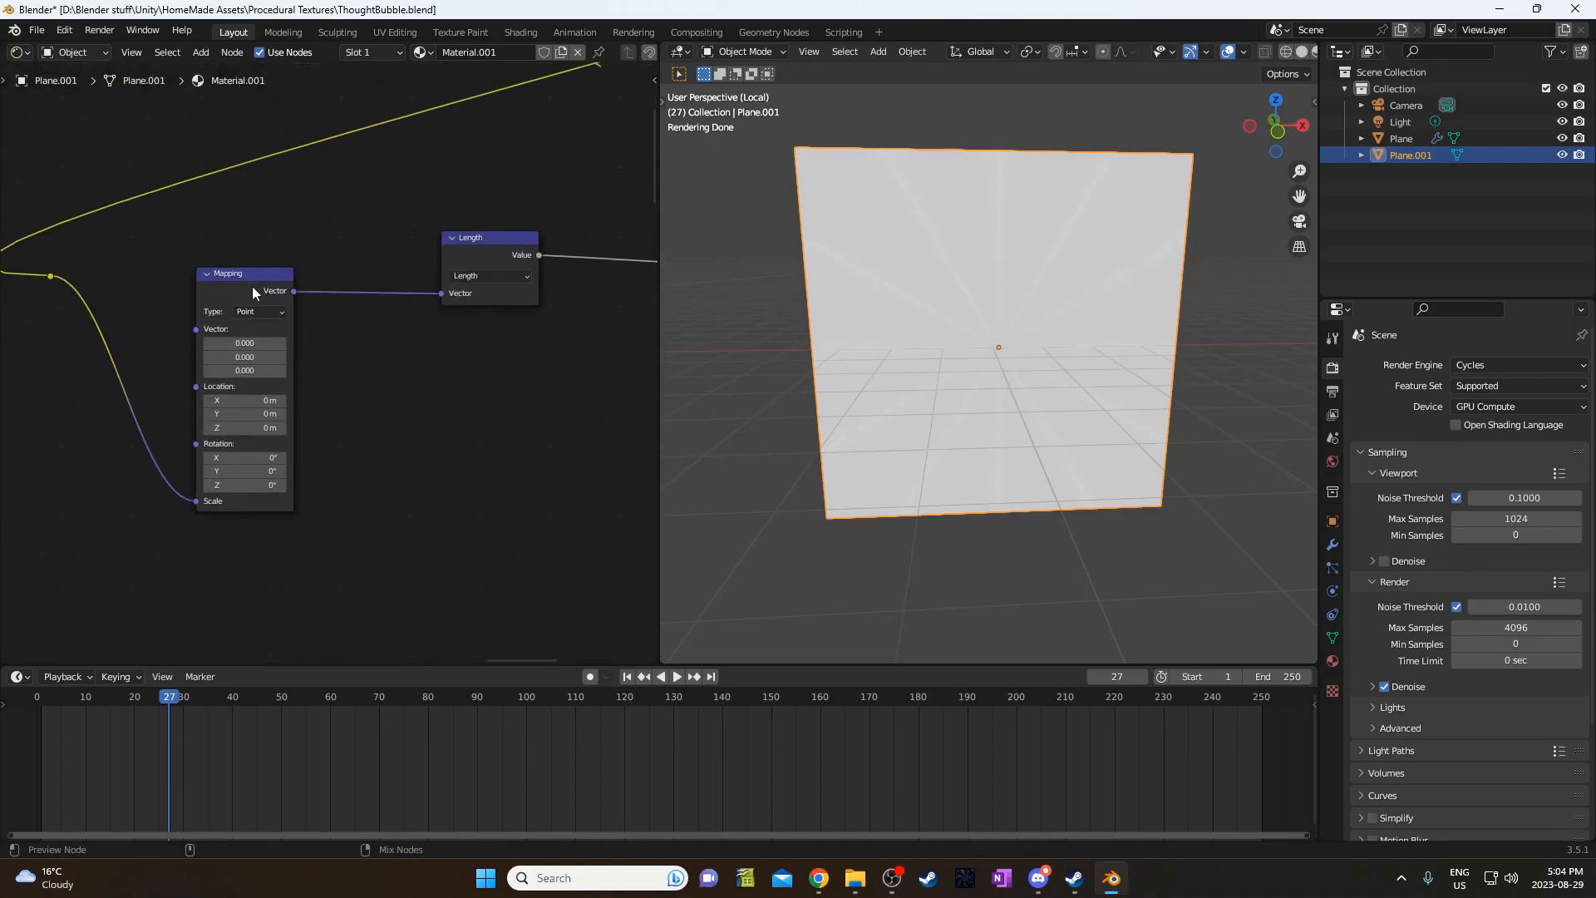
mouse_move(245, 343)
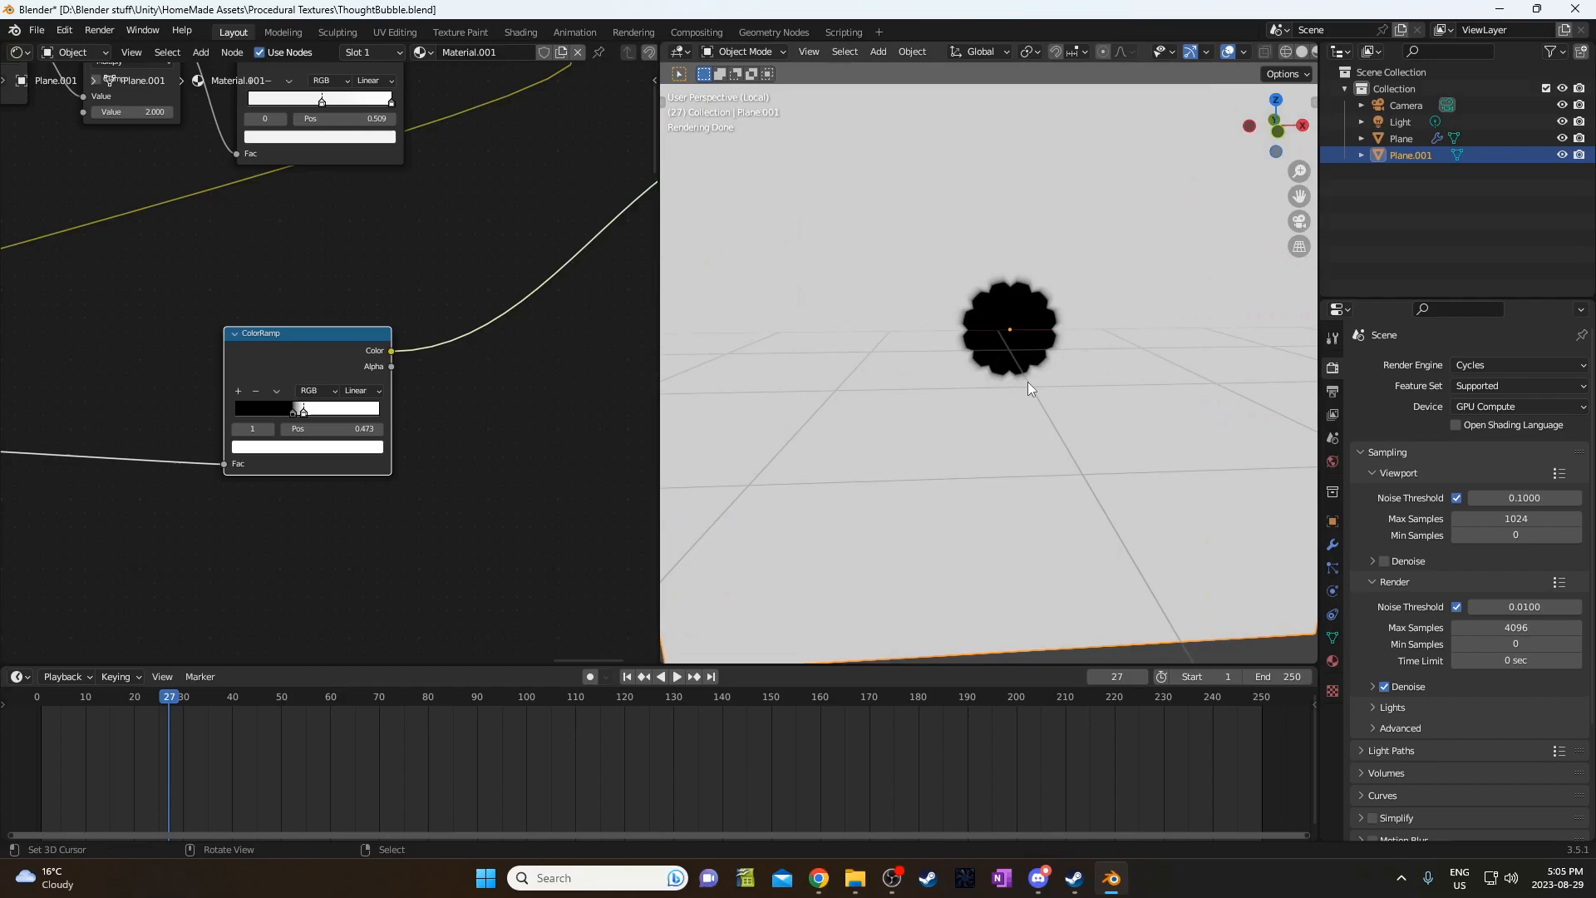
Drag ColorRamp stops to grow the cloud, save, and soften the edge with Ease interpolation.
drag(302, 408, 282, 408)
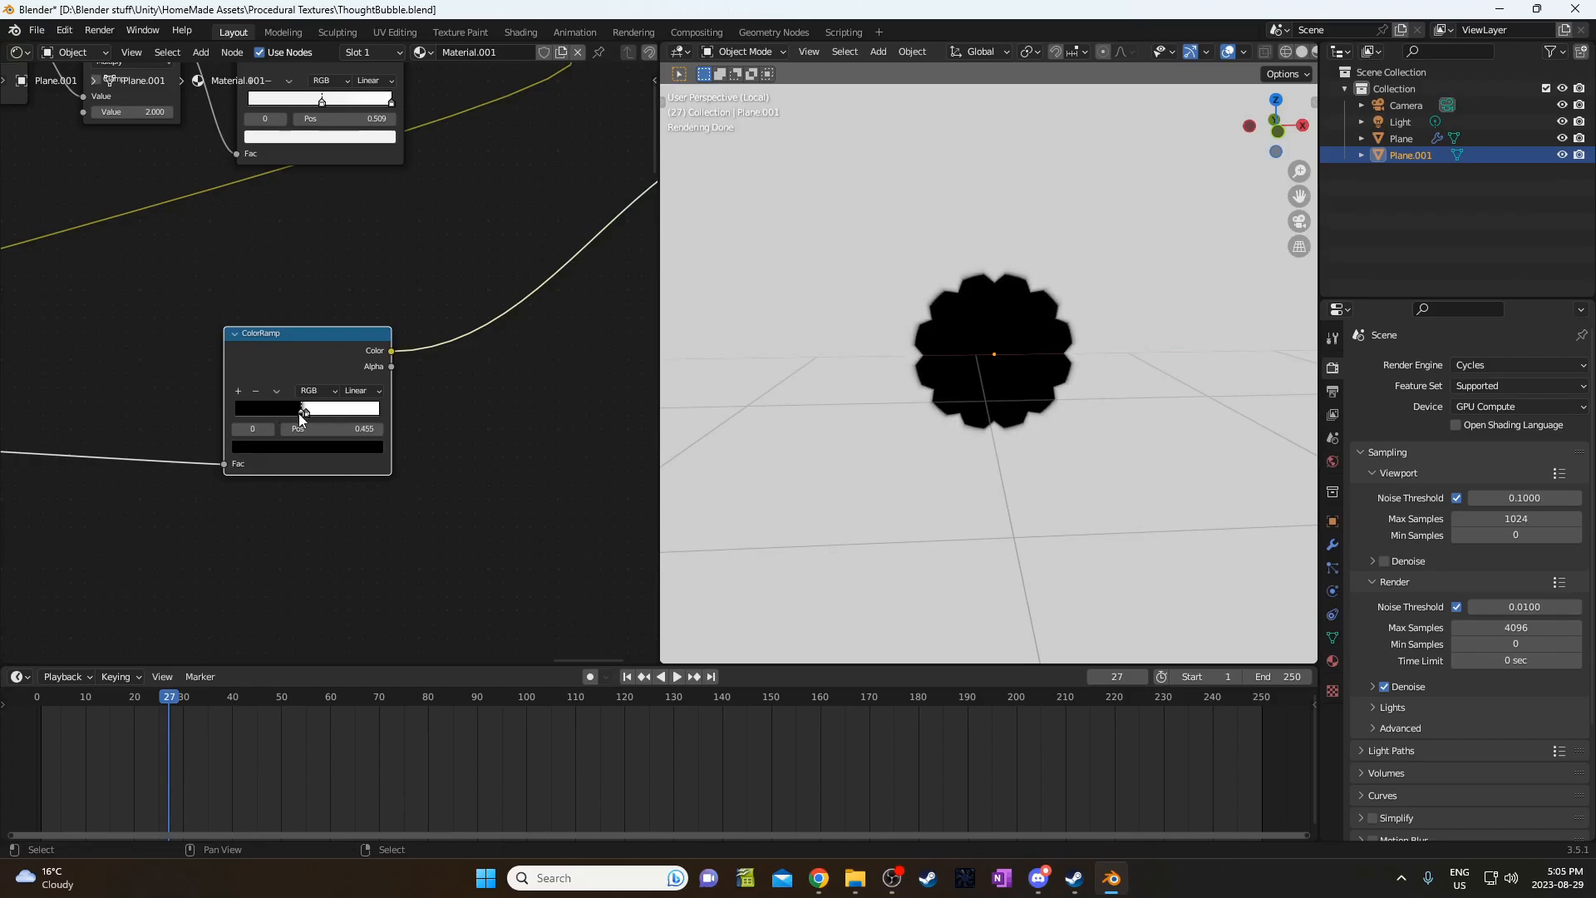
click(237, 390)
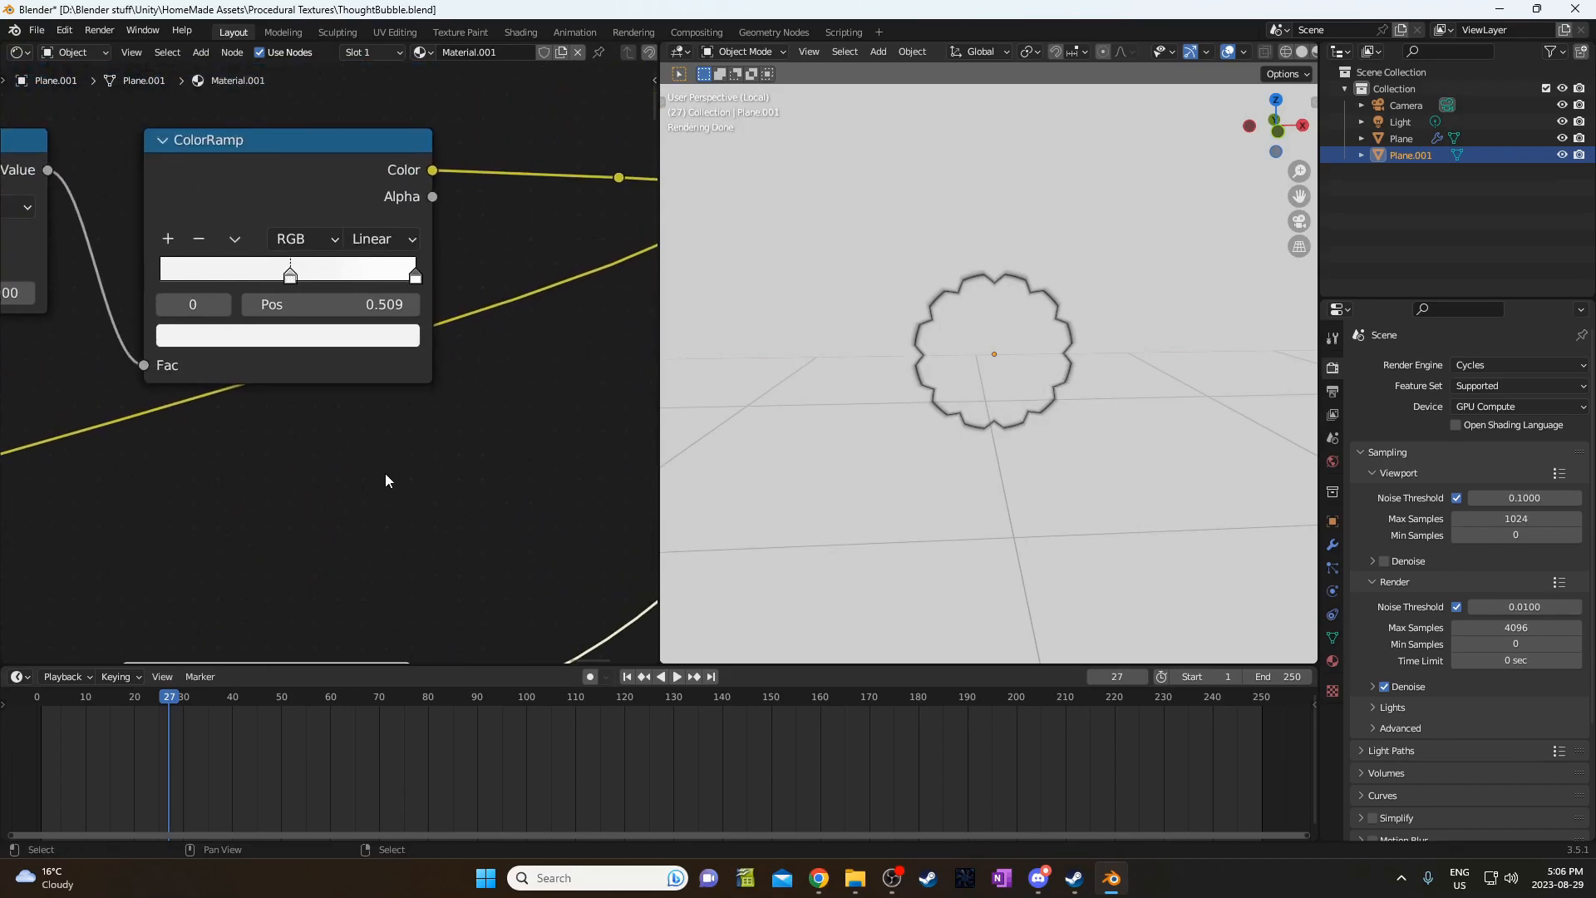
key(ctrl+s)
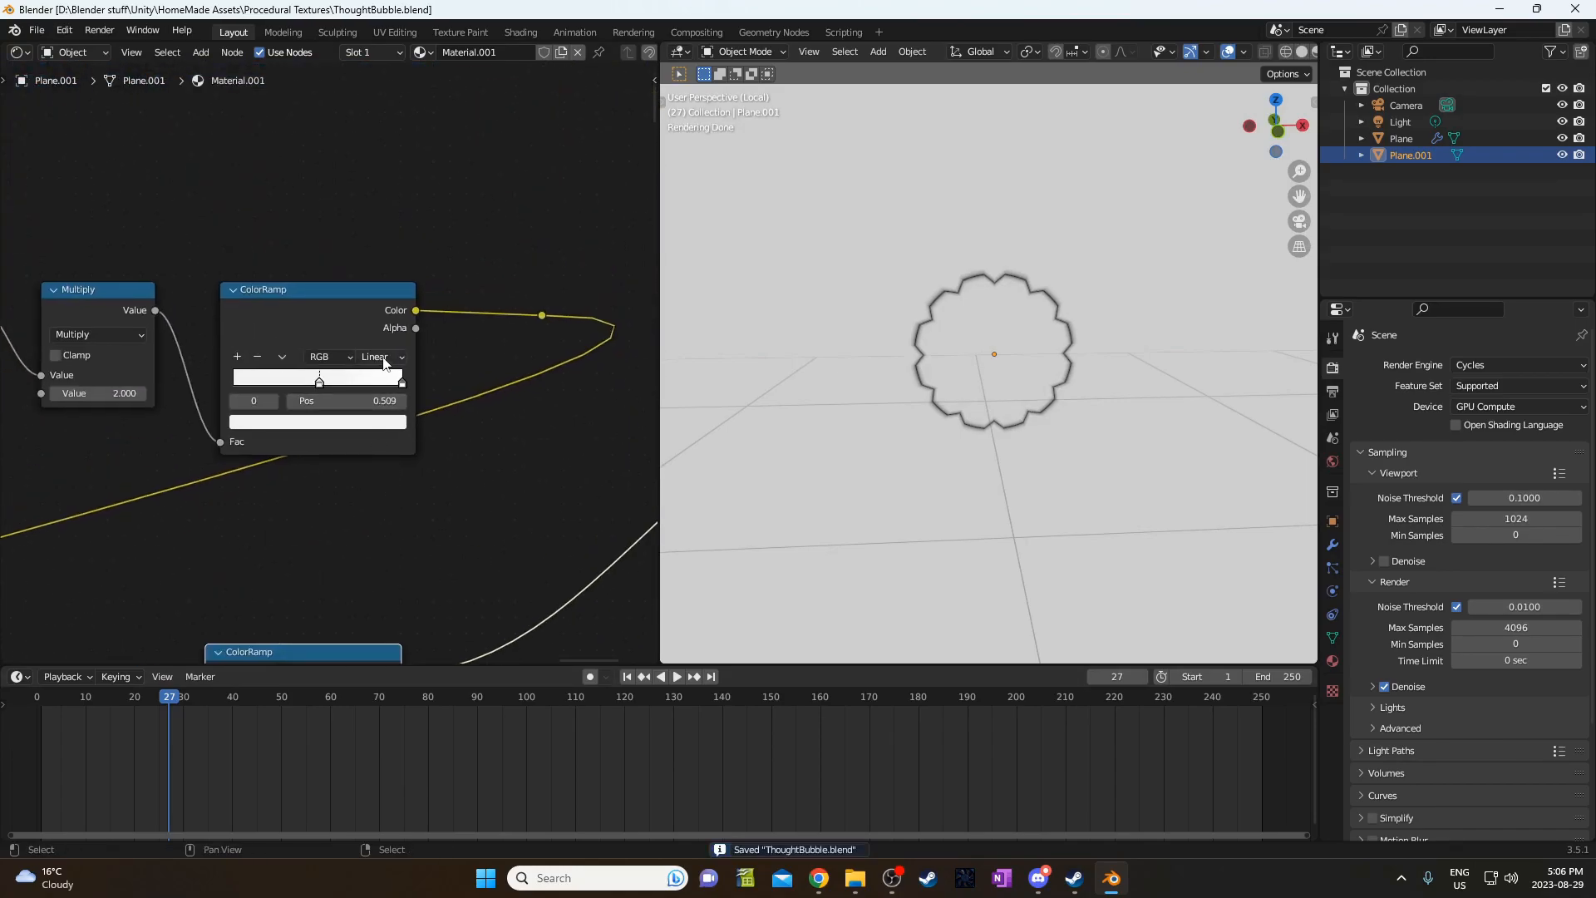
click(381, 356)
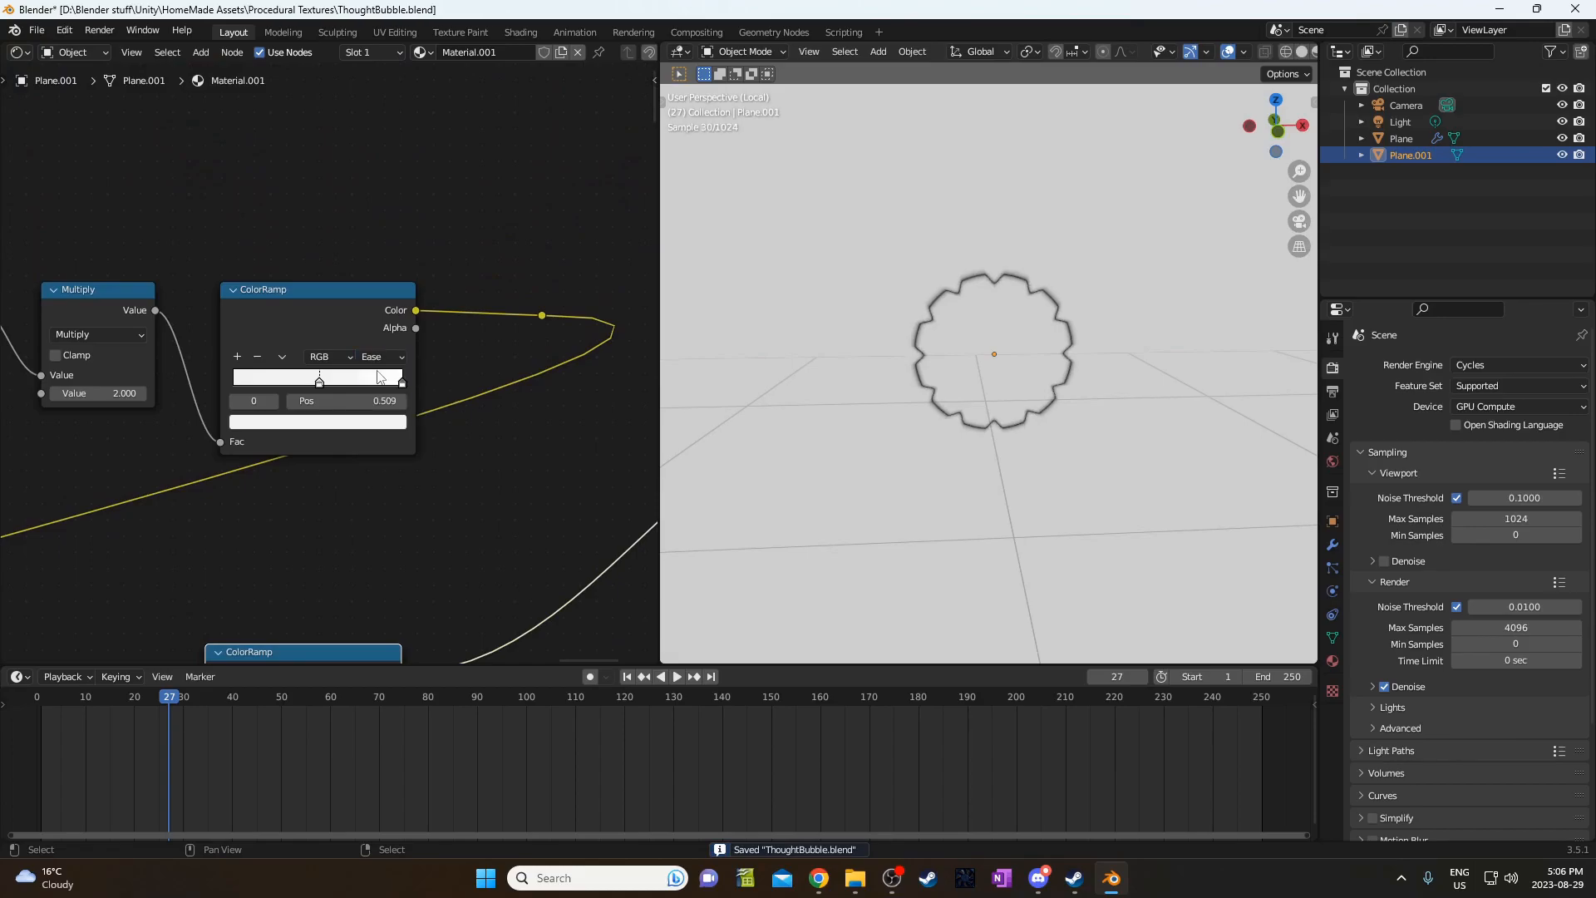
drag(318, 377, 328, 382)
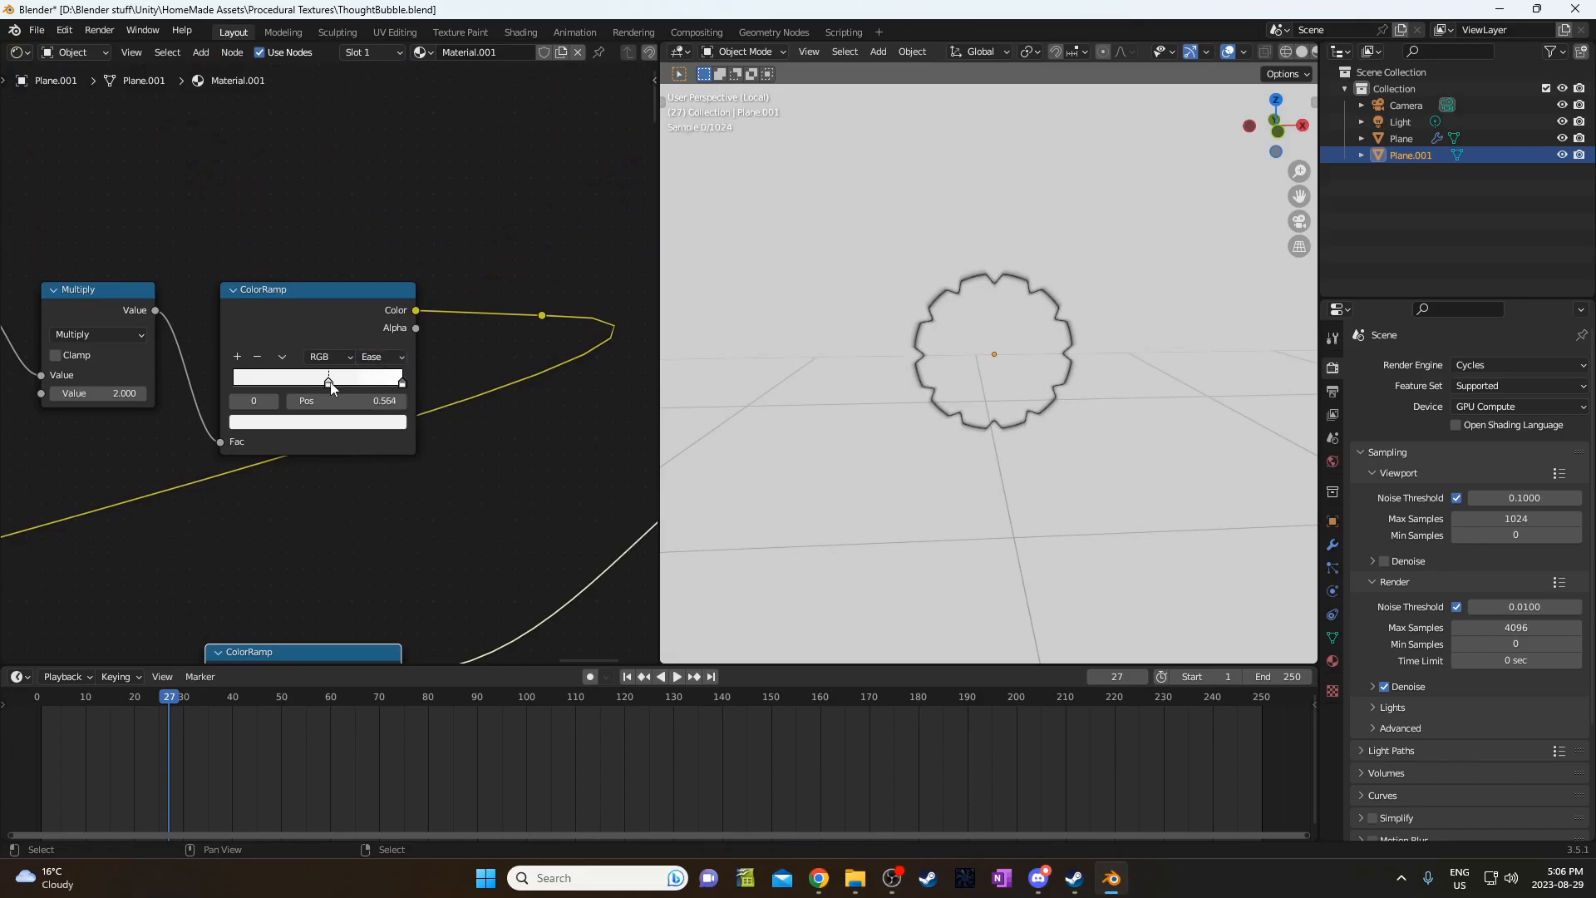
drag(328, 380, 259, 380)
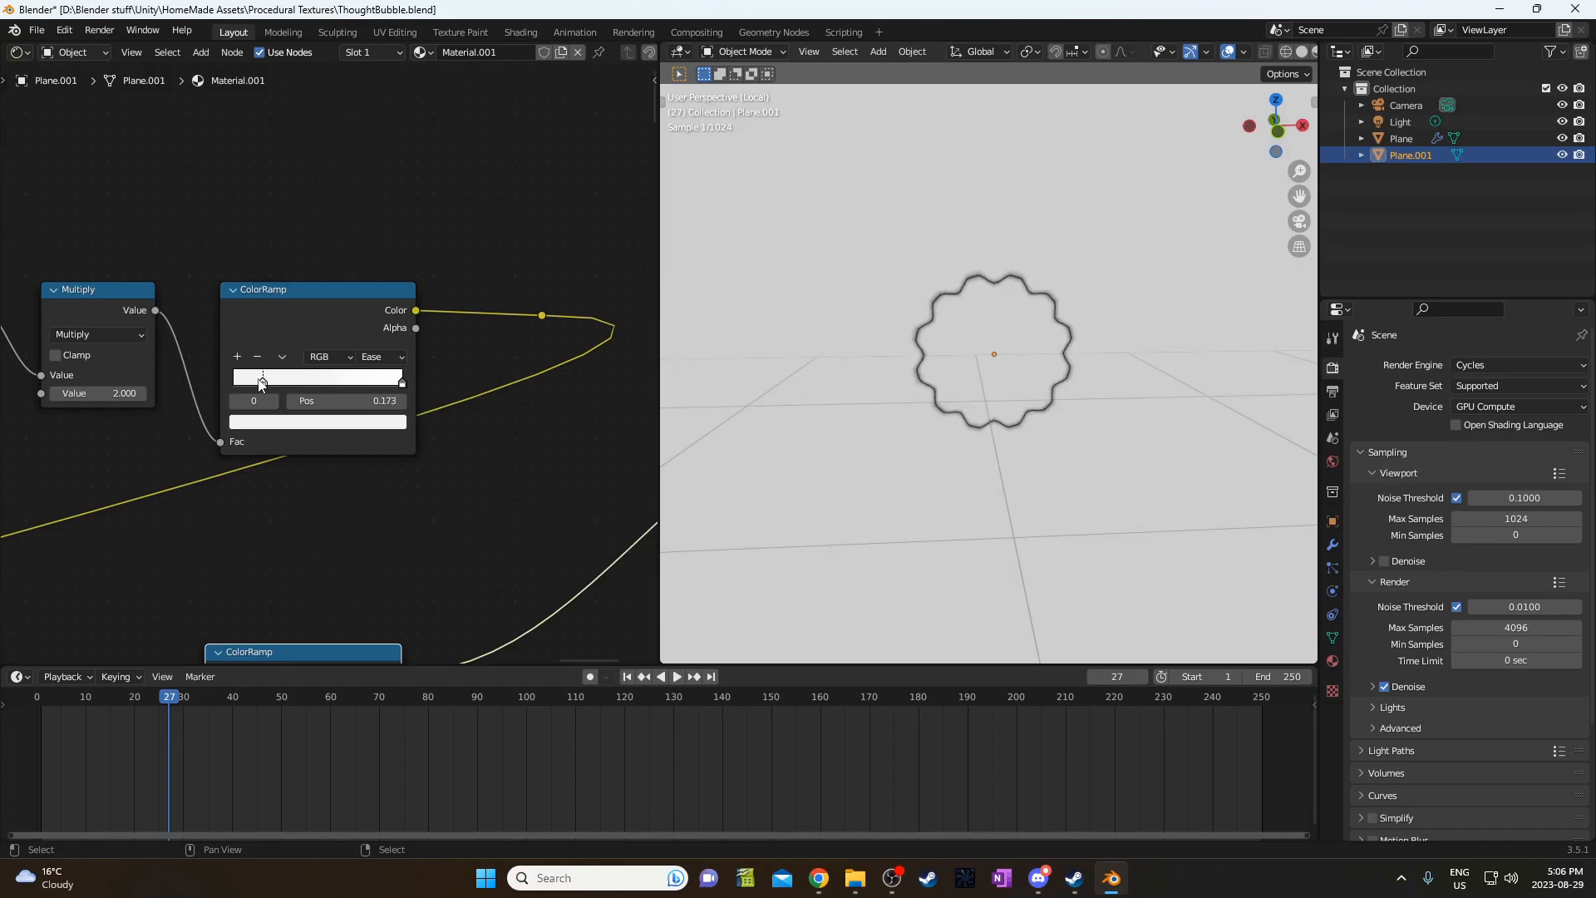
drag(262, 380, 272, 380)
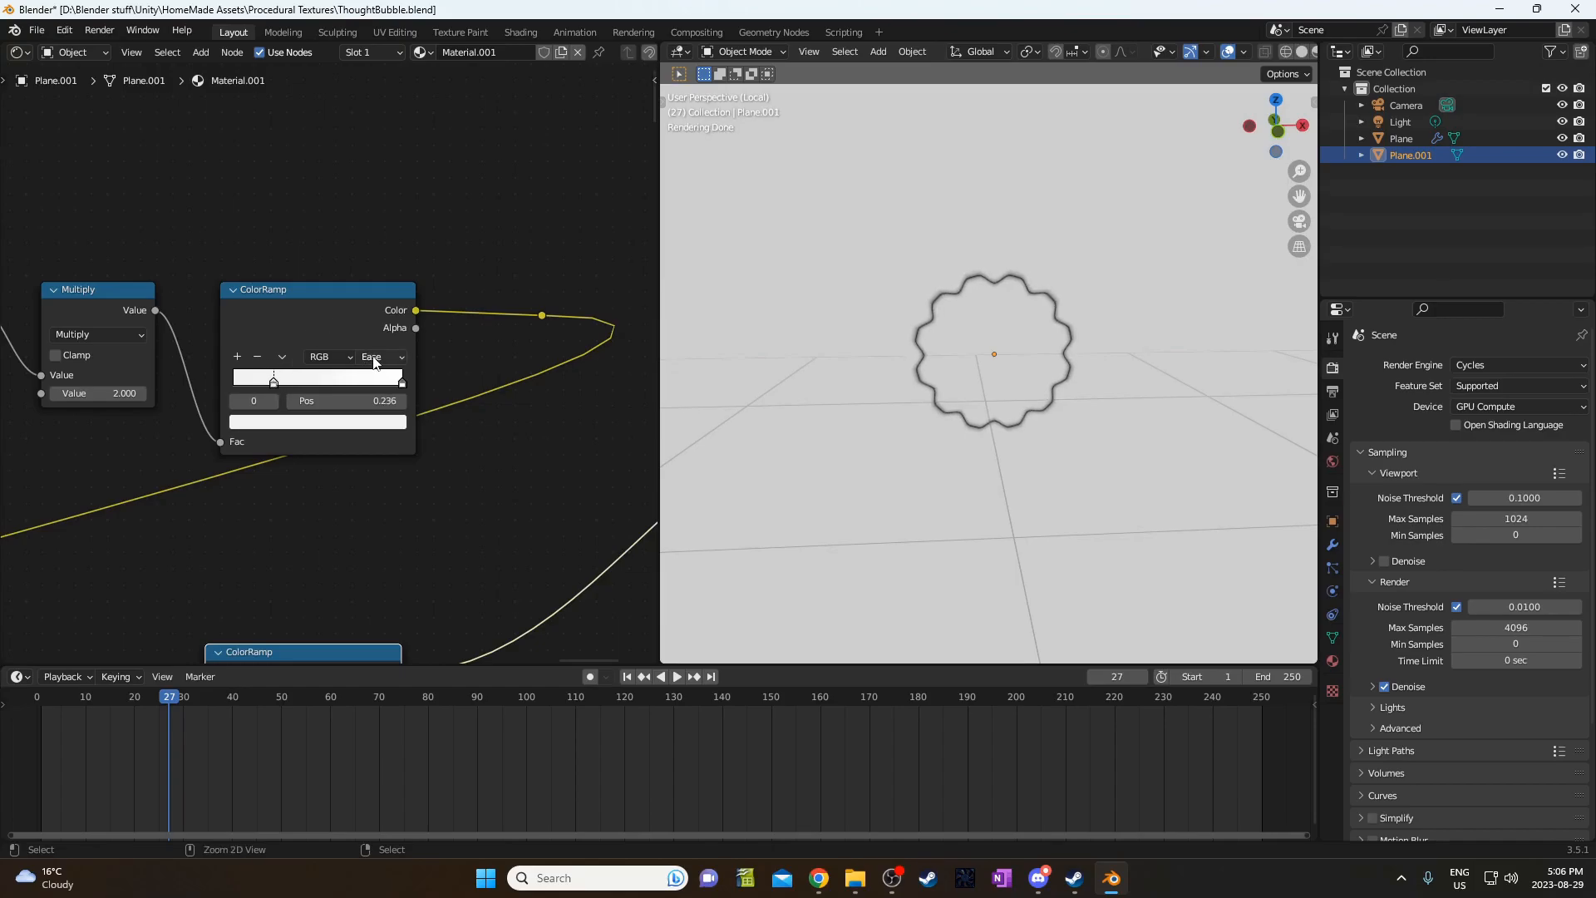
Switch the ramp to B-Spline interpolation, enlarge the cloud outline, and save.
click(381, 357)
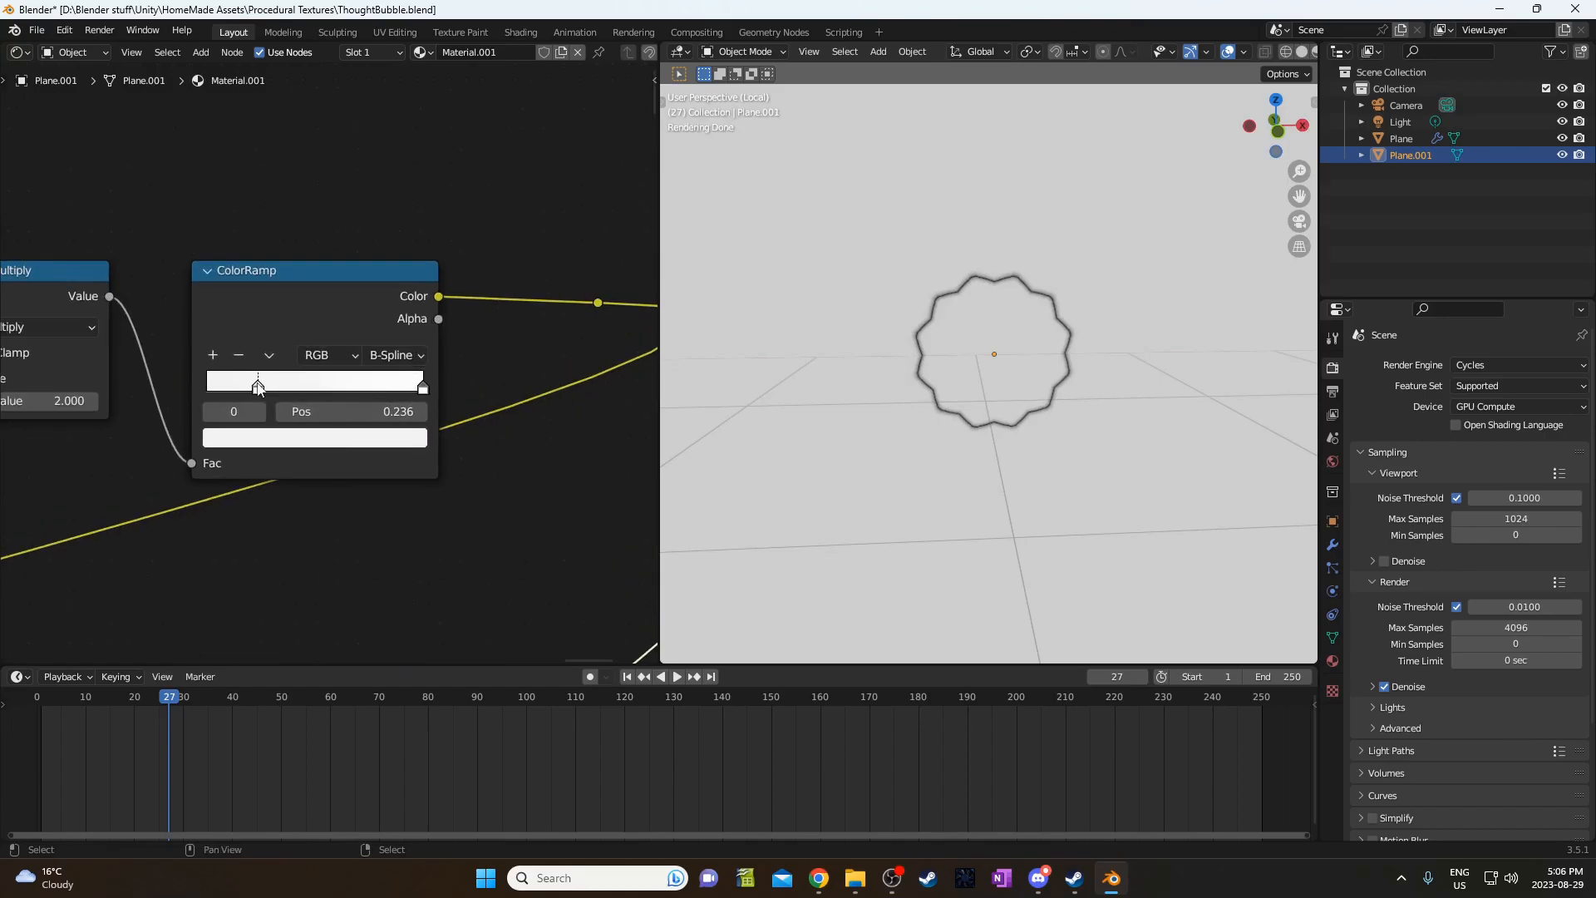
drag(258, 385, 319, 385)
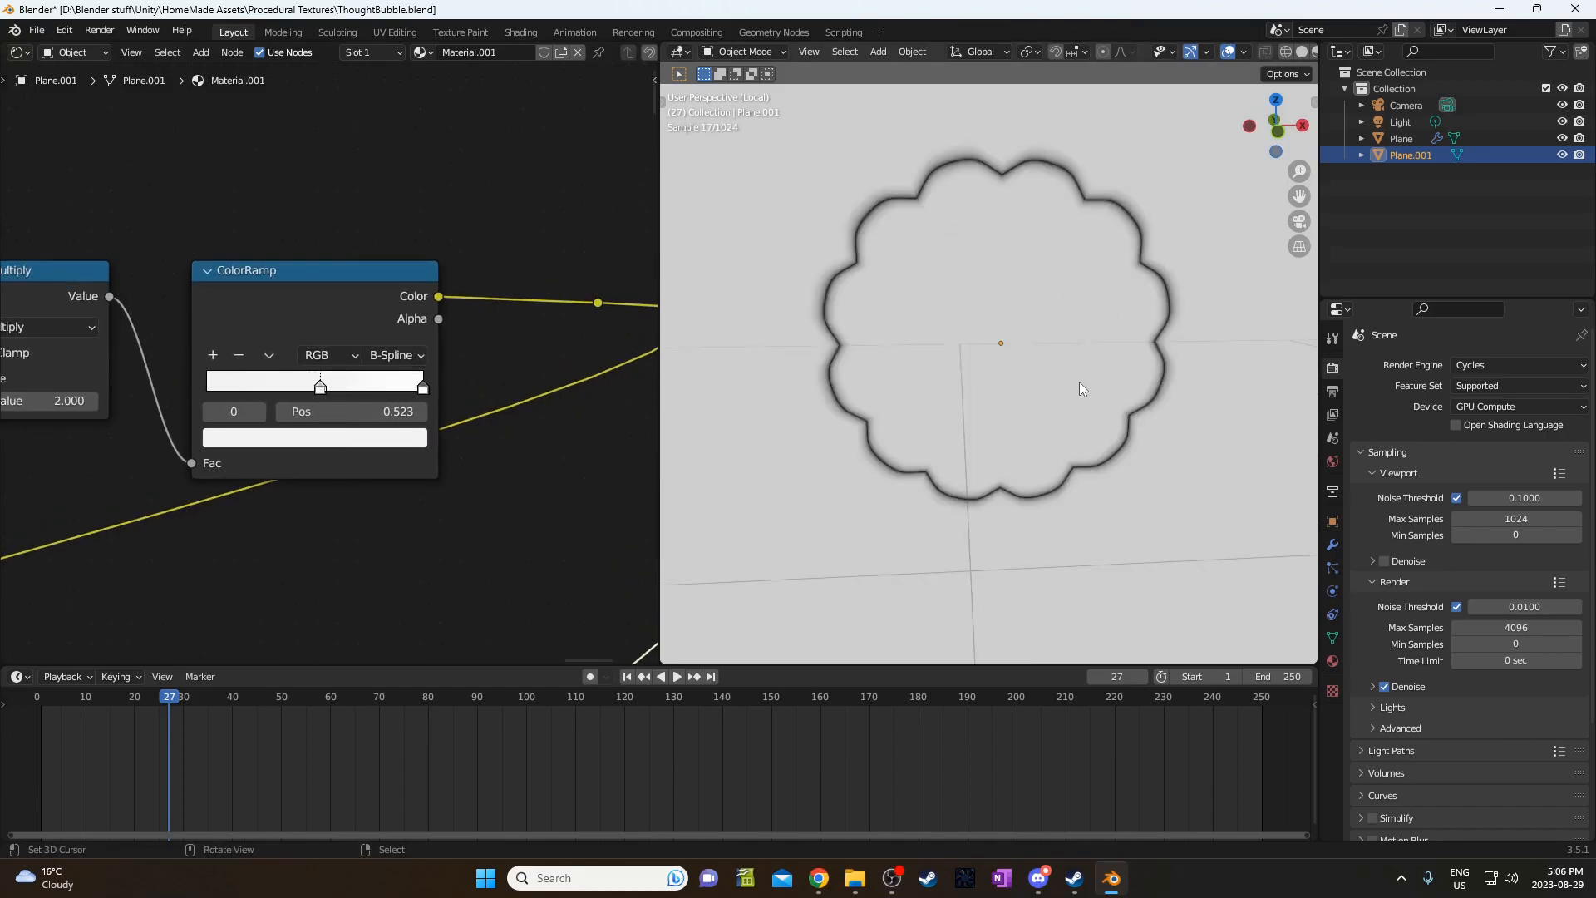
key(ctrl+s)
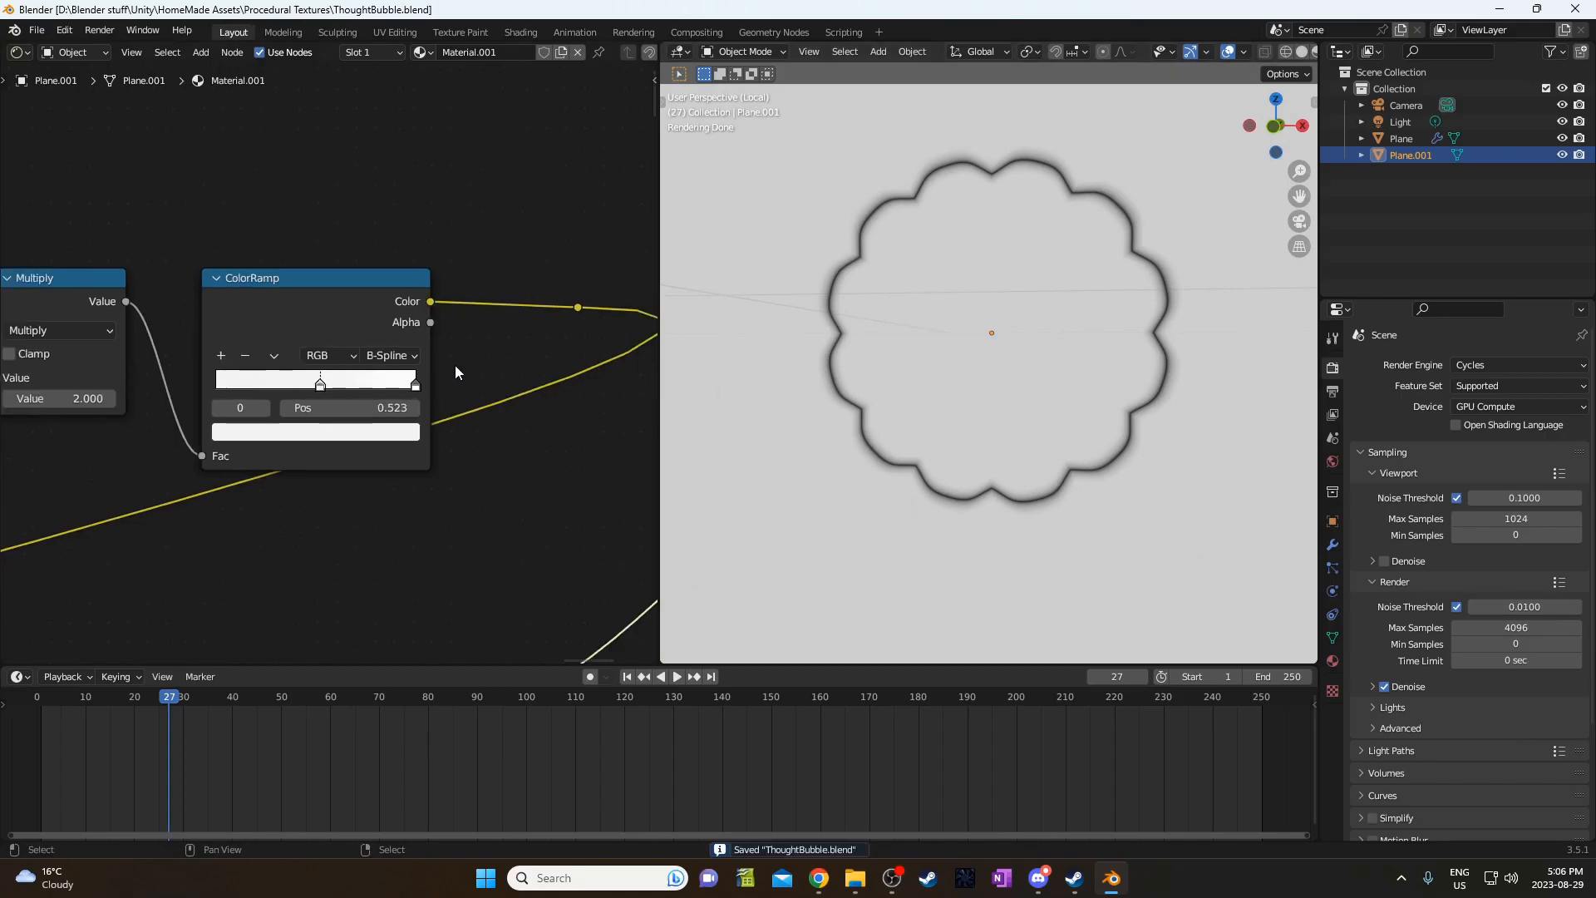
scroll(down, 3)
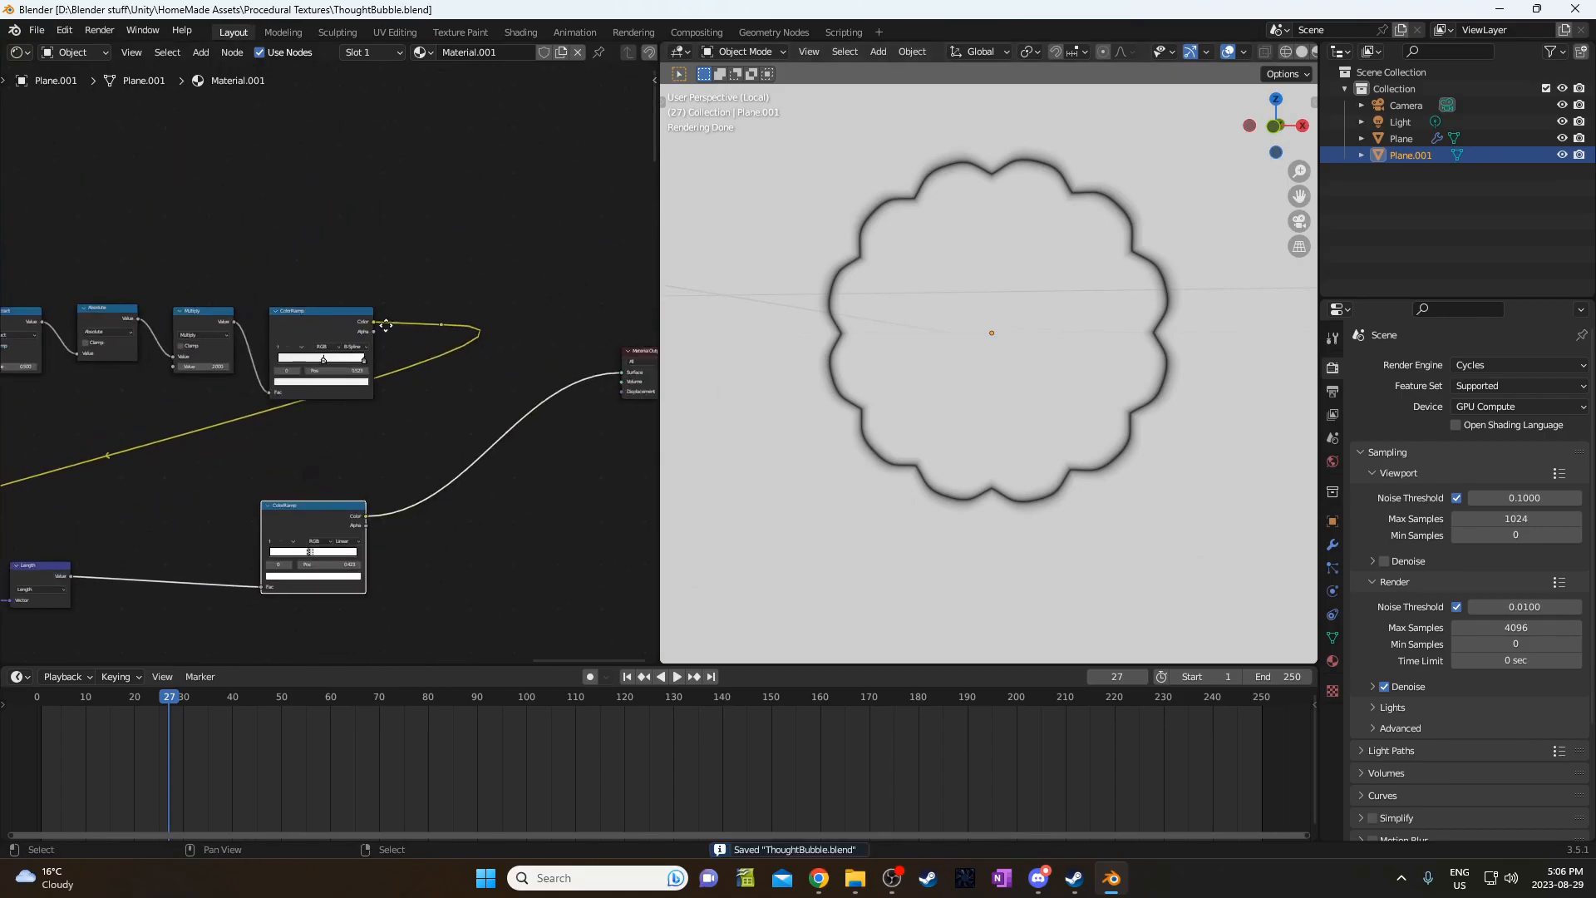
Add an RGB Curves node and drag its curve points into a rounded scalloped outline.
text(rgb)
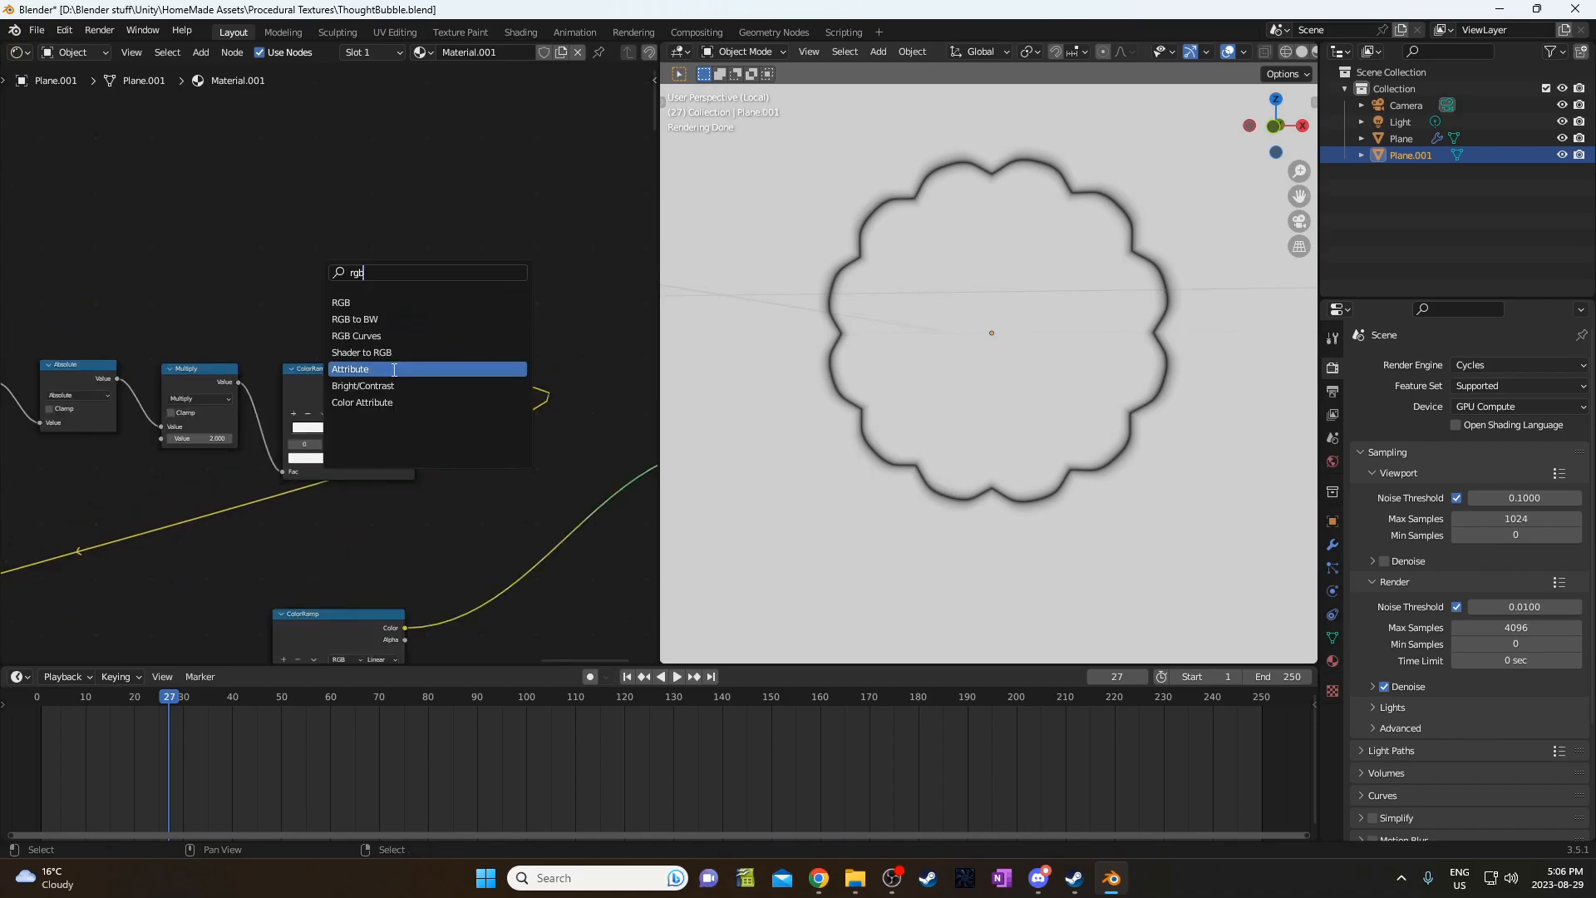
click(357, 334)
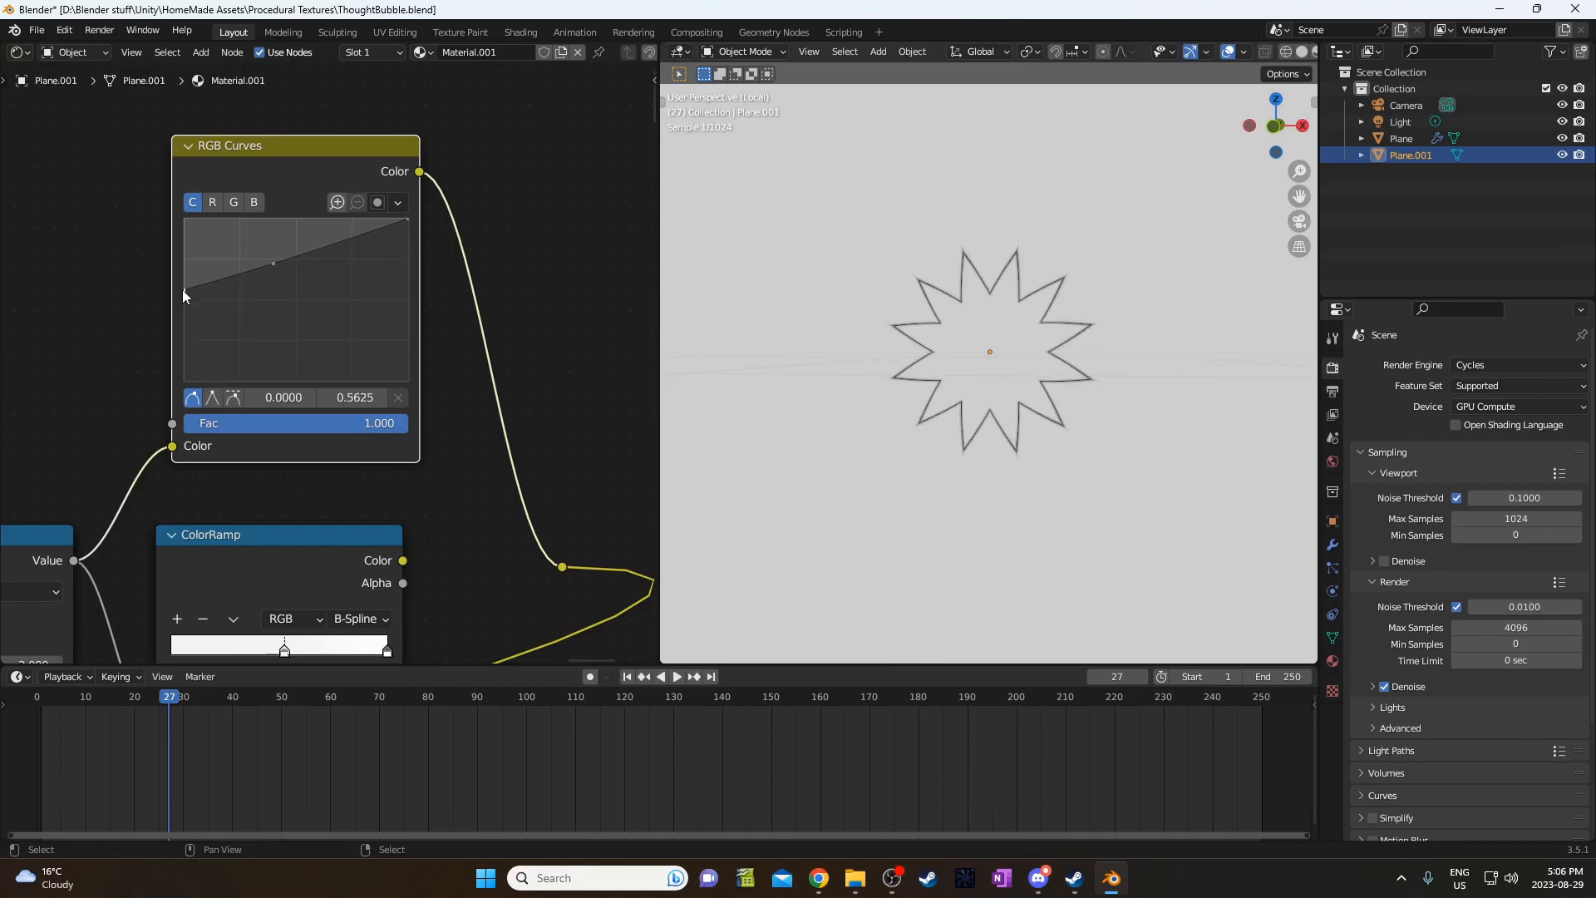
drag(272, 263, 272, 245)
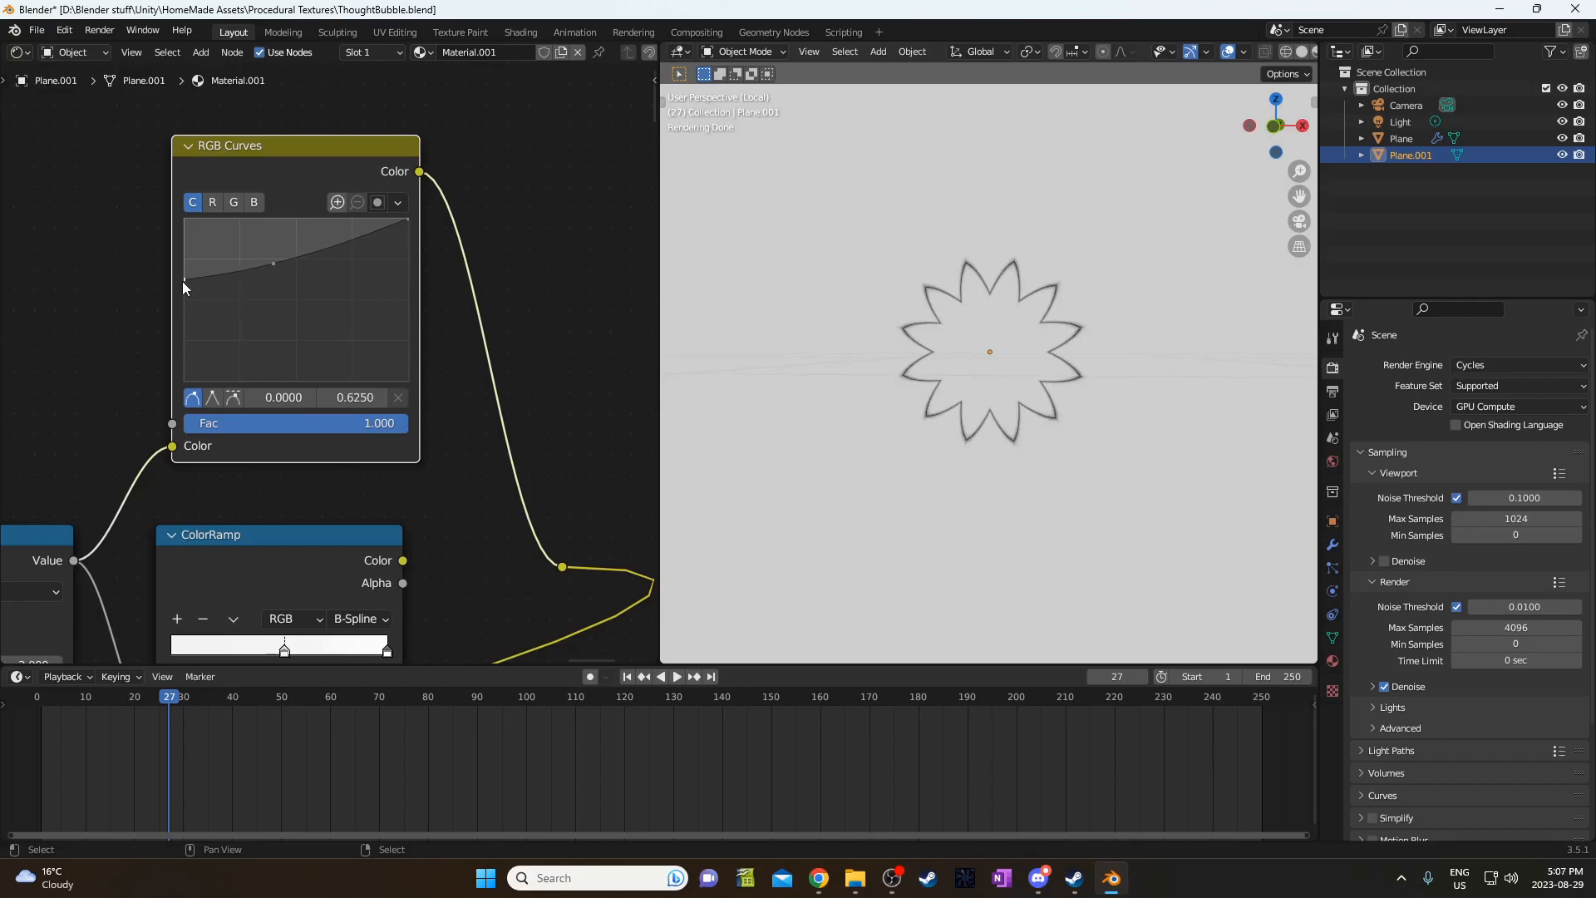
drag(273, 263, 272, 259)
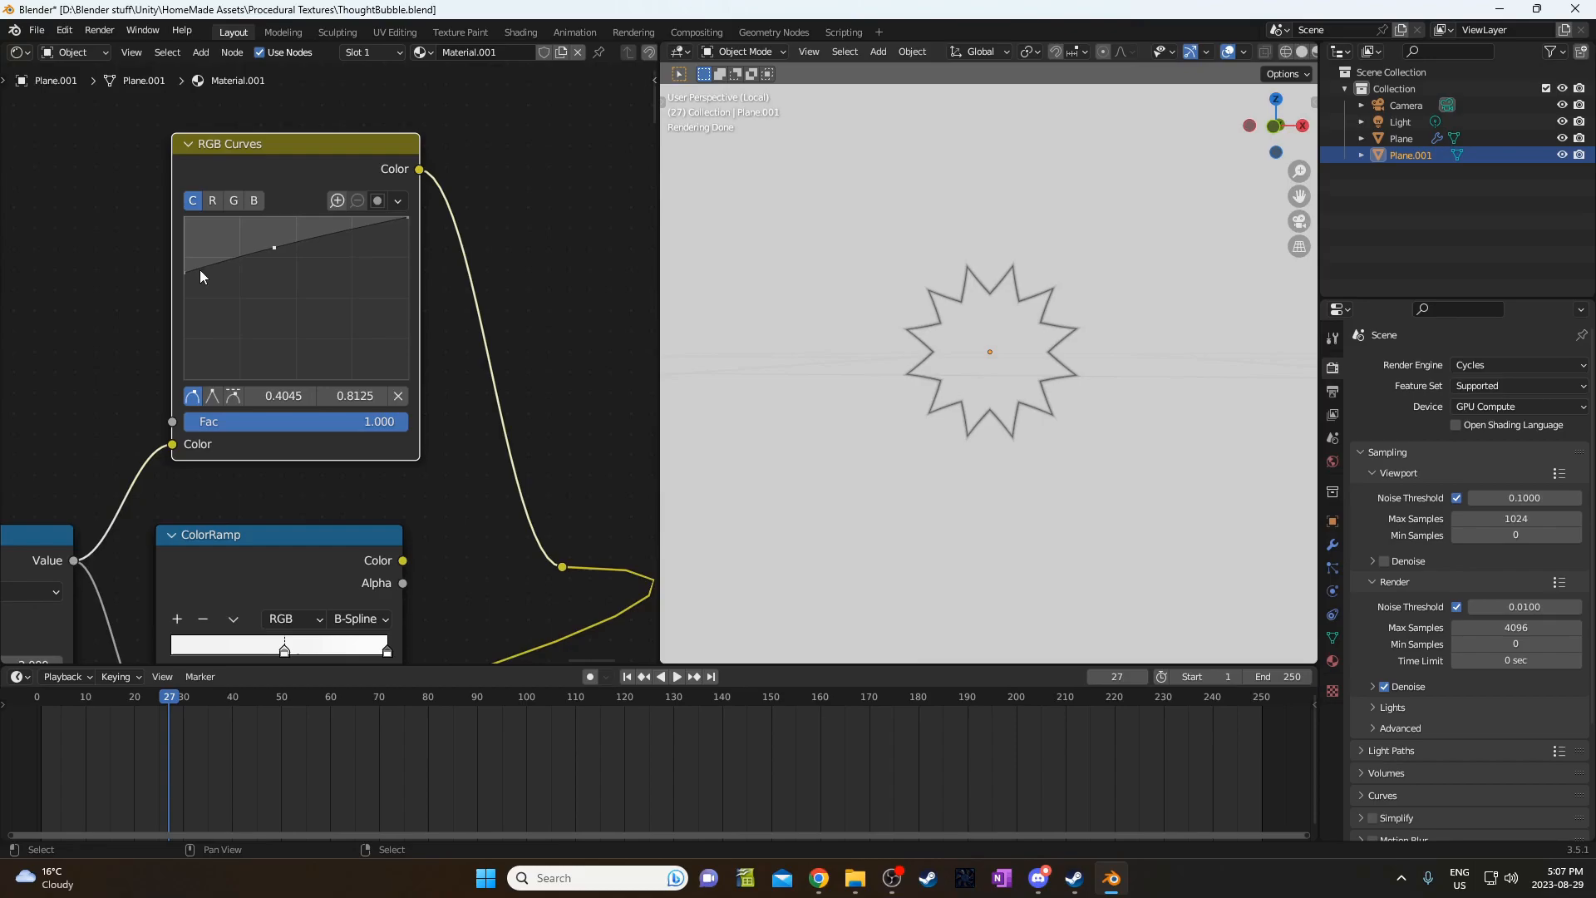
drag(273, 247, 189, 257)
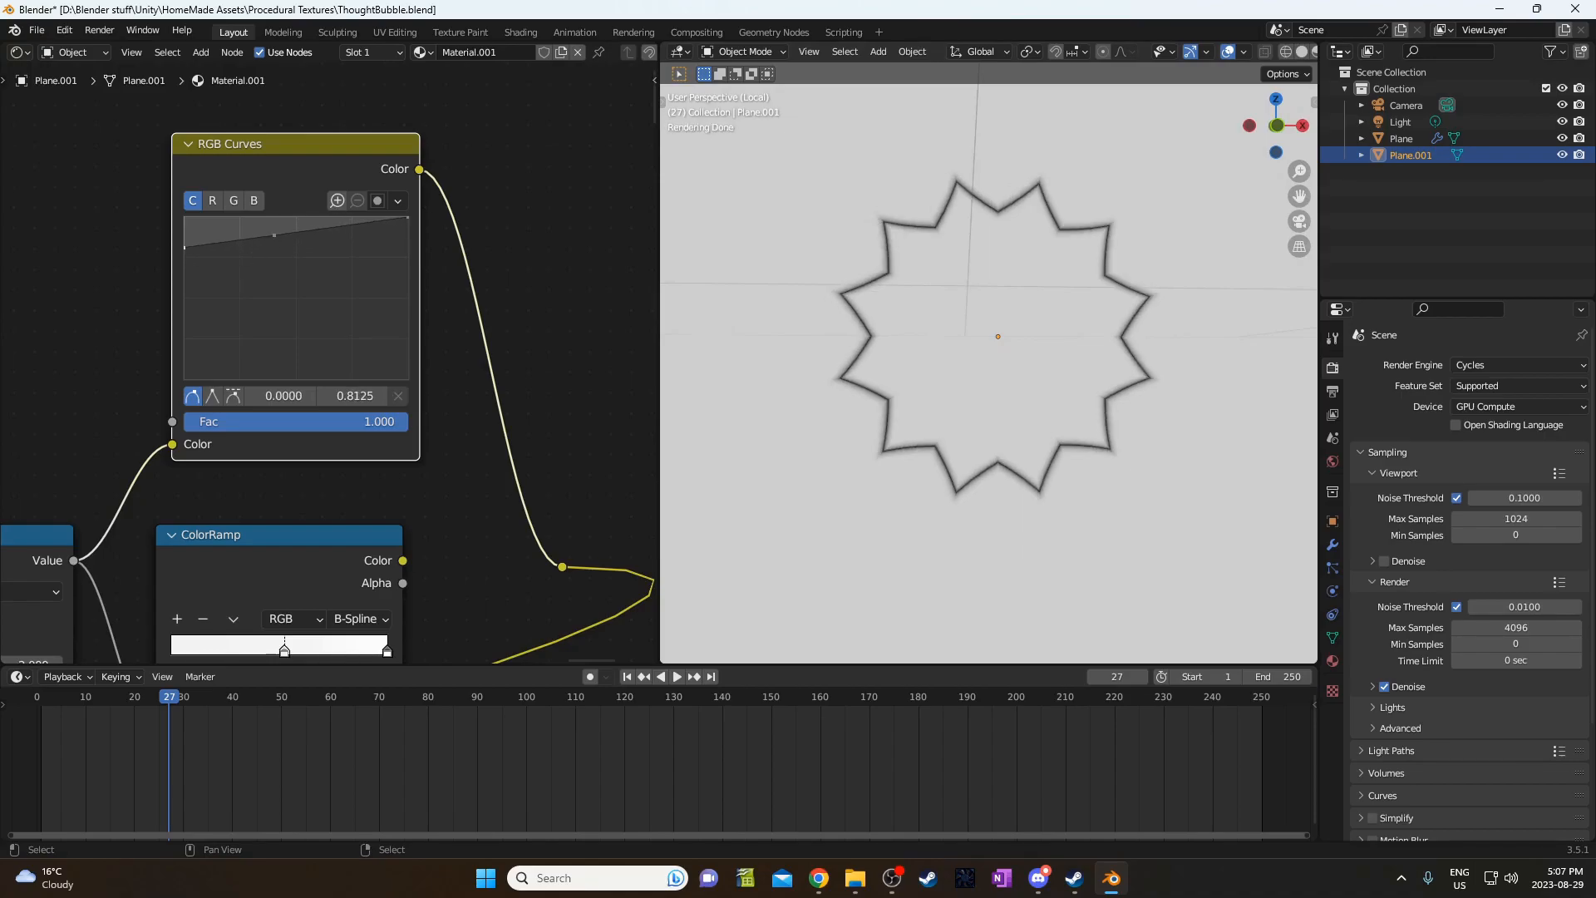
drag(273, 234, 271, 232)
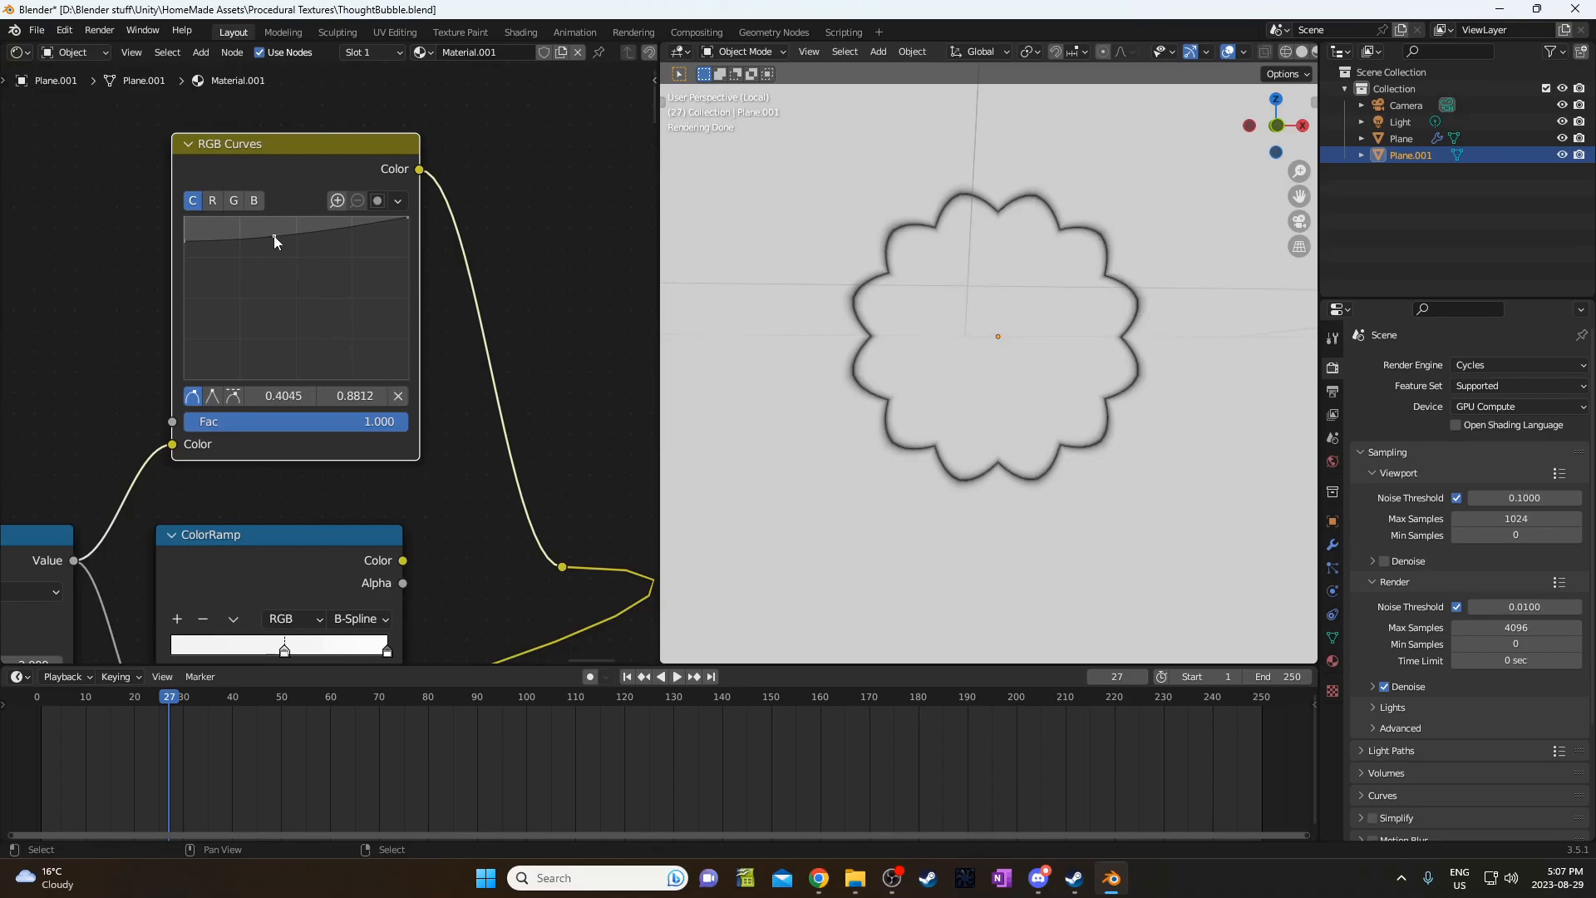
drag(274, 241, 274, 235)
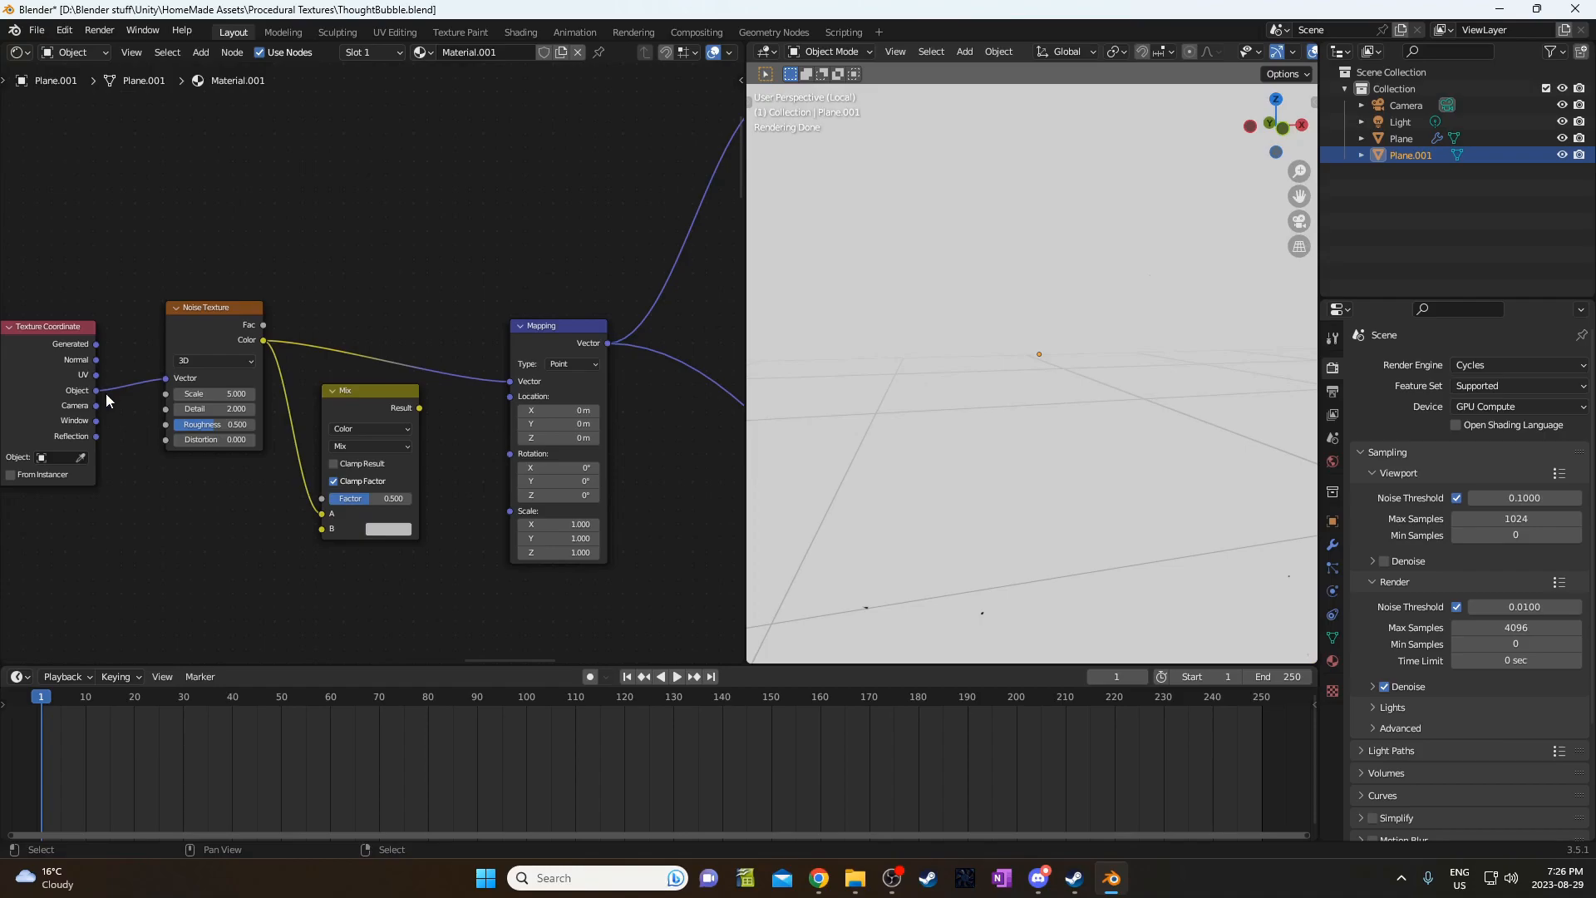
Link the noise Mix result into the Mapping vector and move the Mix node aside.
drag(369, 390, 390, 327)
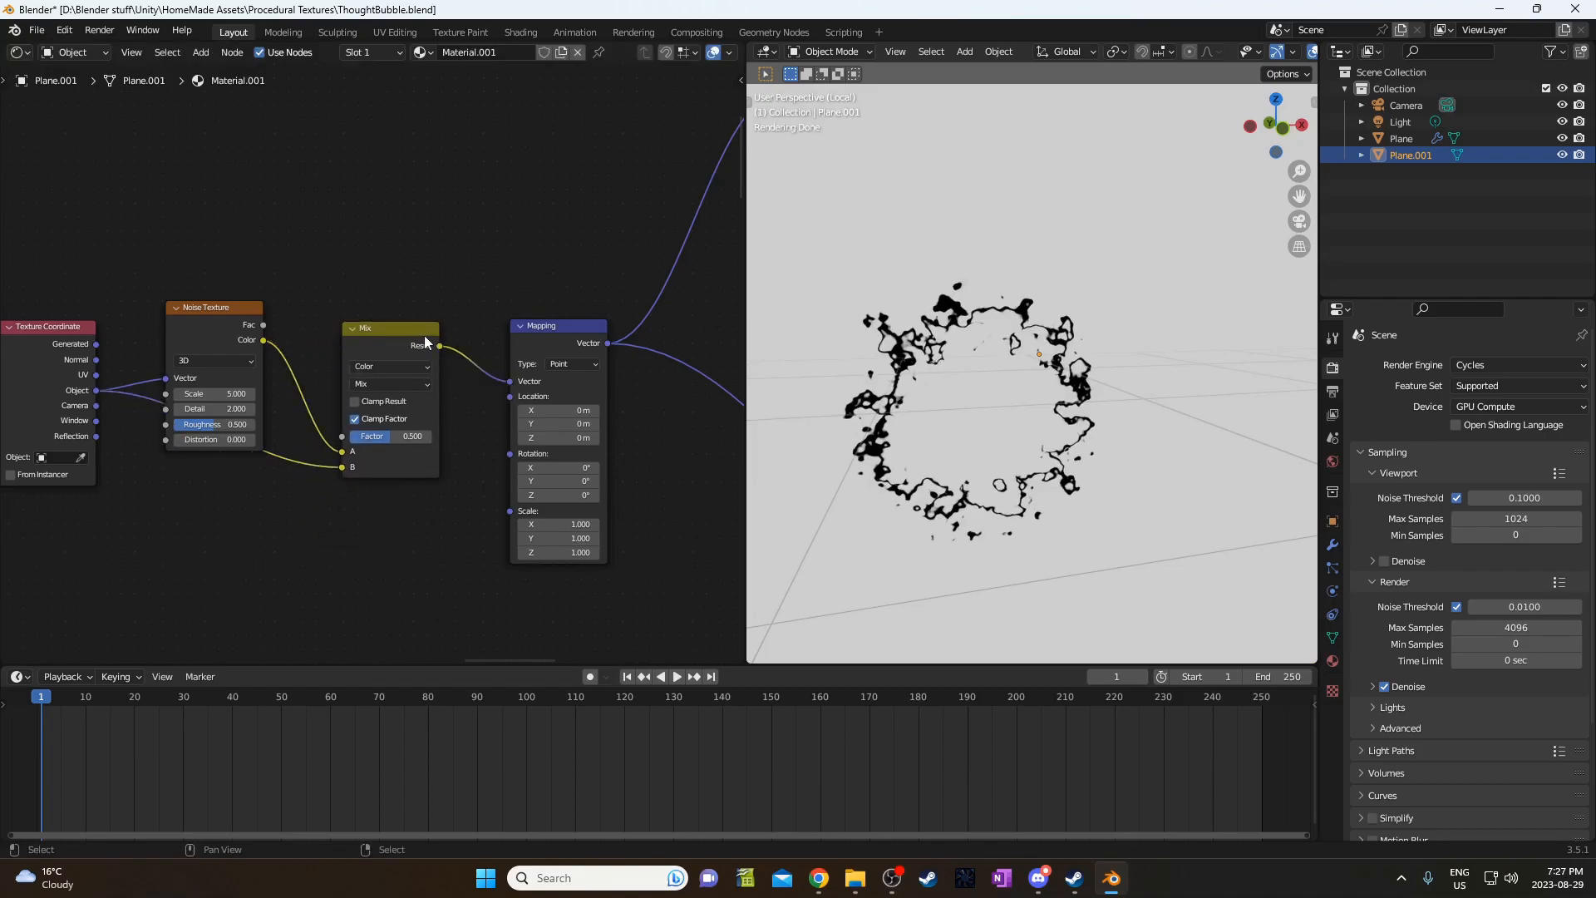
drag(390, 326, 418, 266)
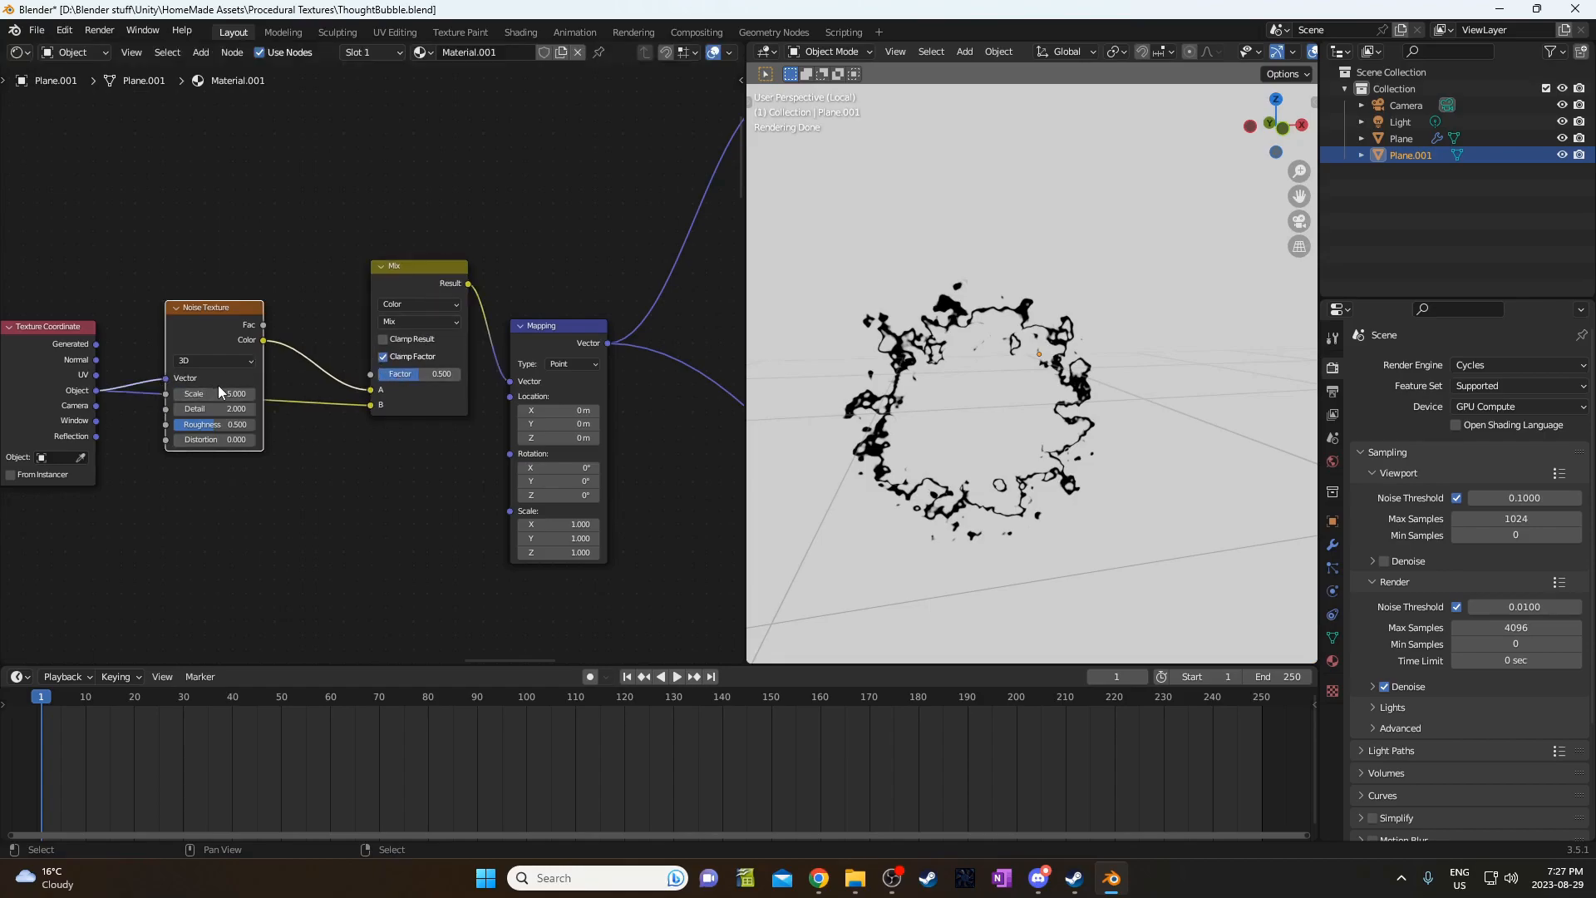
drag(235, 393, 209, 393)
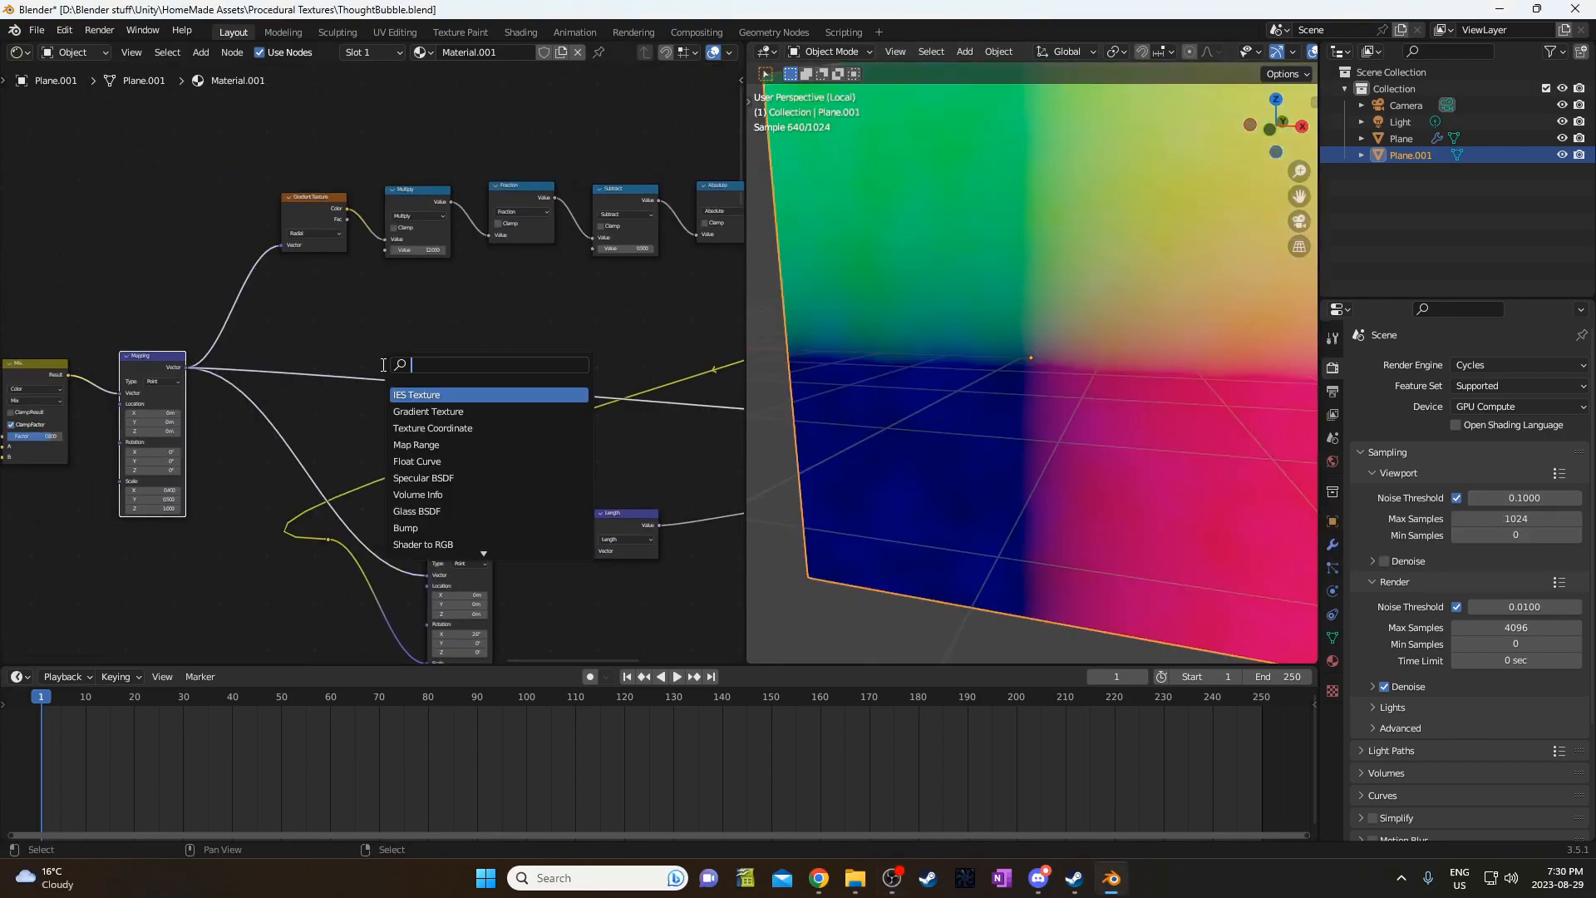
Add a Math node, switch to front view, and select a ColorRamp stop to thin the outline.
click(438, 412)
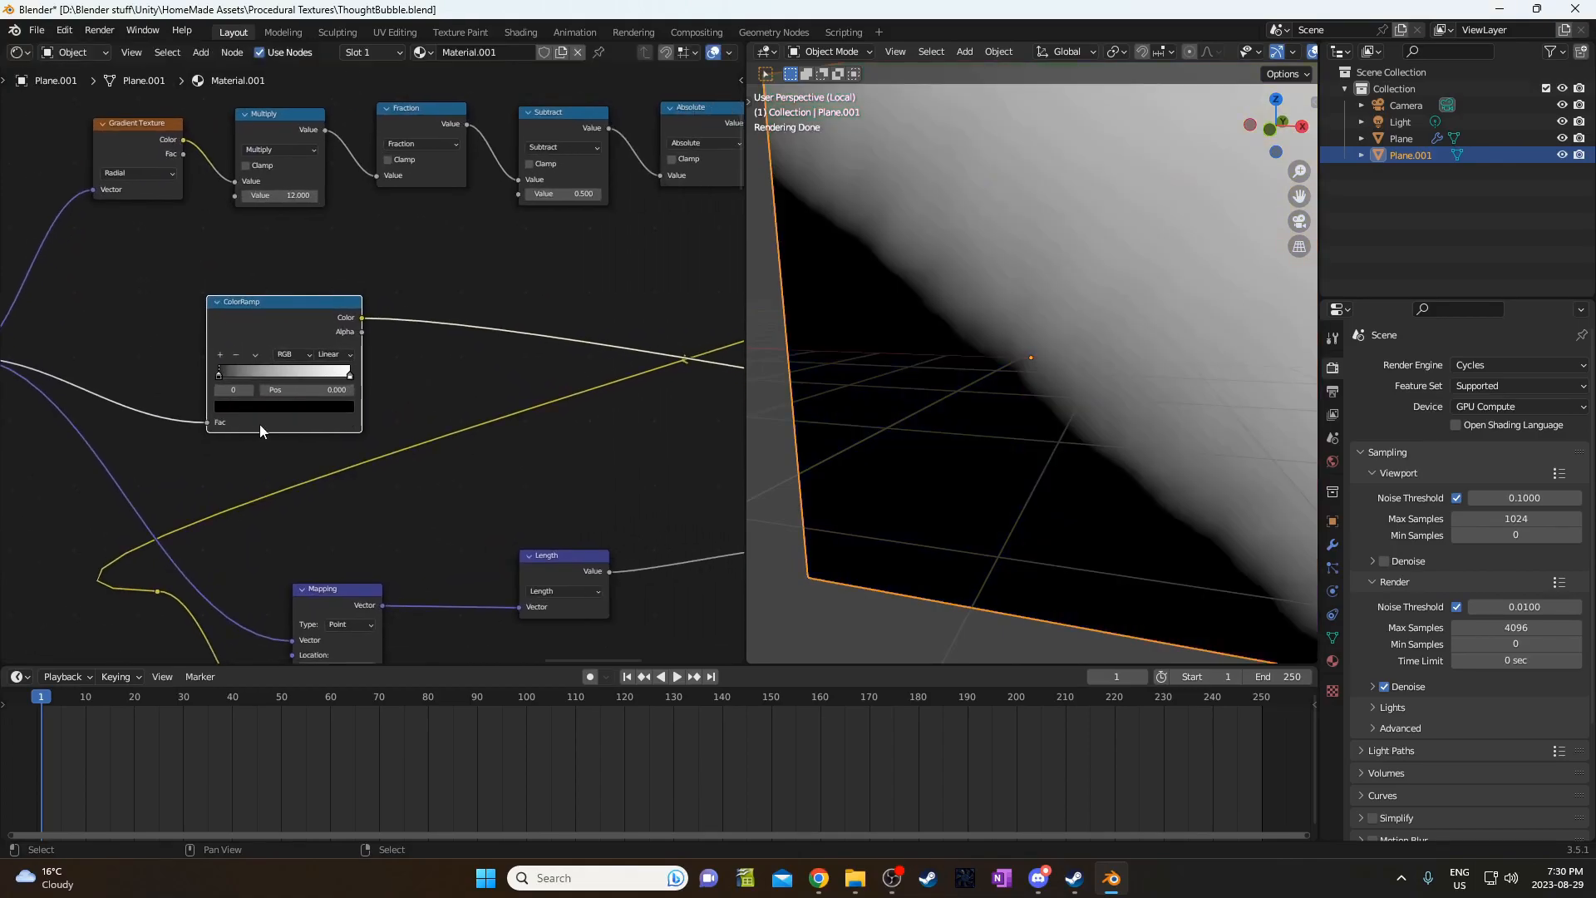
text(math)
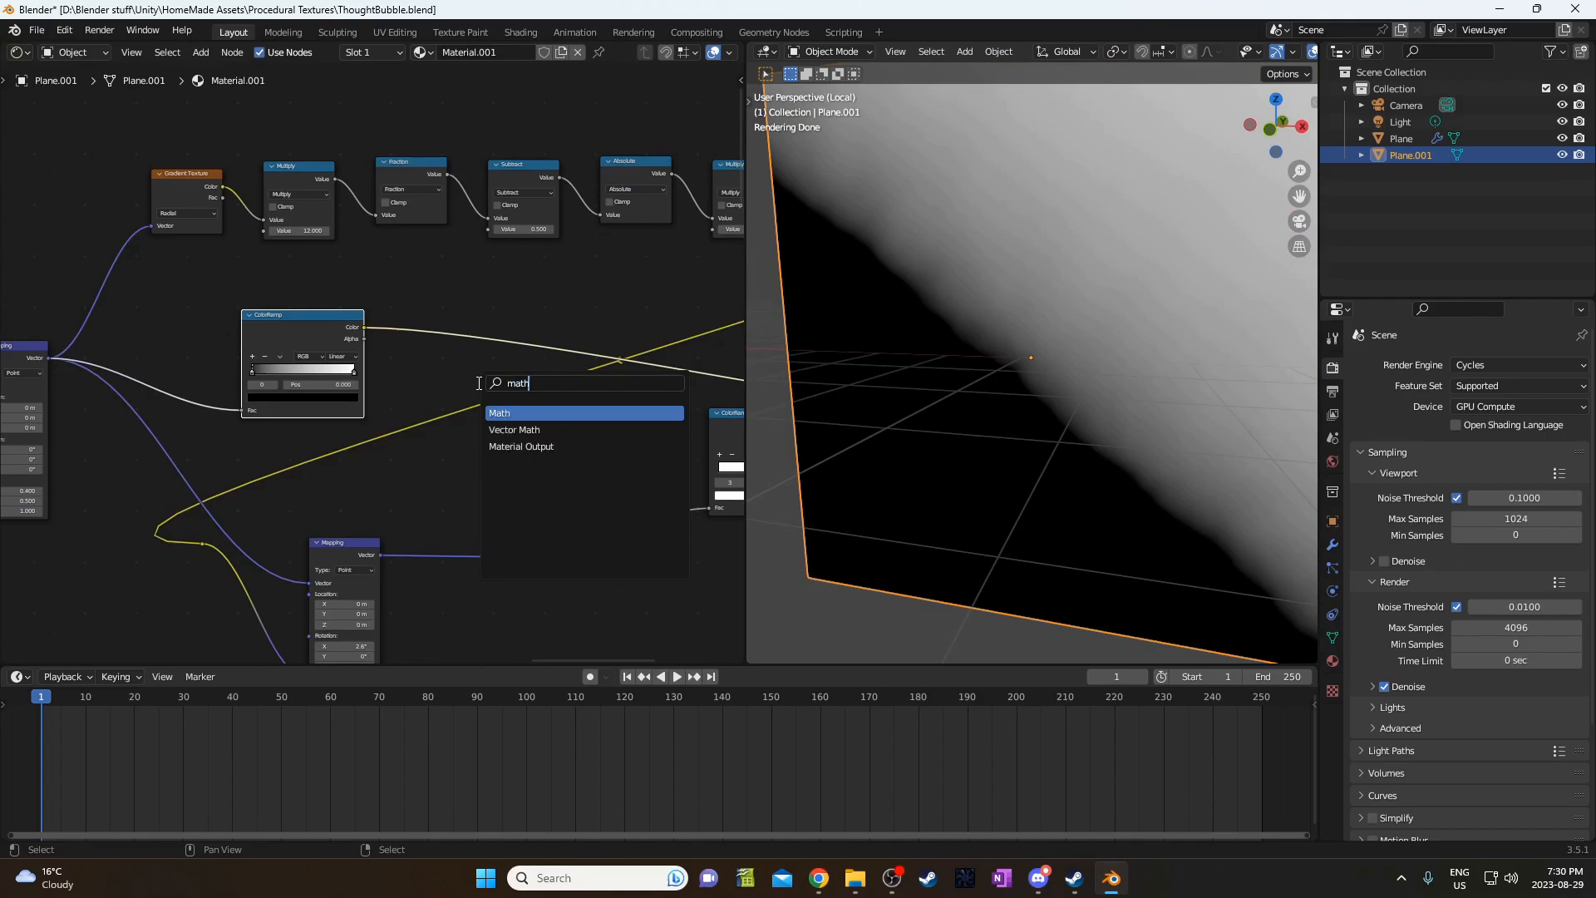
click(498, 412)
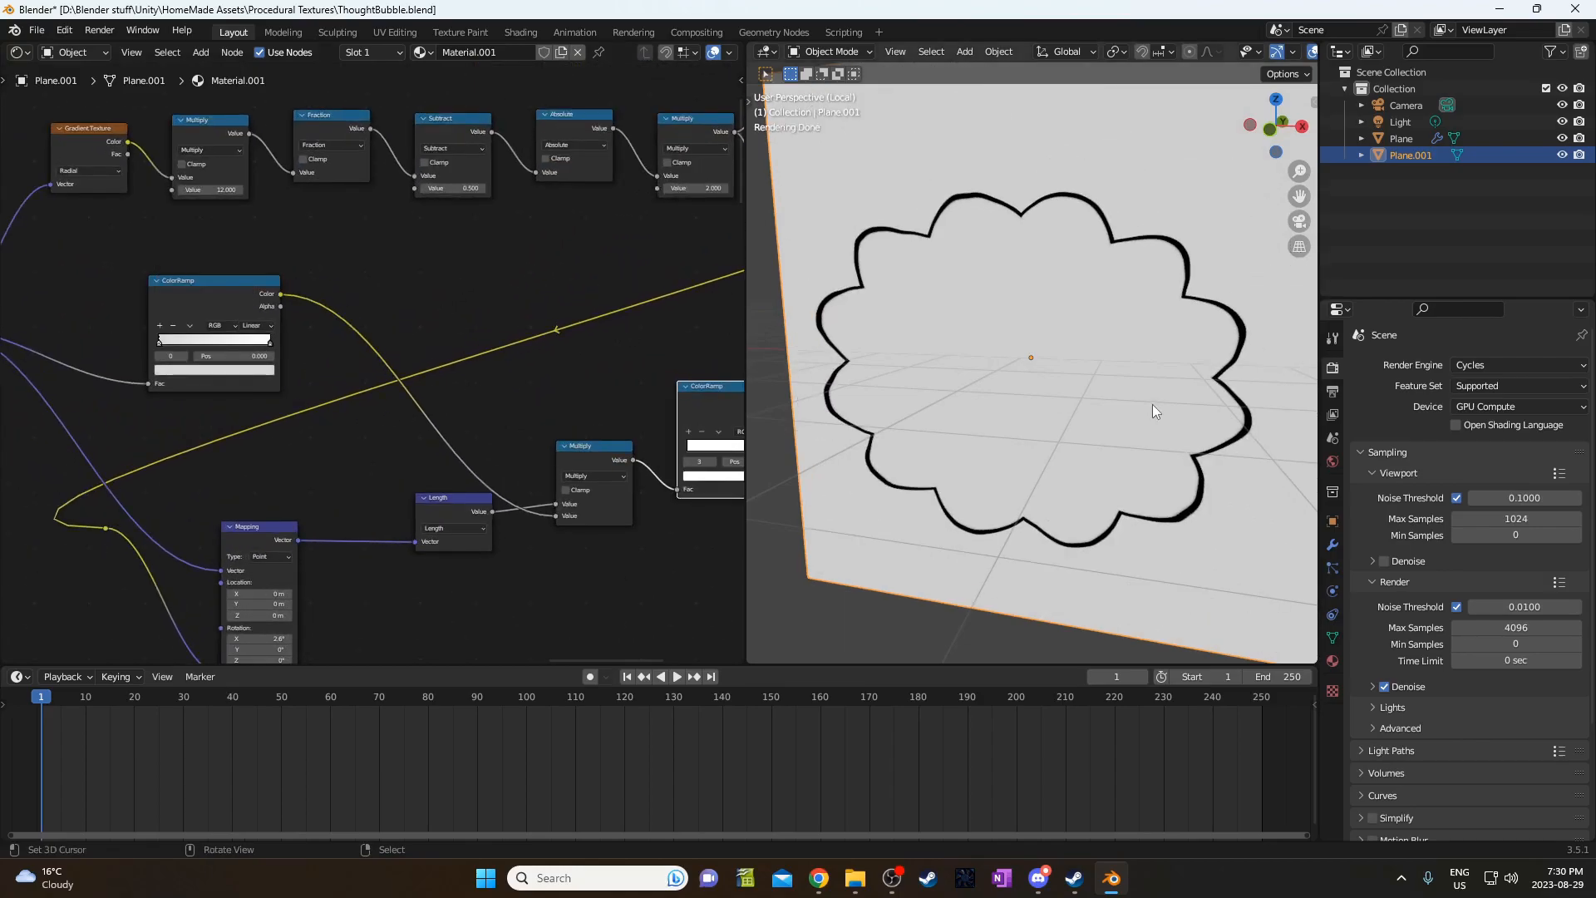
key(7)
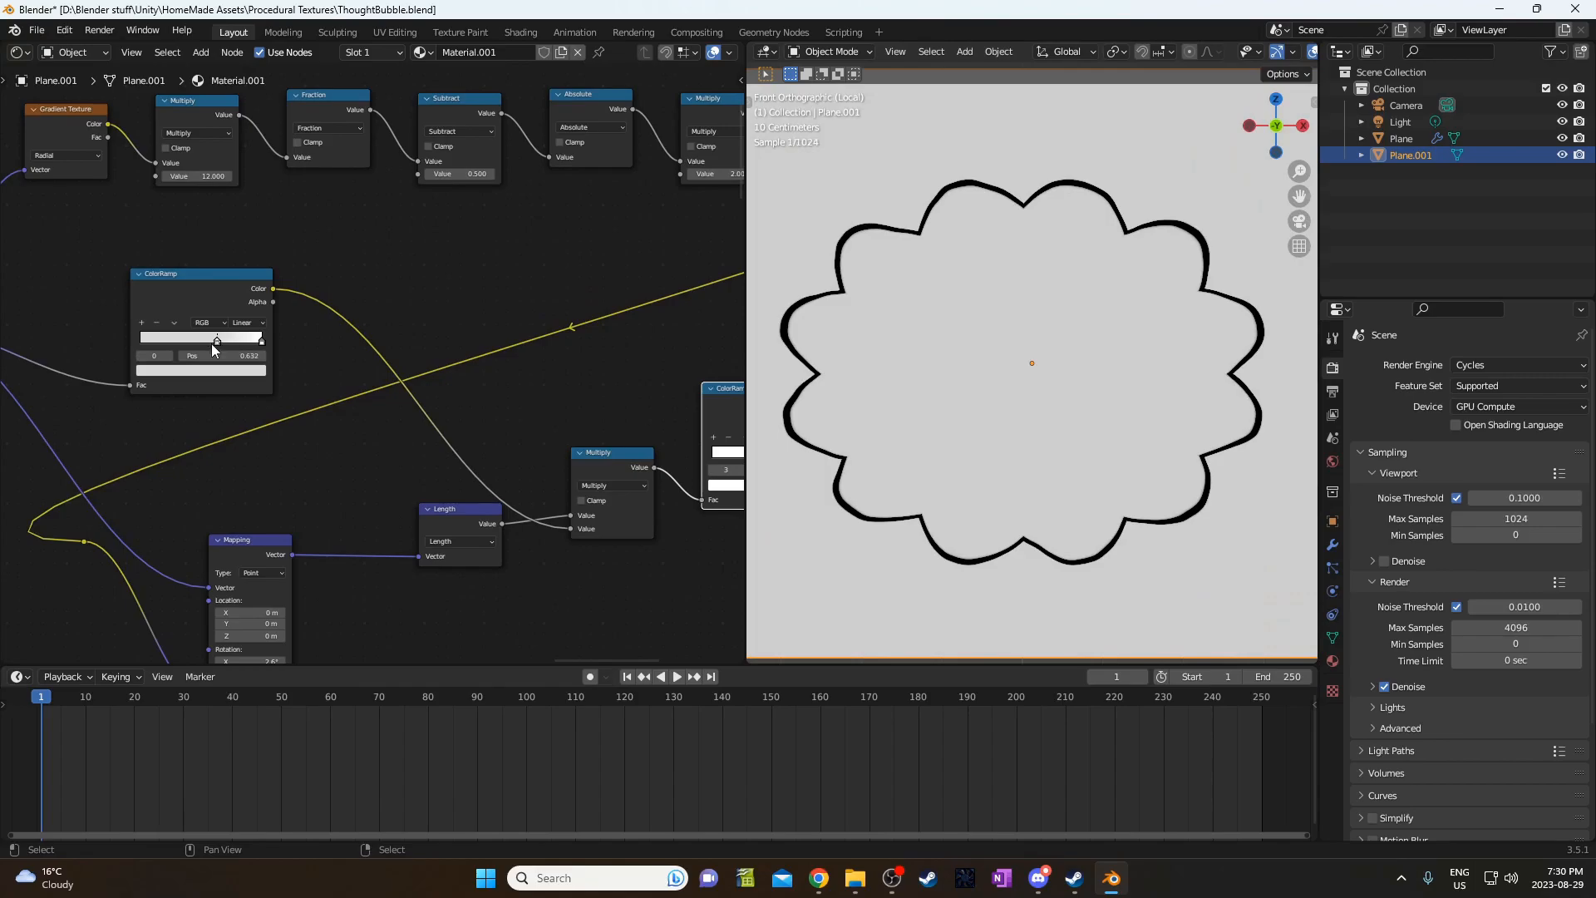
click(201, 337)
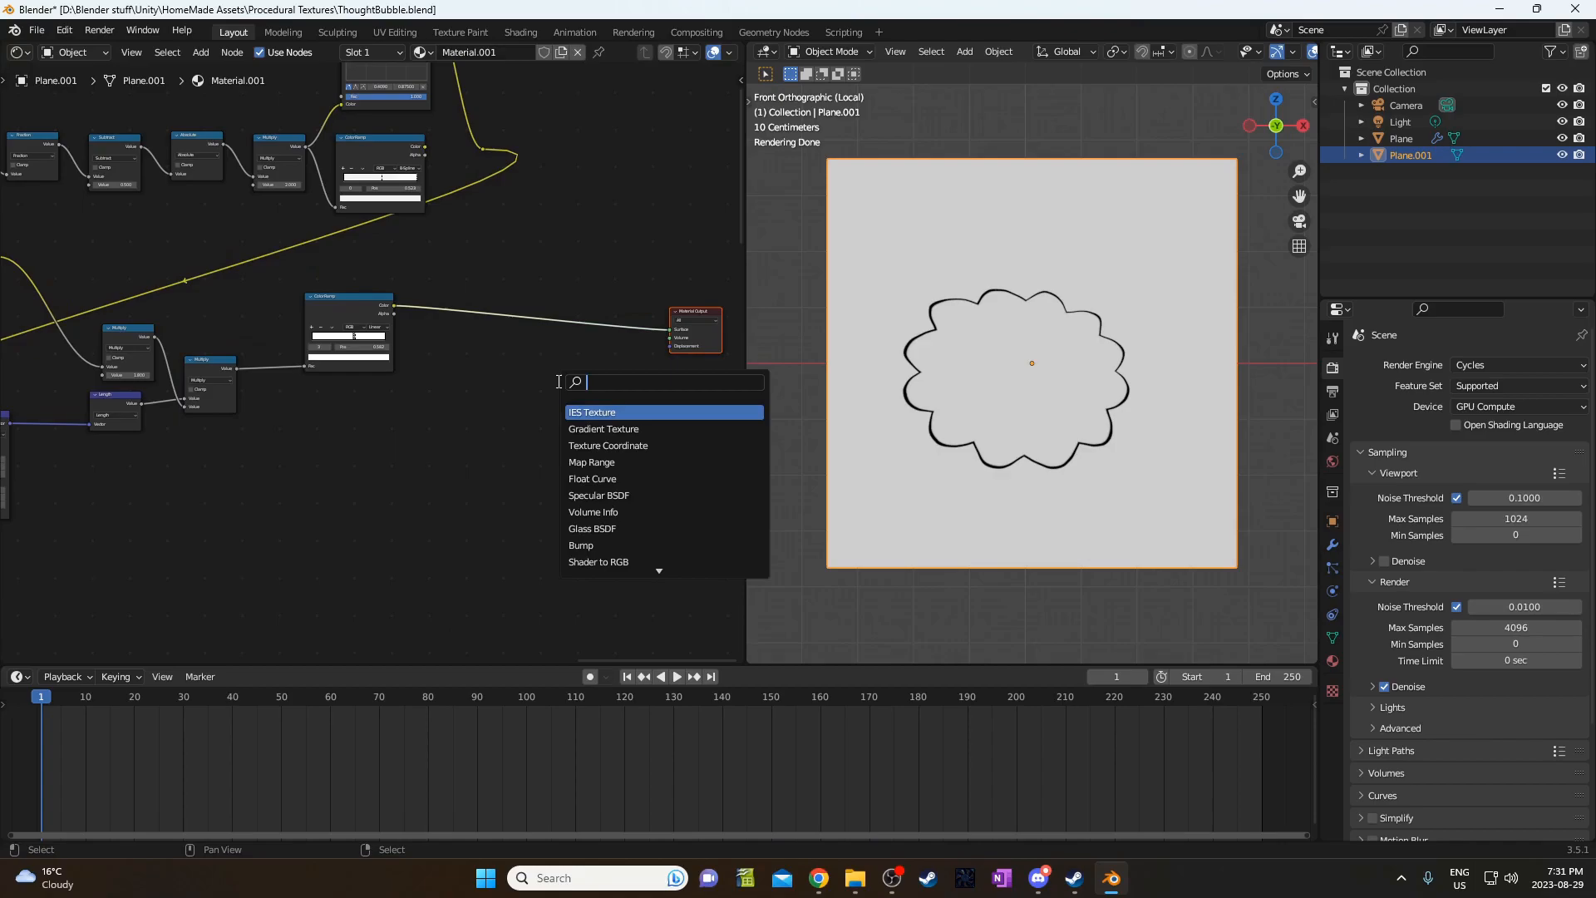
Add a Principled BSDF, link the cloud mask ramp into it, and nudge the ramp stop.
text(pr)
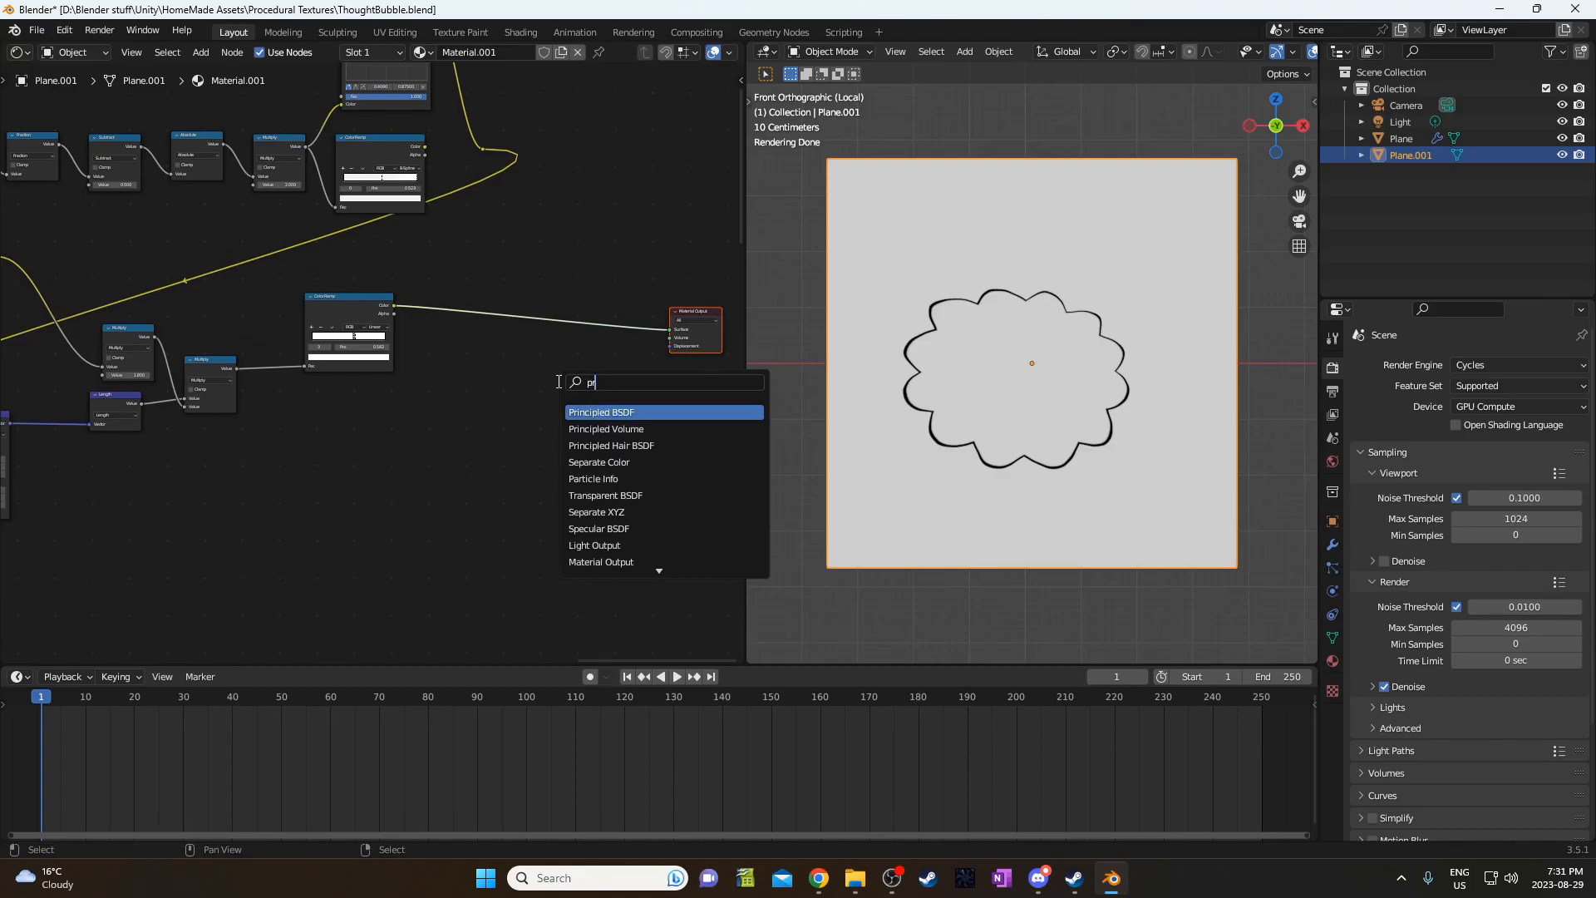
click(602, 412)
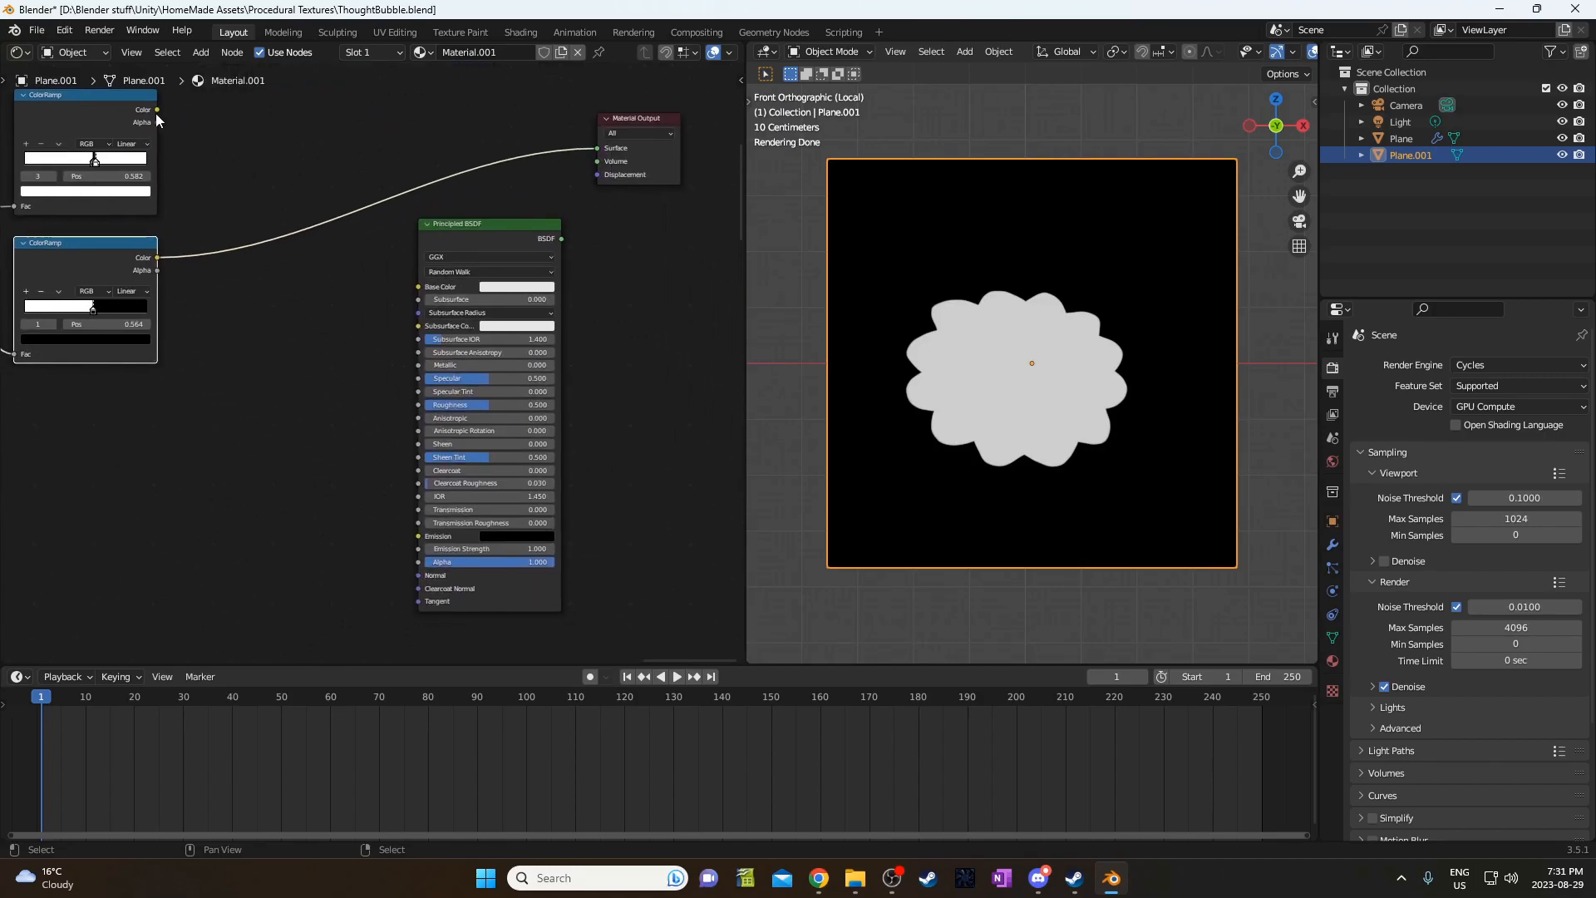
drag(157, 109, 421, 549)
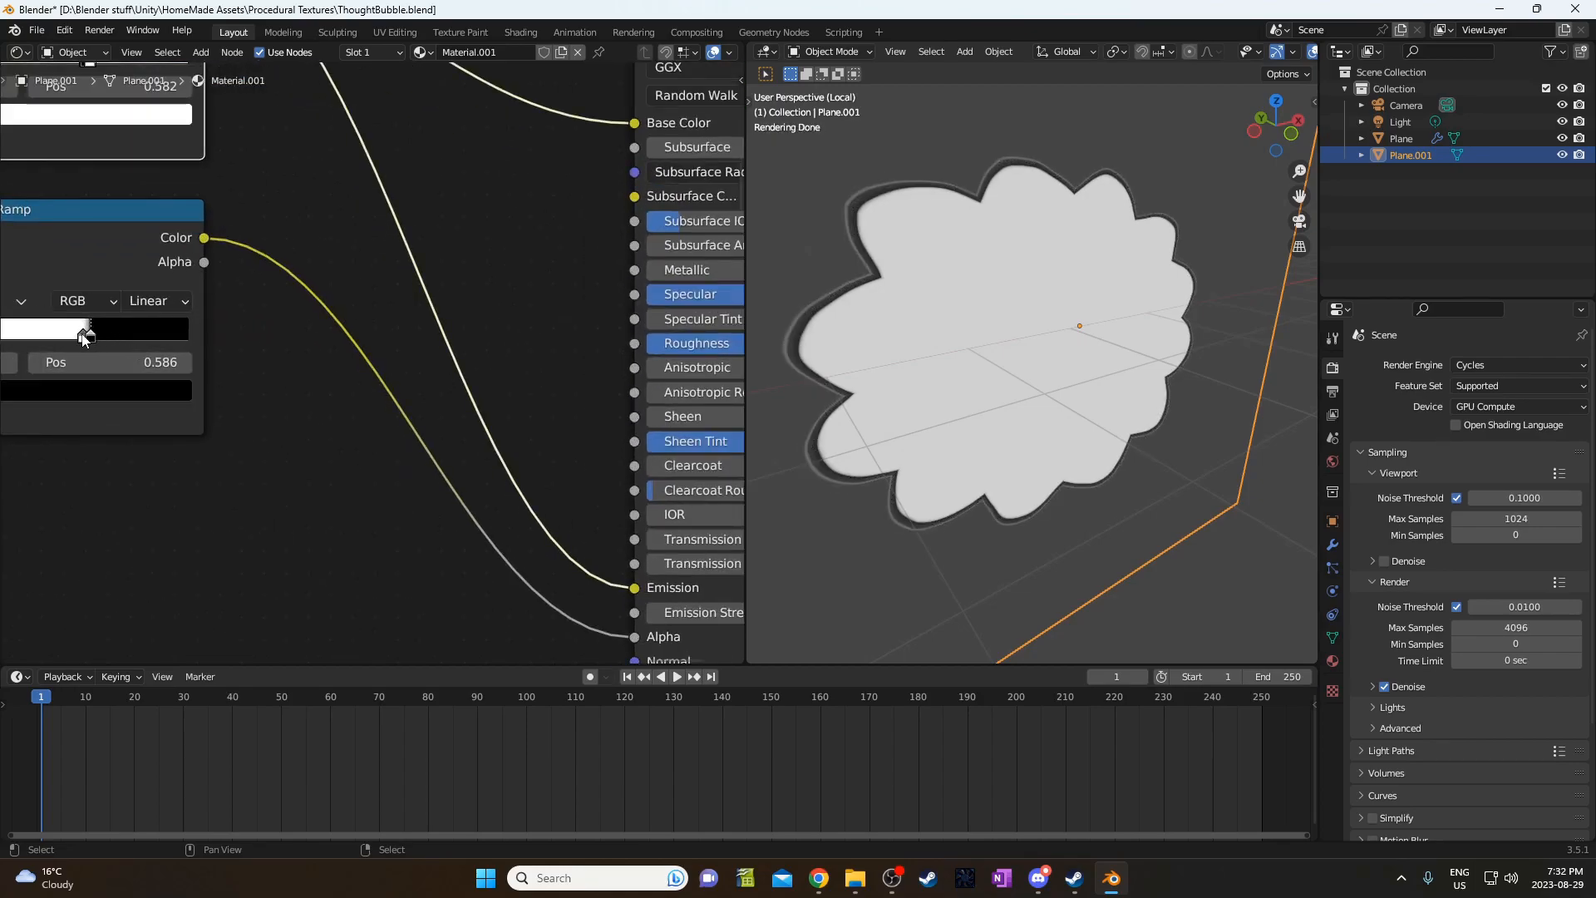
drag(92, 335, 87, 336)
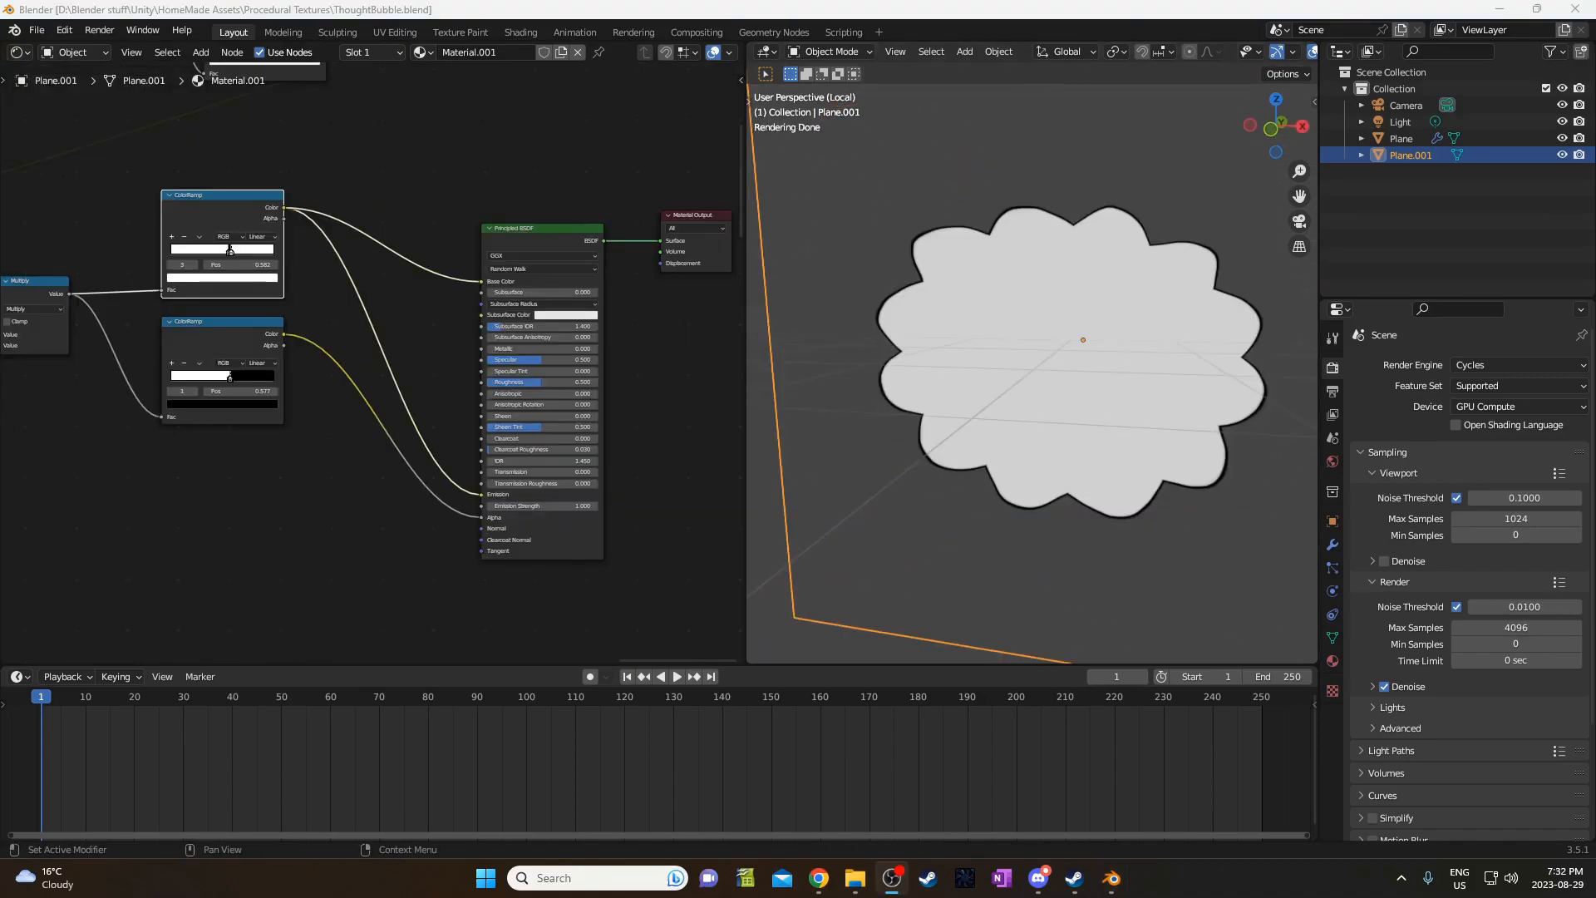
Switch to Eevee, make the material's shadows Alpha Hashed, then return to Cycles.
click(1515, 364)
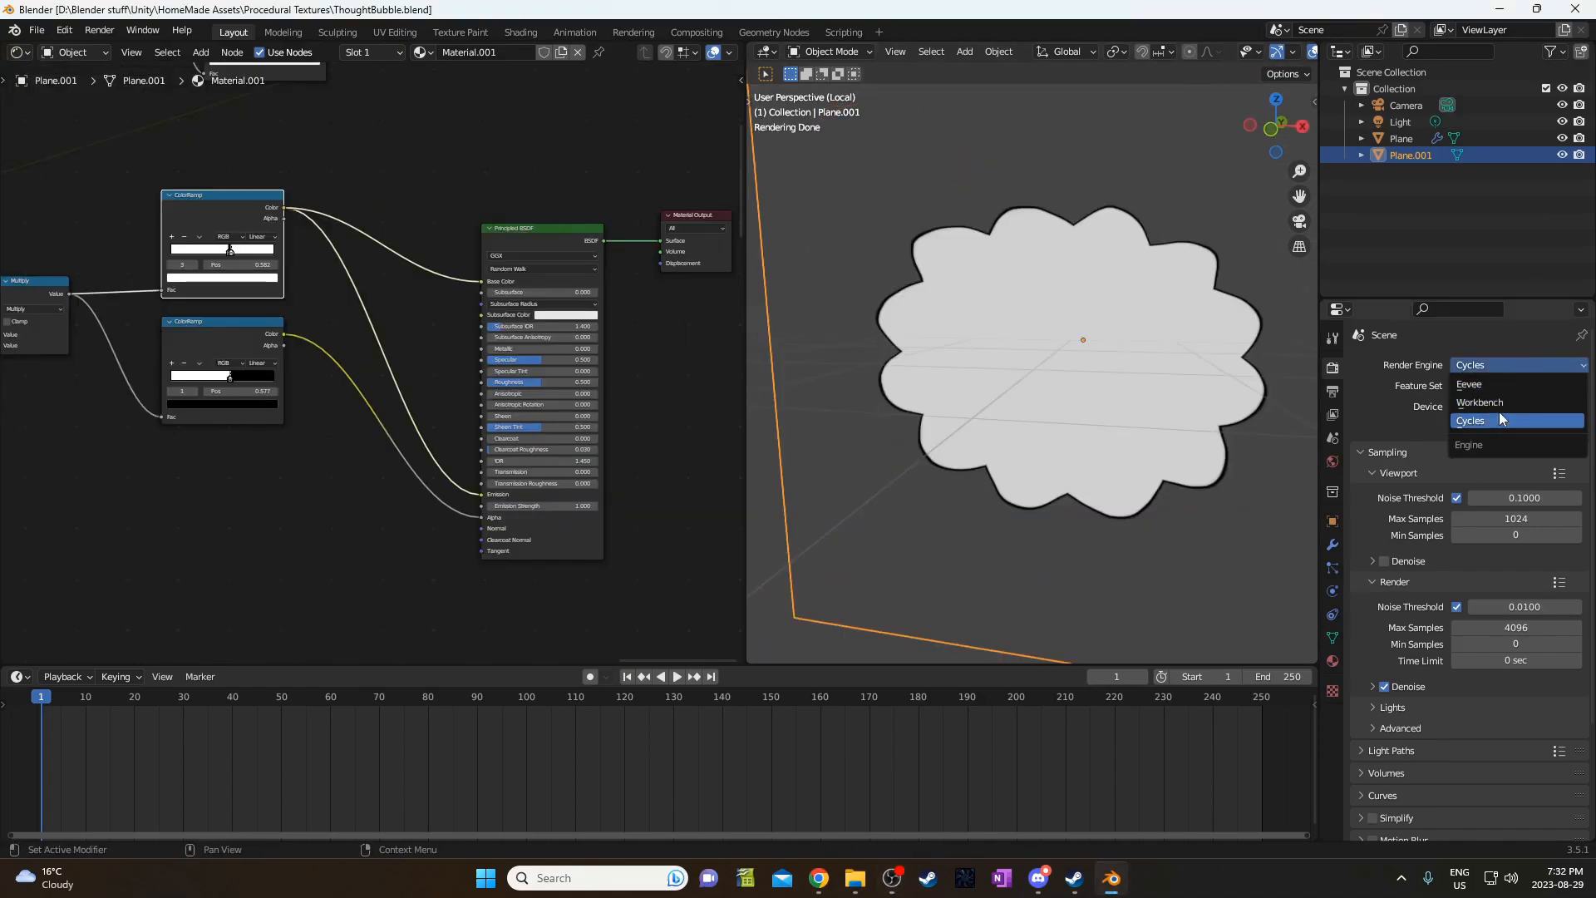
mouse_move(1468, 384)
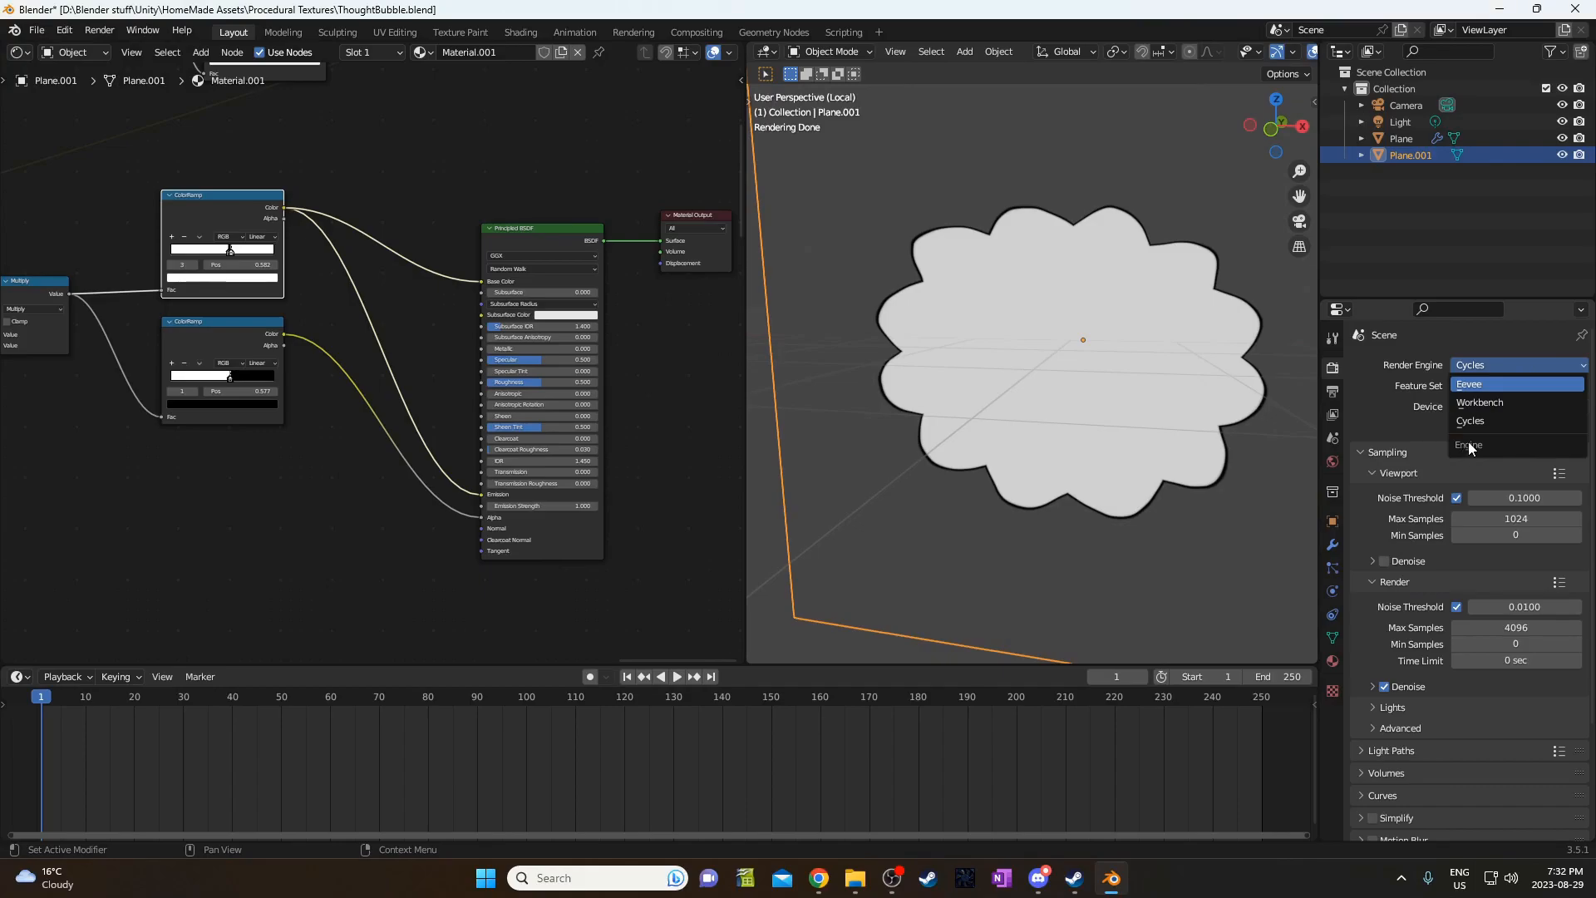
click(1469, 384)
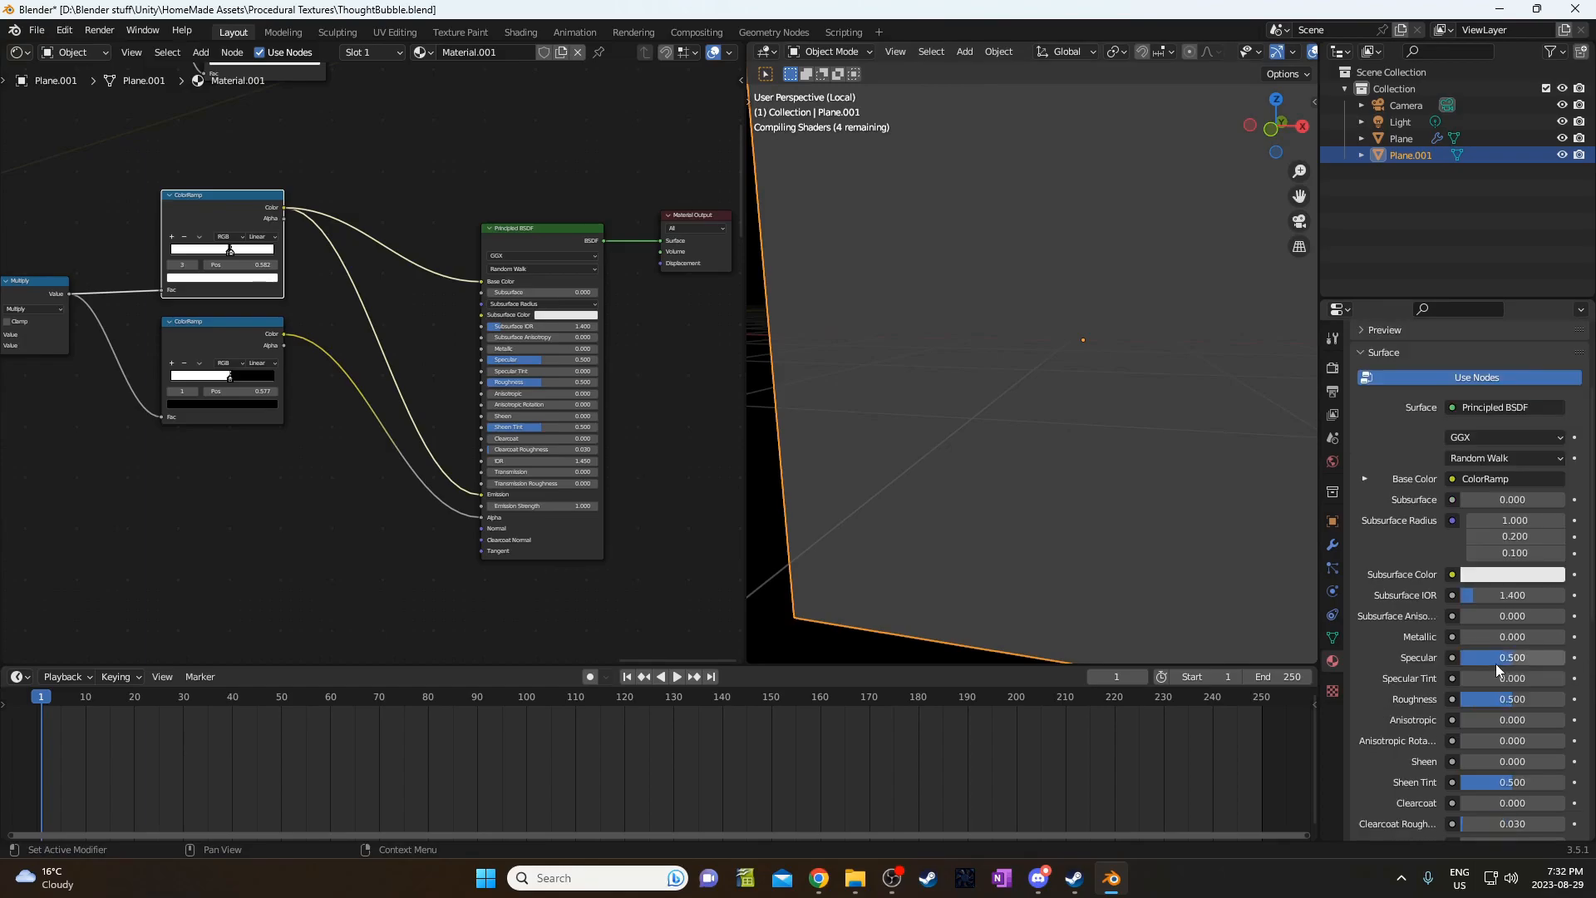
scroll(down, 3)
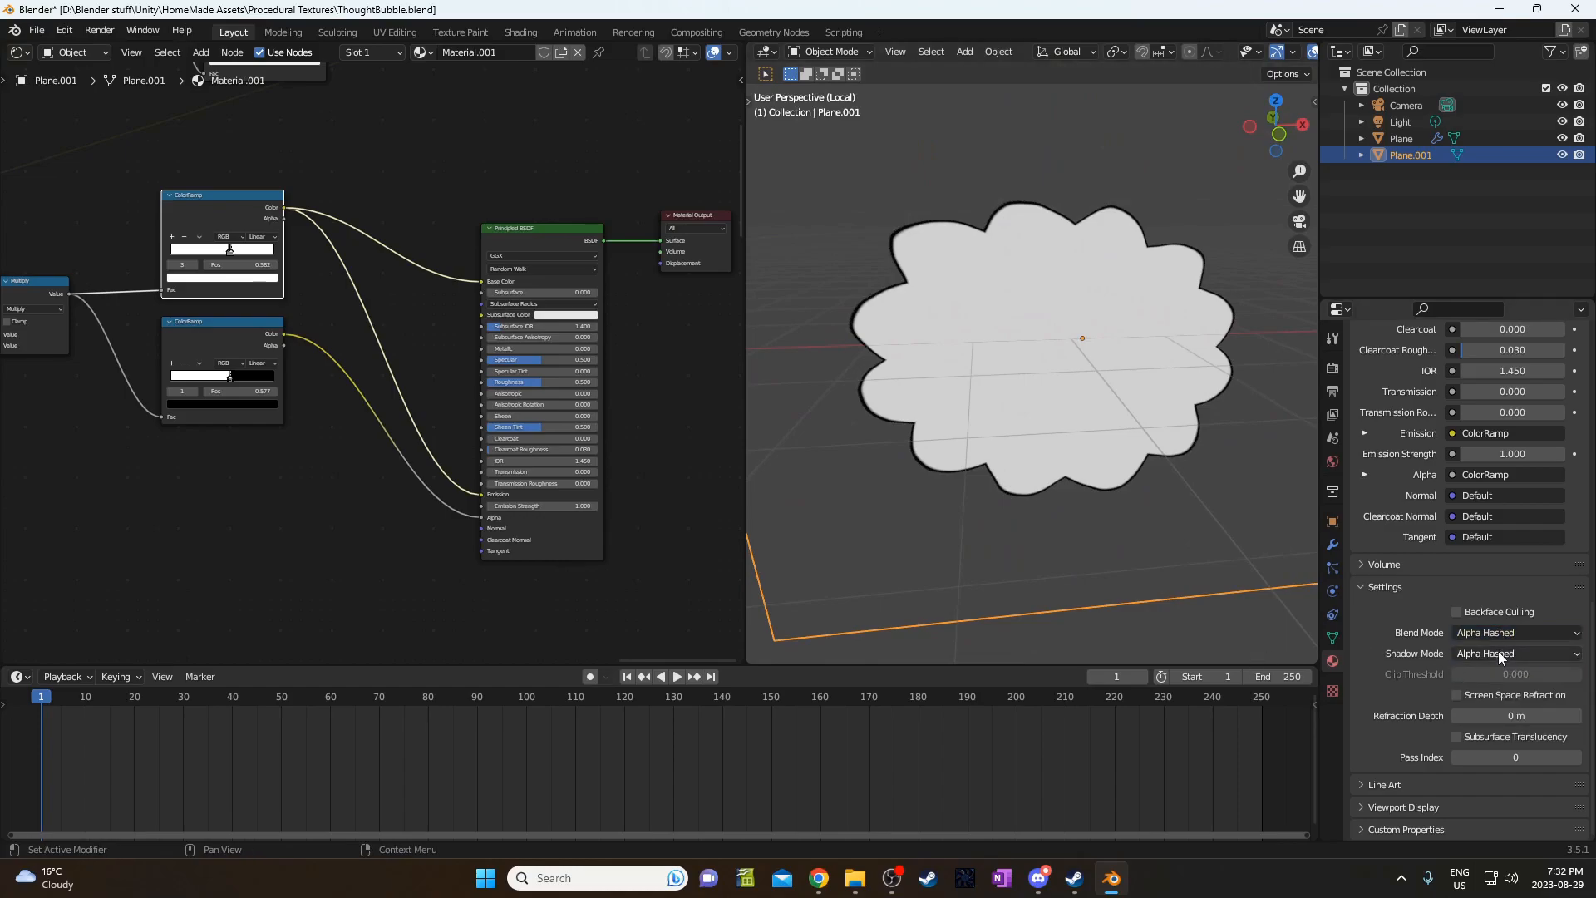
click(1514, 652)
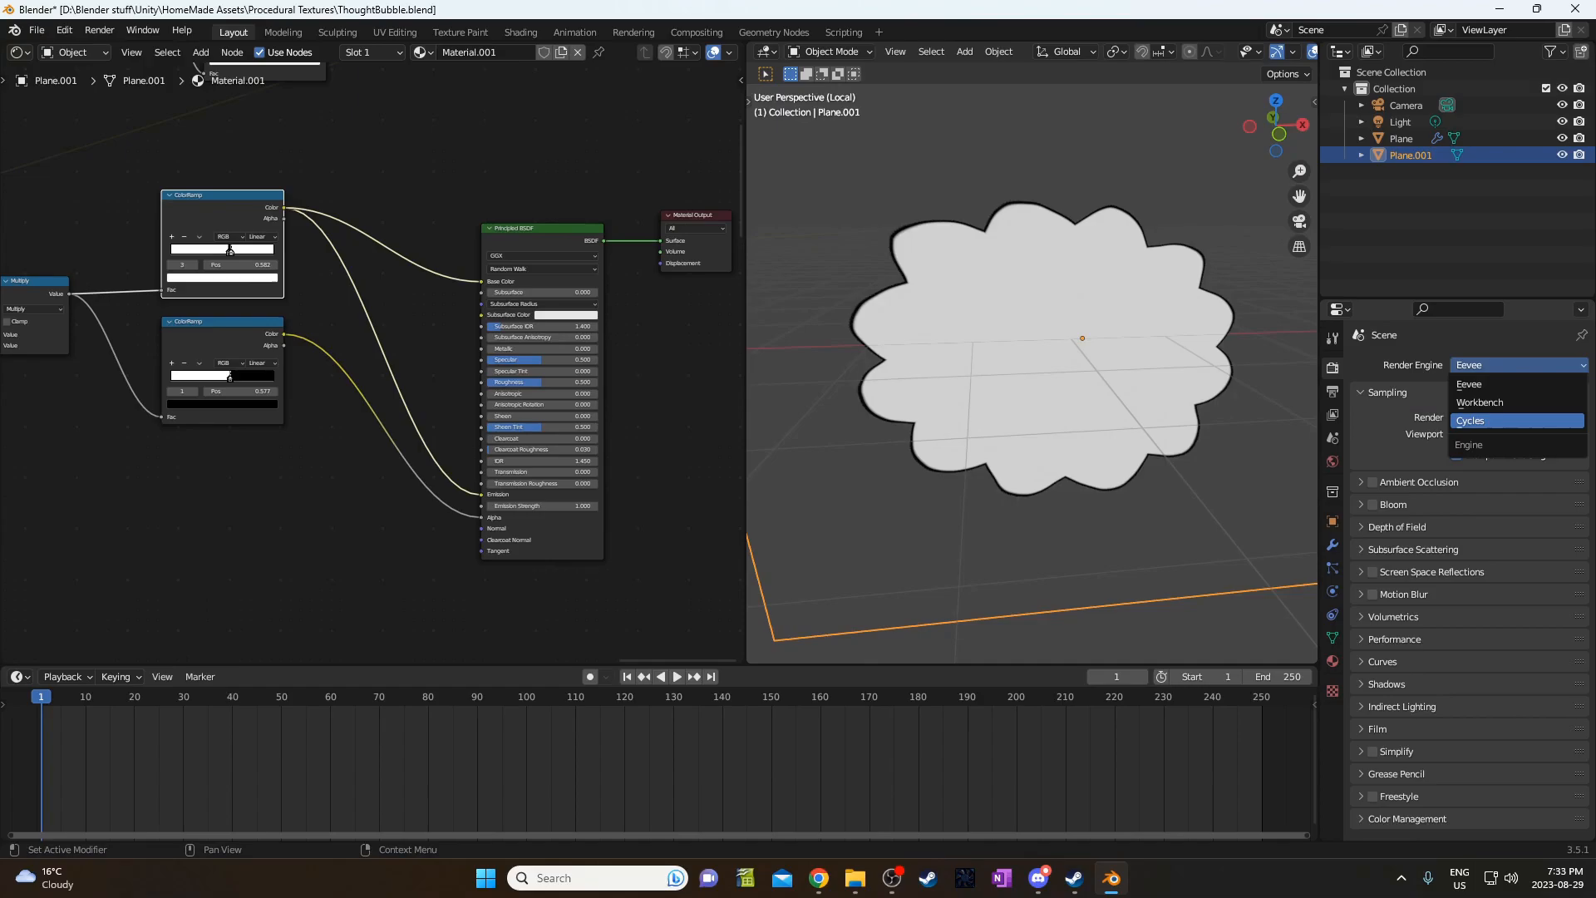
click(1470, 420)
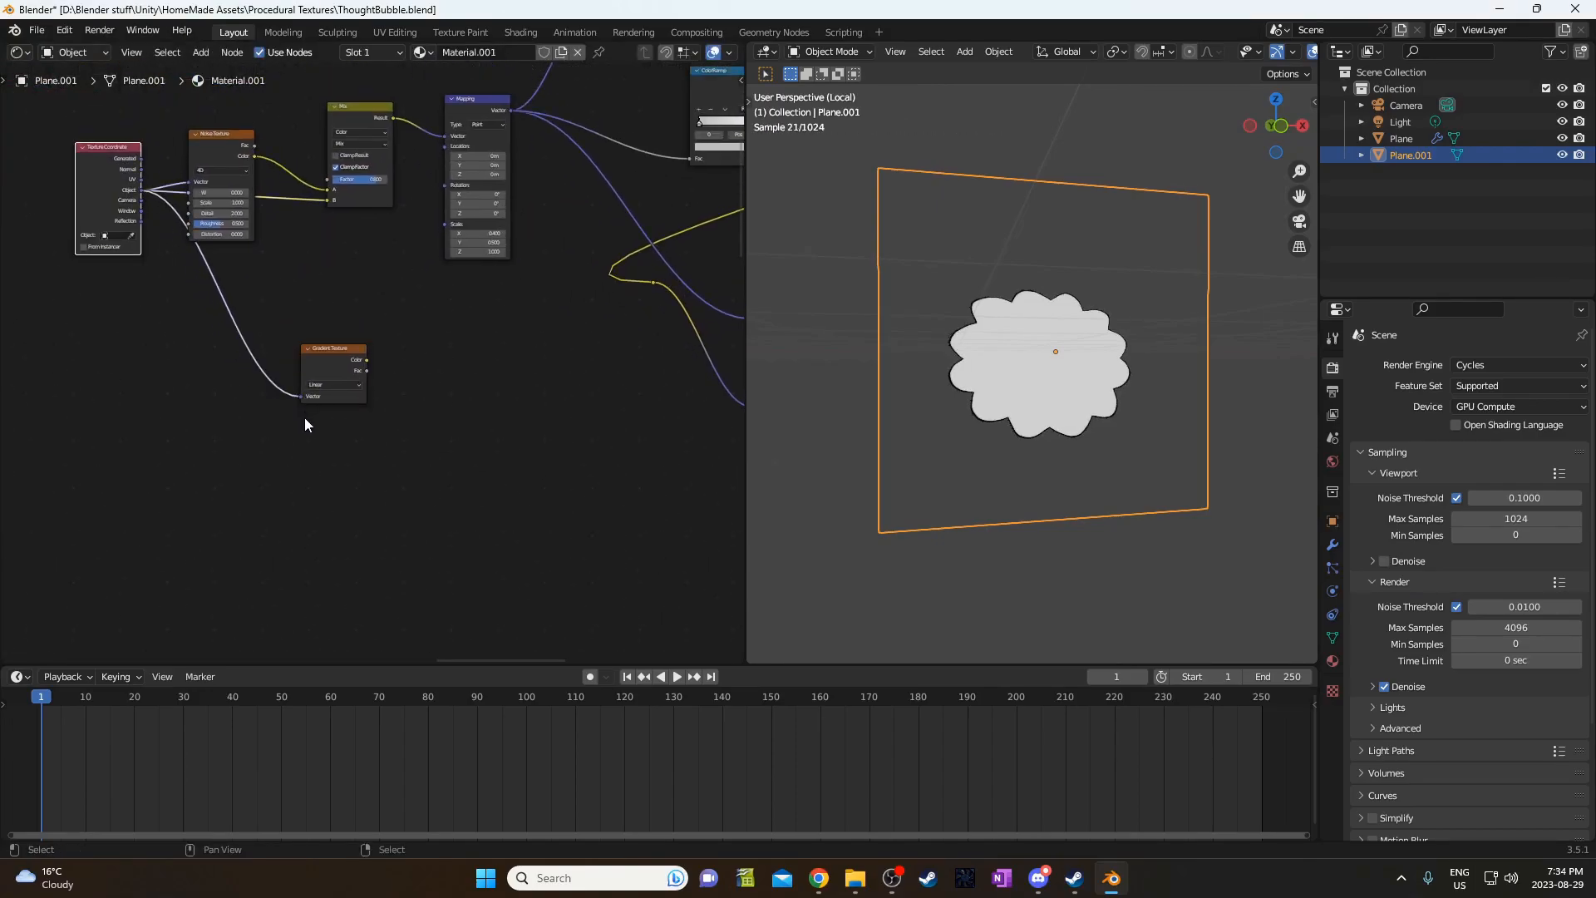
Feed a spherical gradient into a ColorRamp and shift its stops into a thin black ring.
click(530, 459)
text(c)
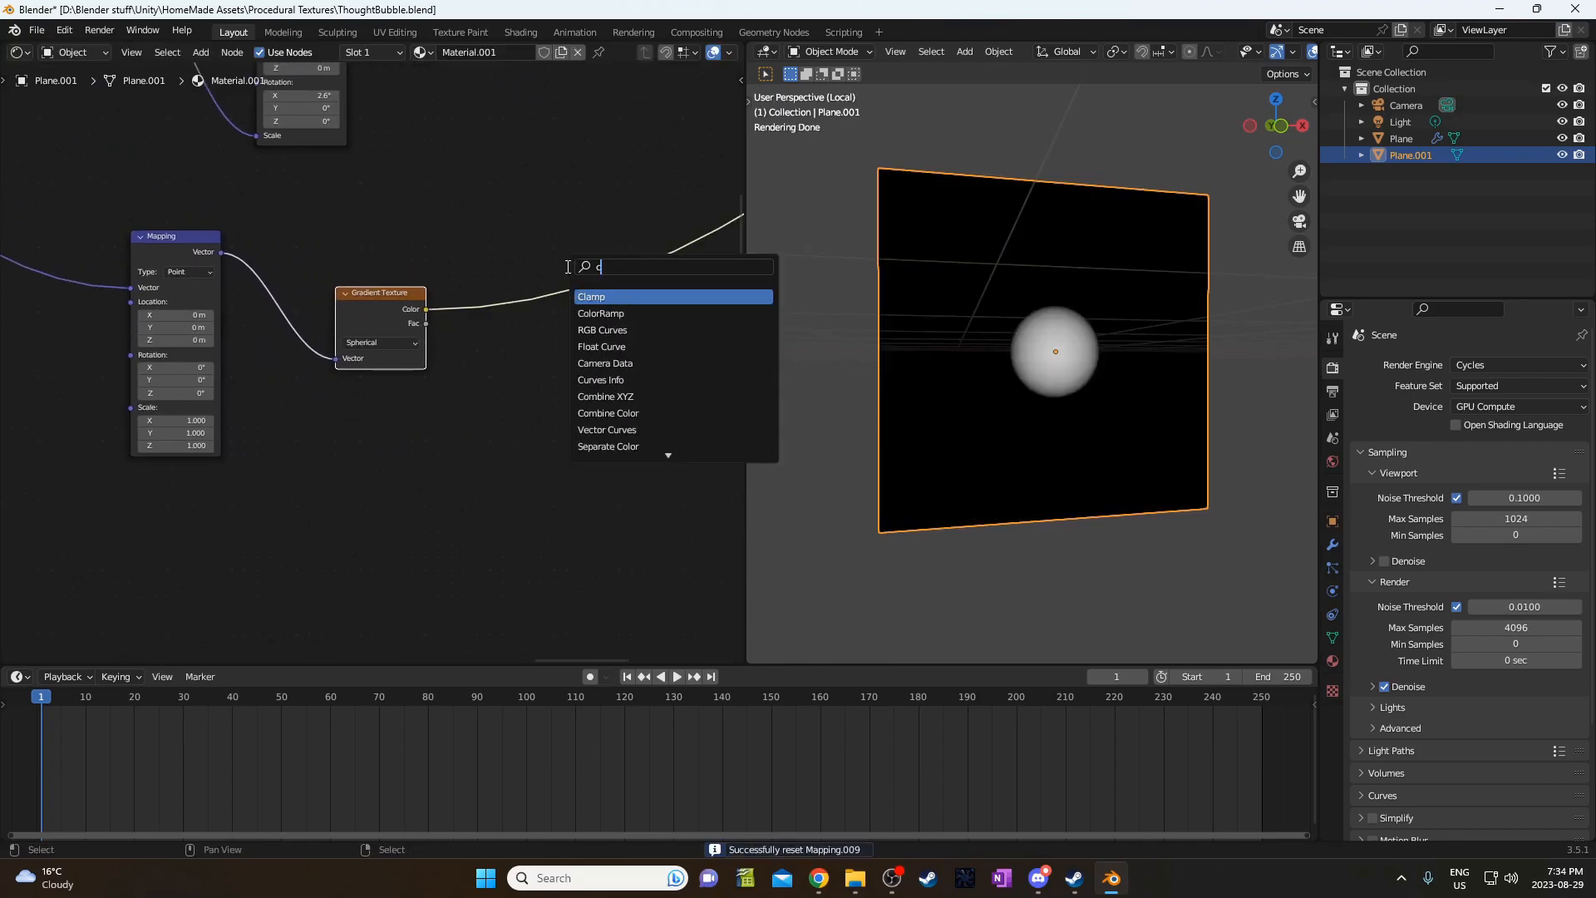
click(600, 313)
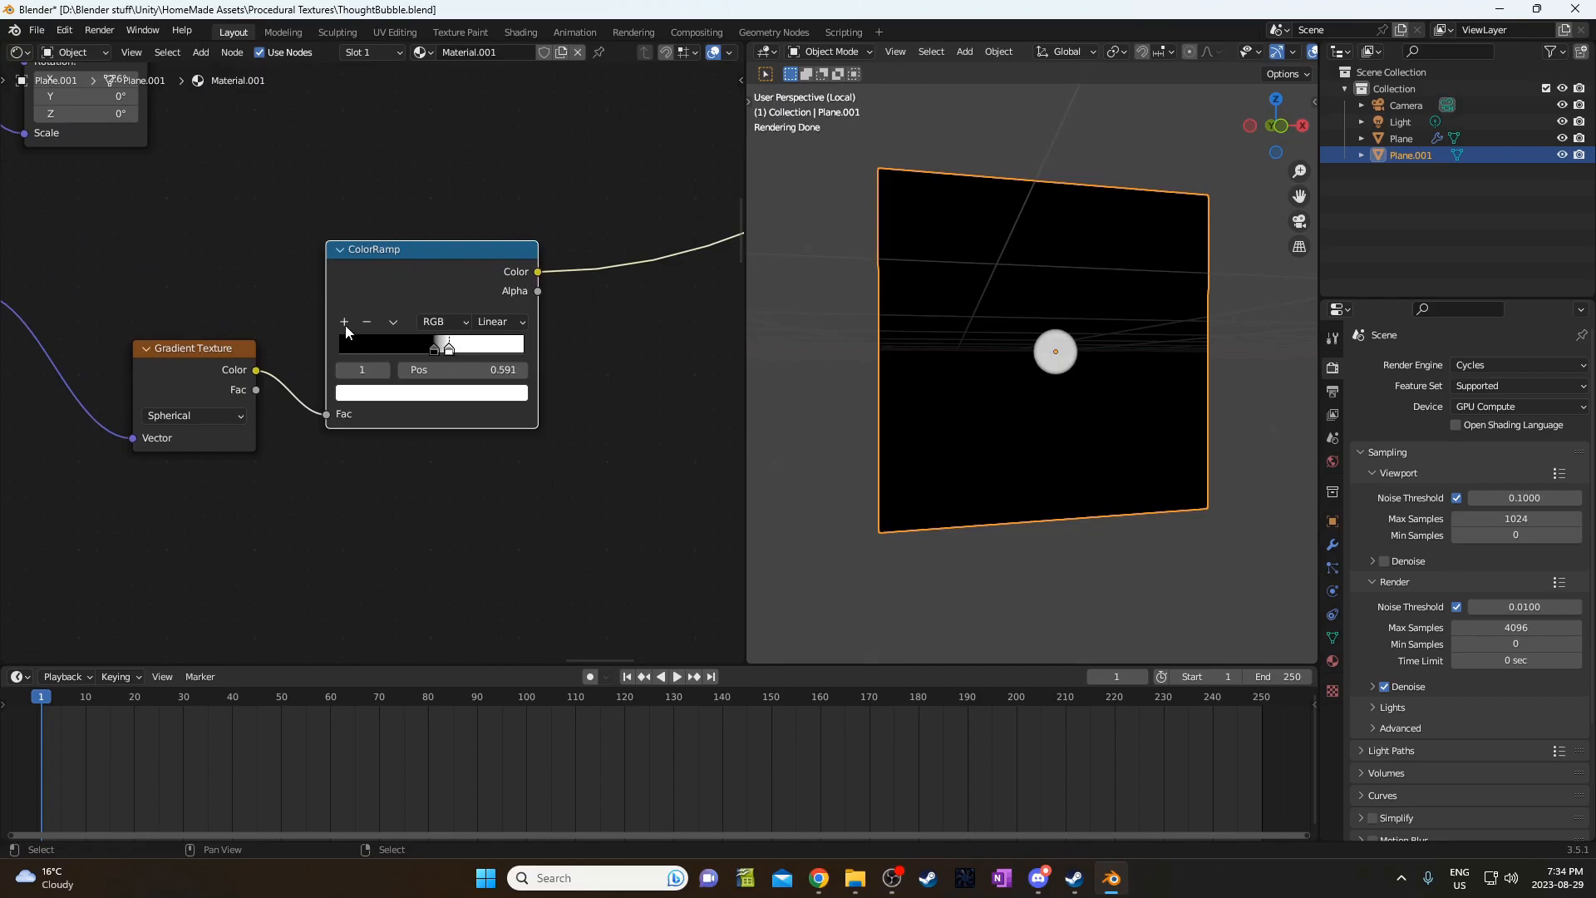
drag(448, 344, 415, 344)
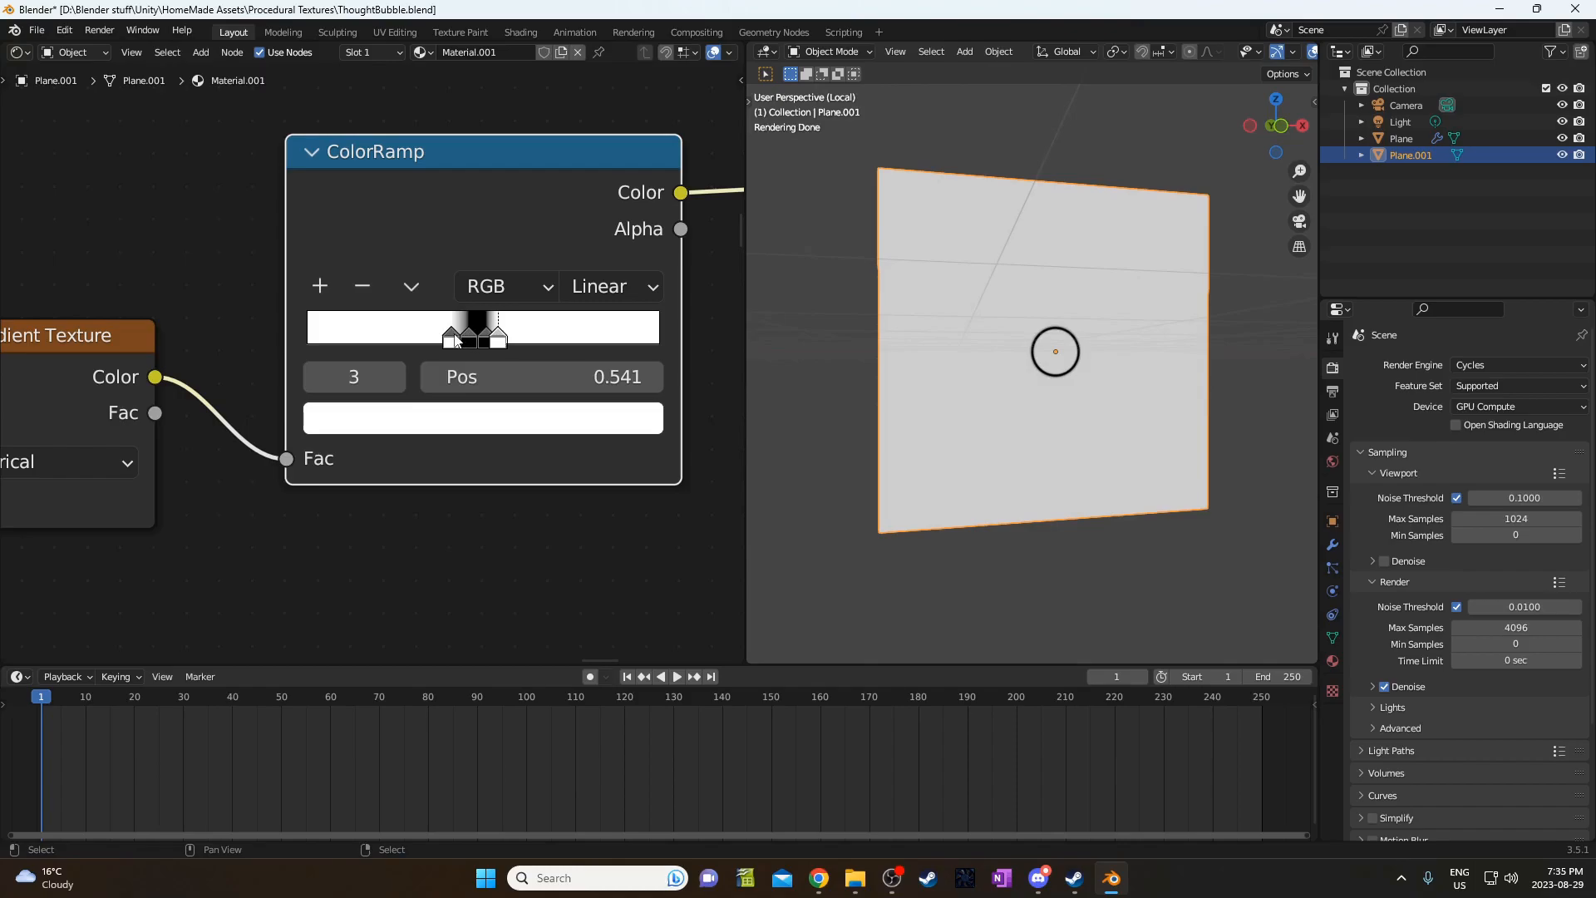
click(488, 334)
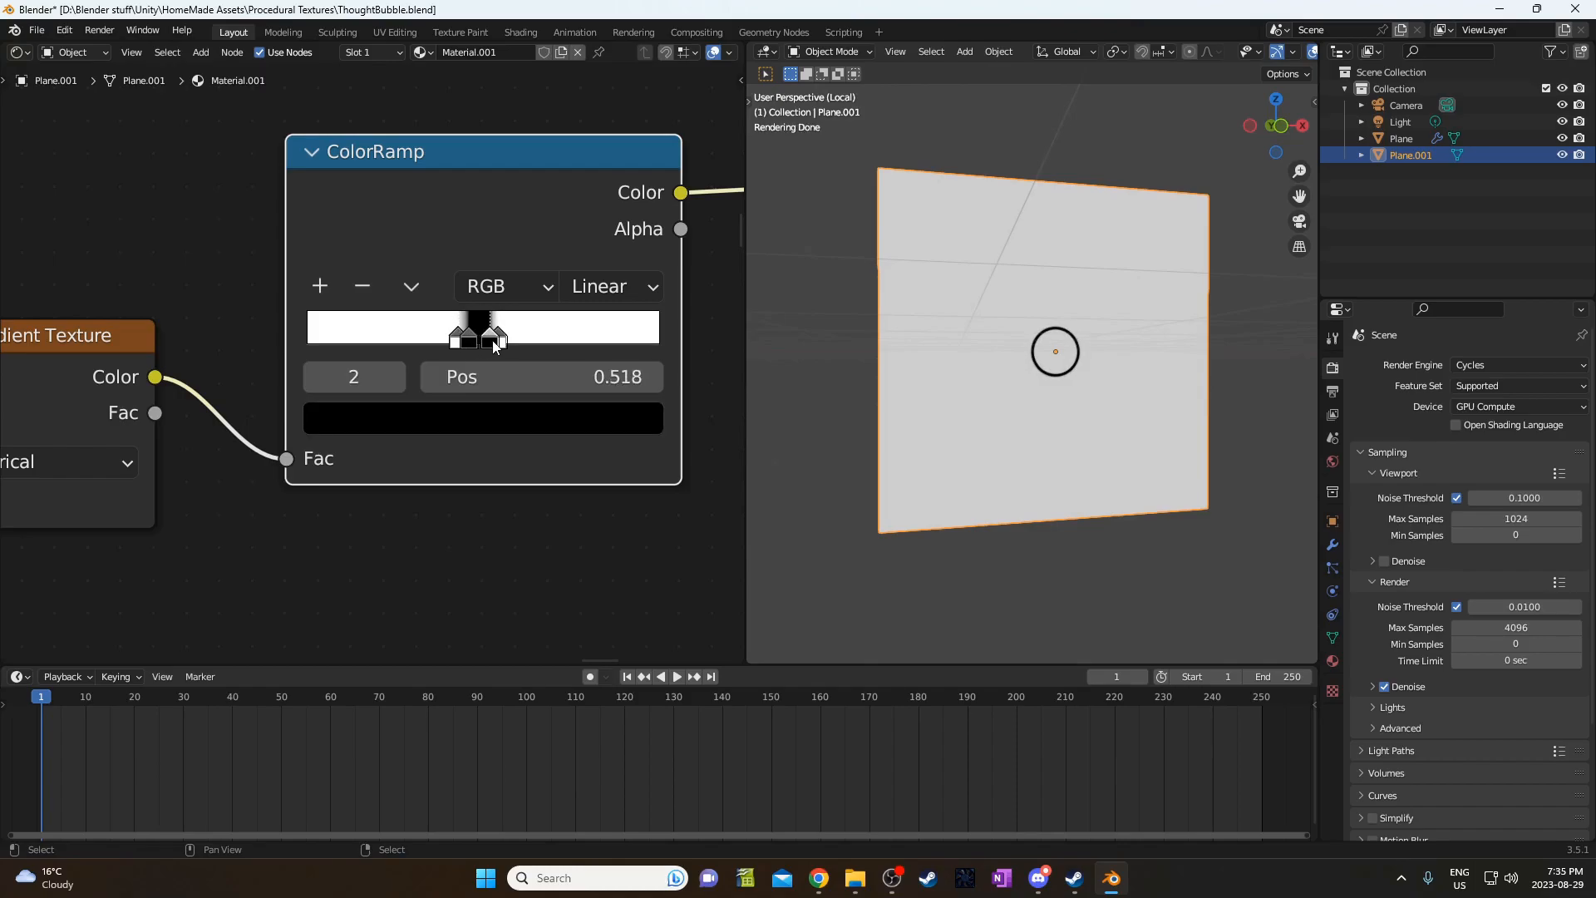
click(494, 328)
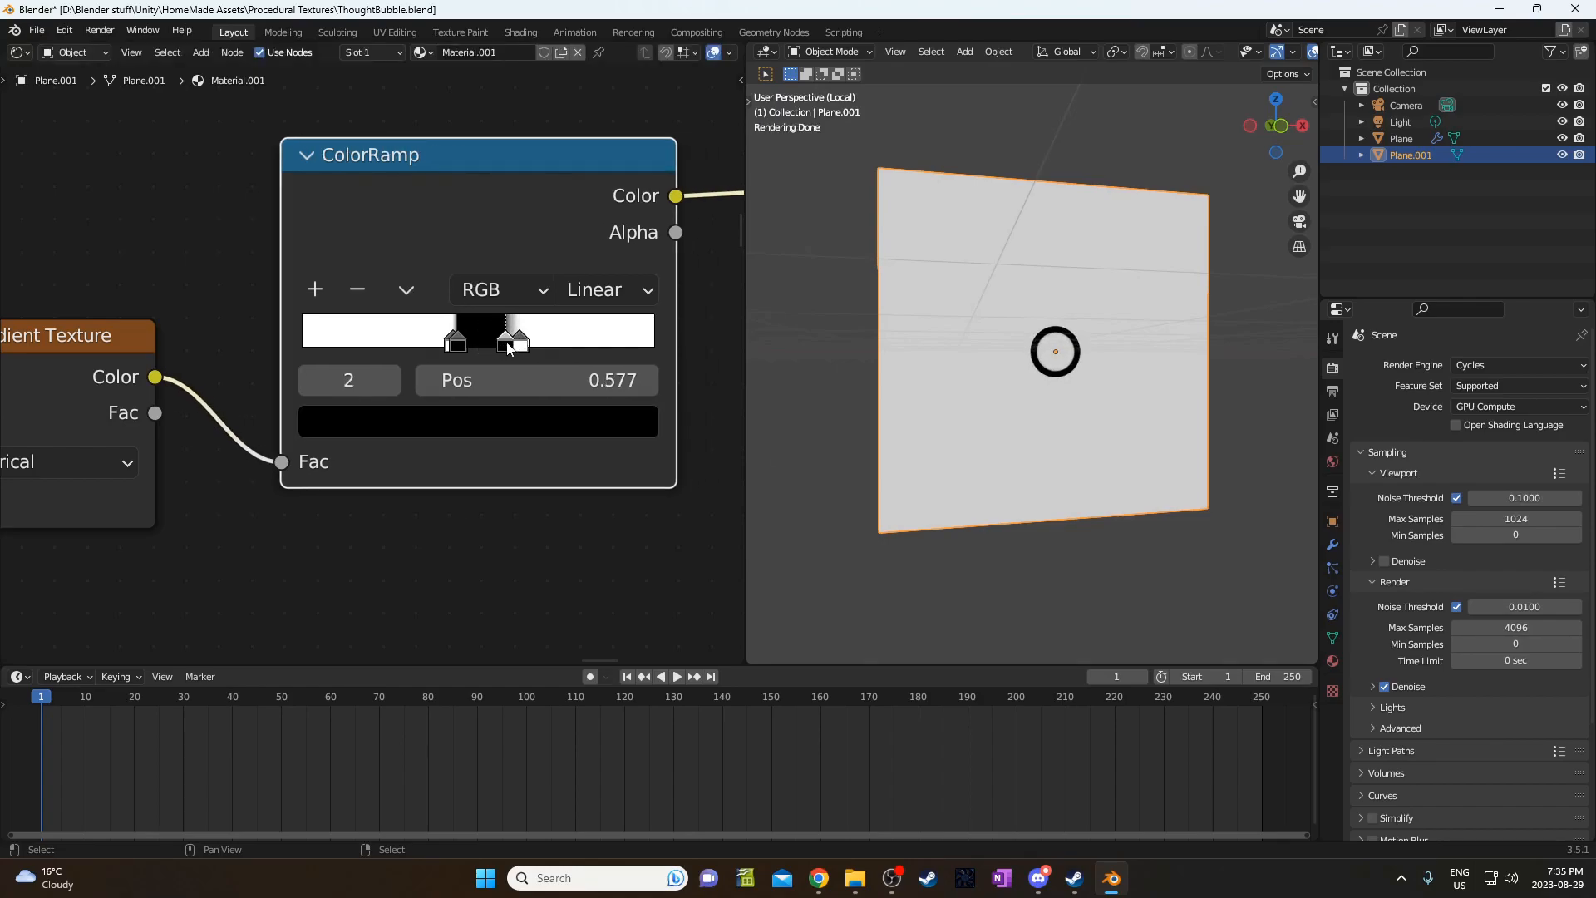
scroll(down, 3)
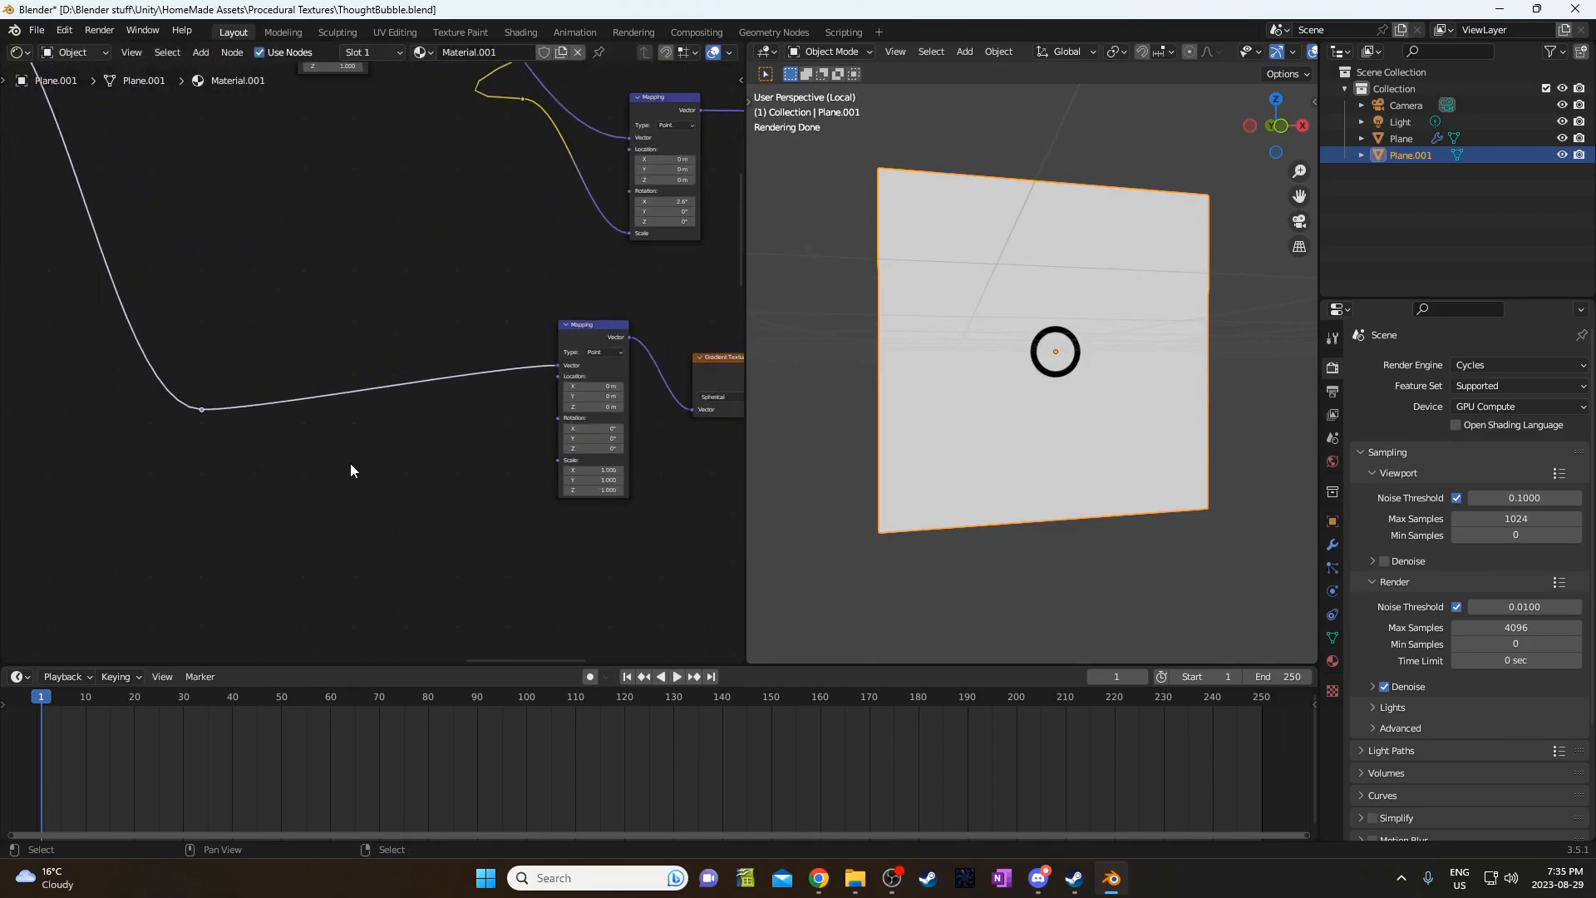
Add a Noise Texture and set the second Mix node to Subtract.
text(n)
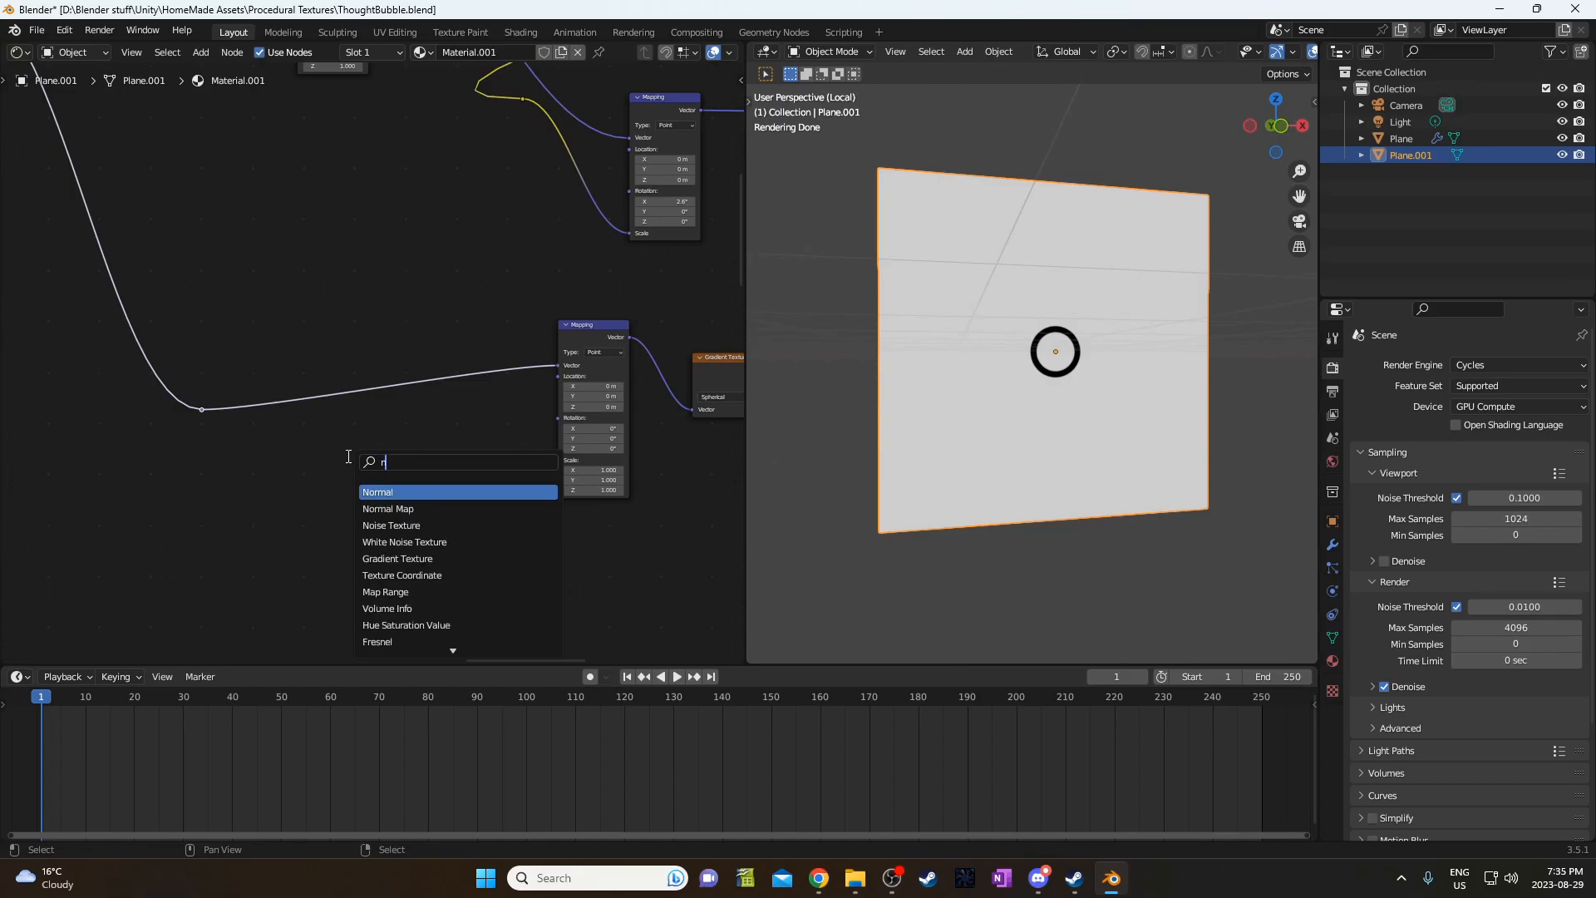
click(391, 525)
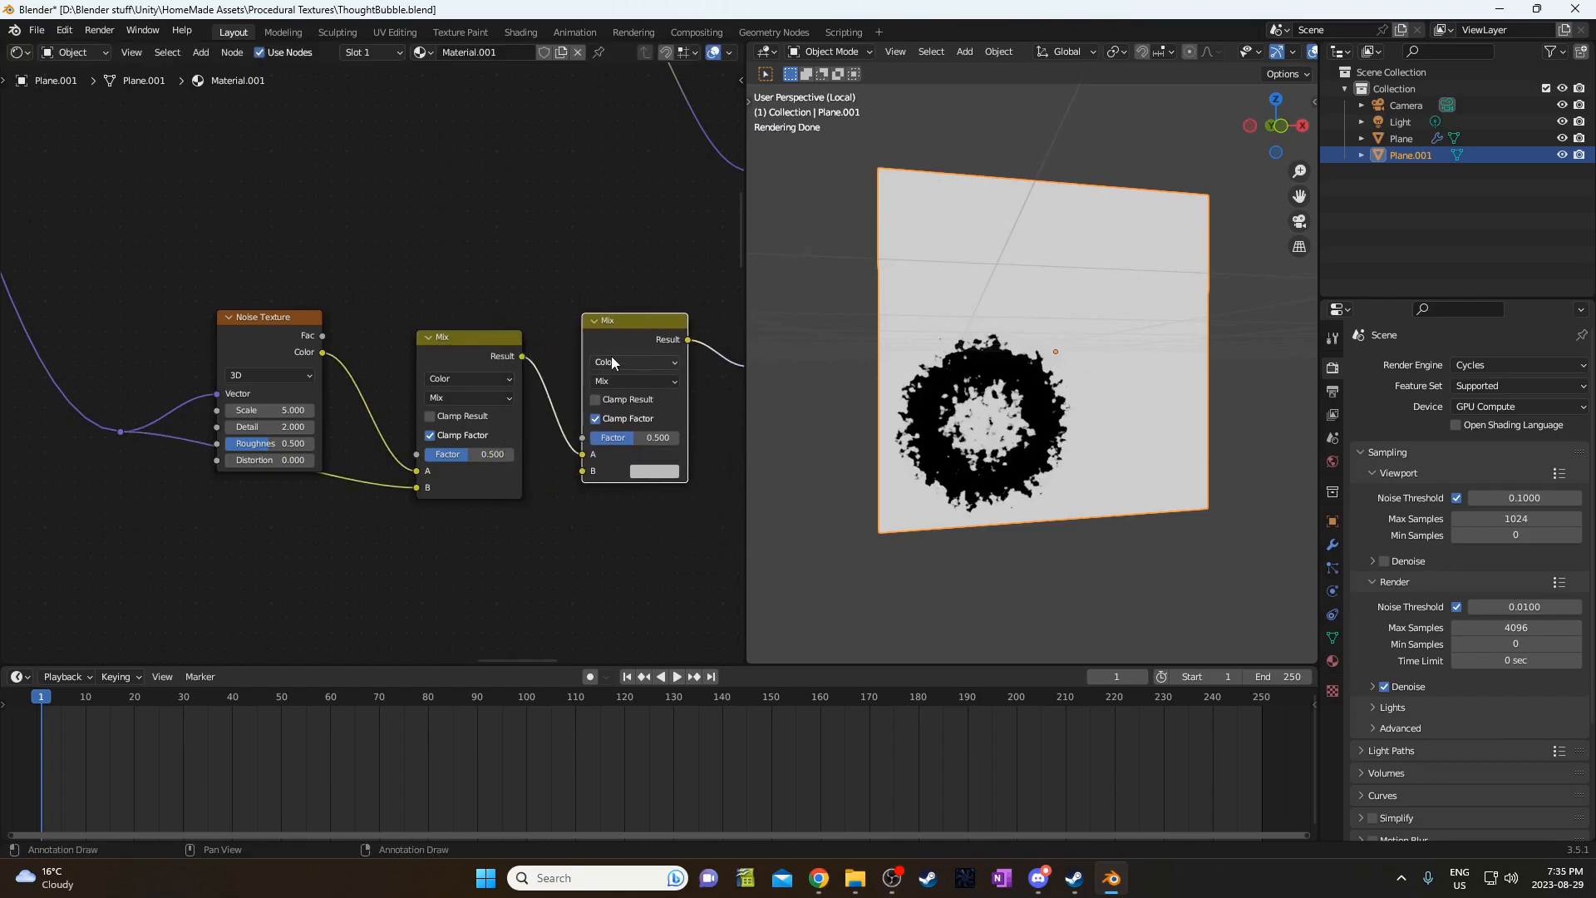
click(633, 381)
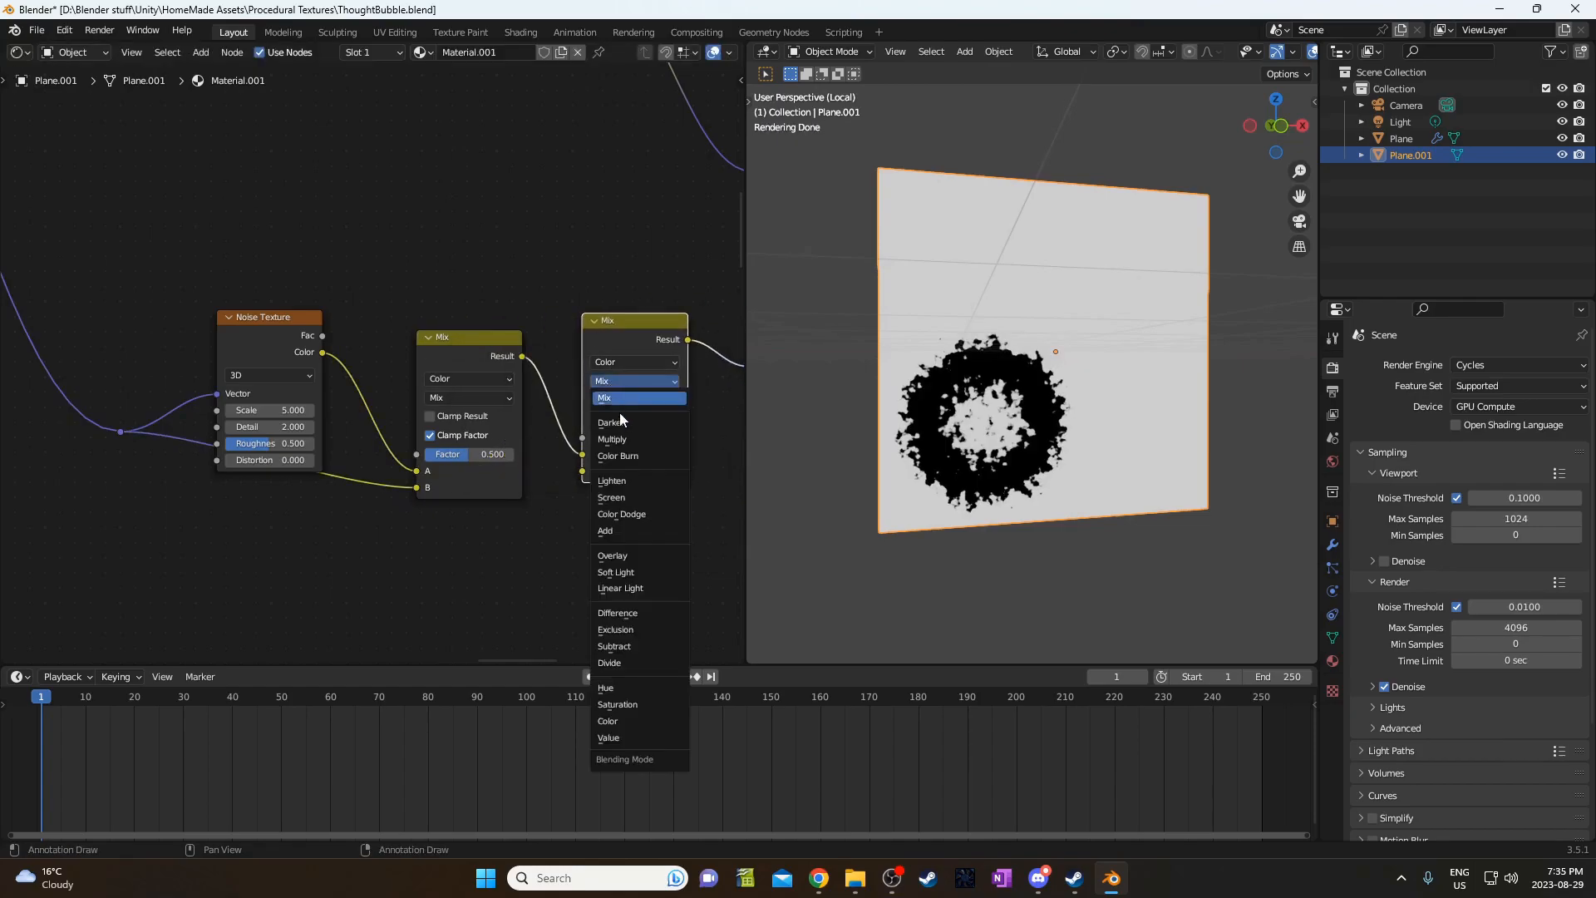
click(614, 647)
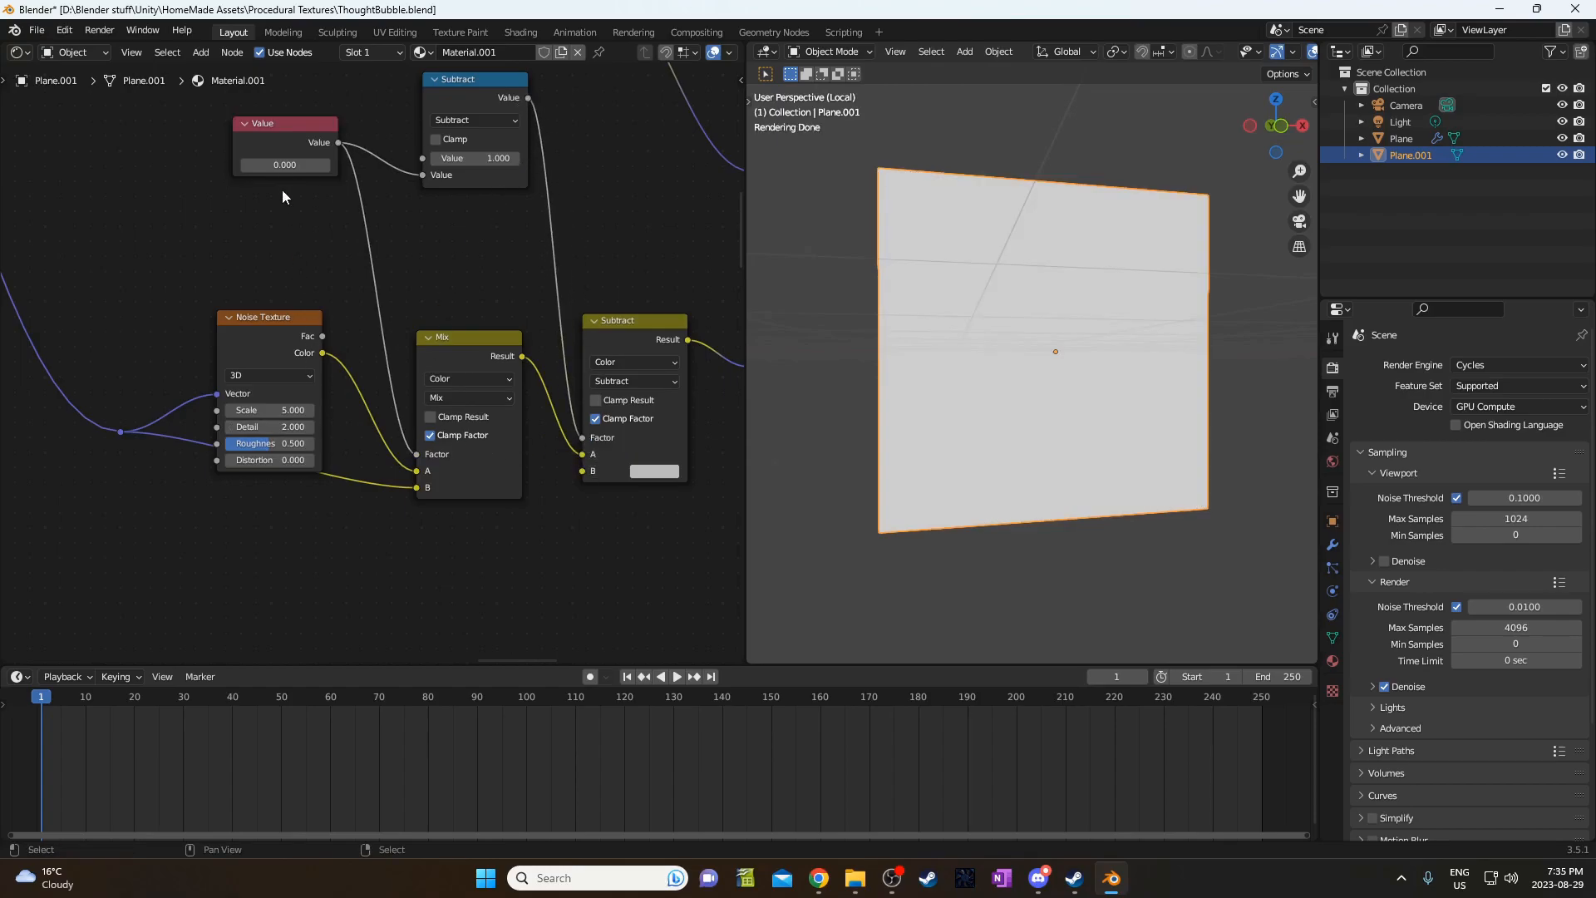
Add a Value node and set it to 0.890.
click(285, 164)
text(0.500)
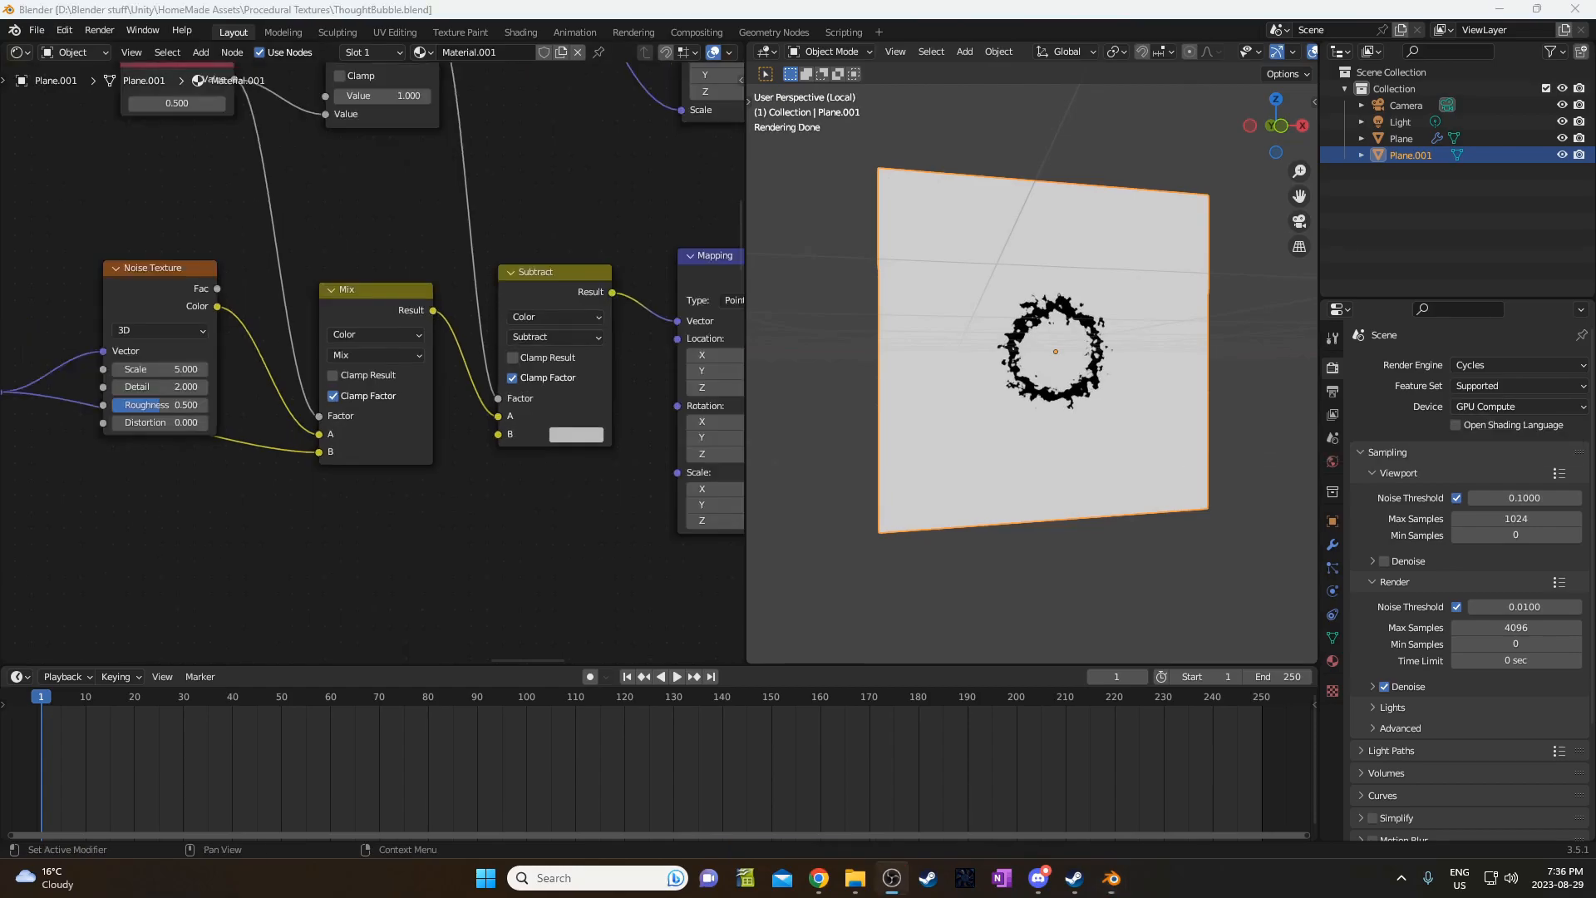
click(158, 368)
text(4.00)
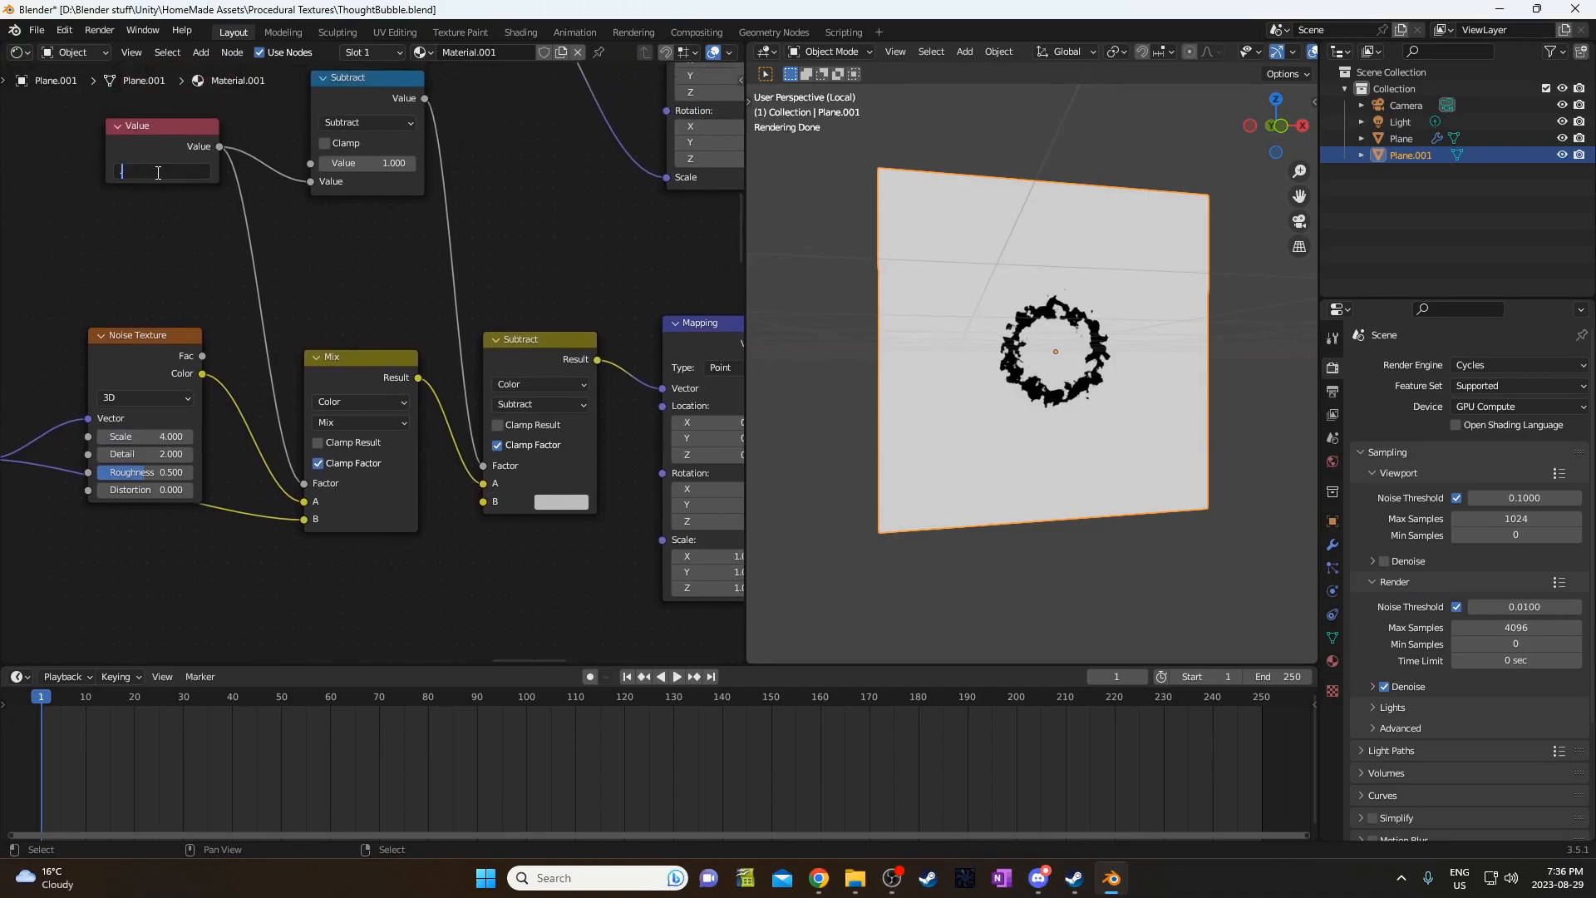
text(0.890)
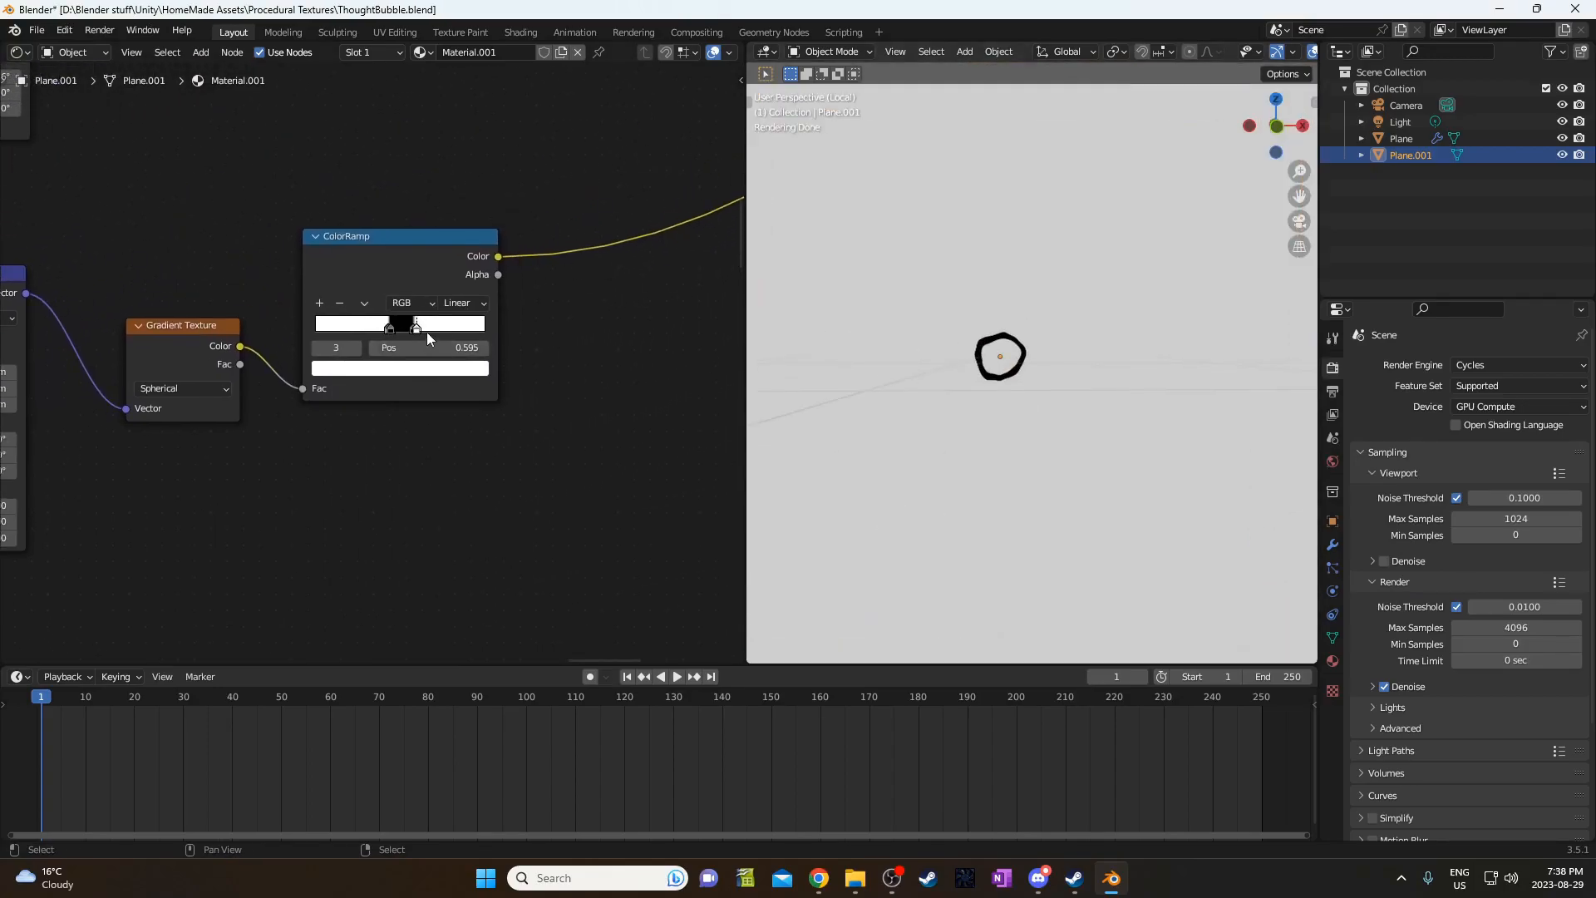
Drag the ColorRamp's edge stops apart to thicken the bubble's ring outline.
click(412, 323)
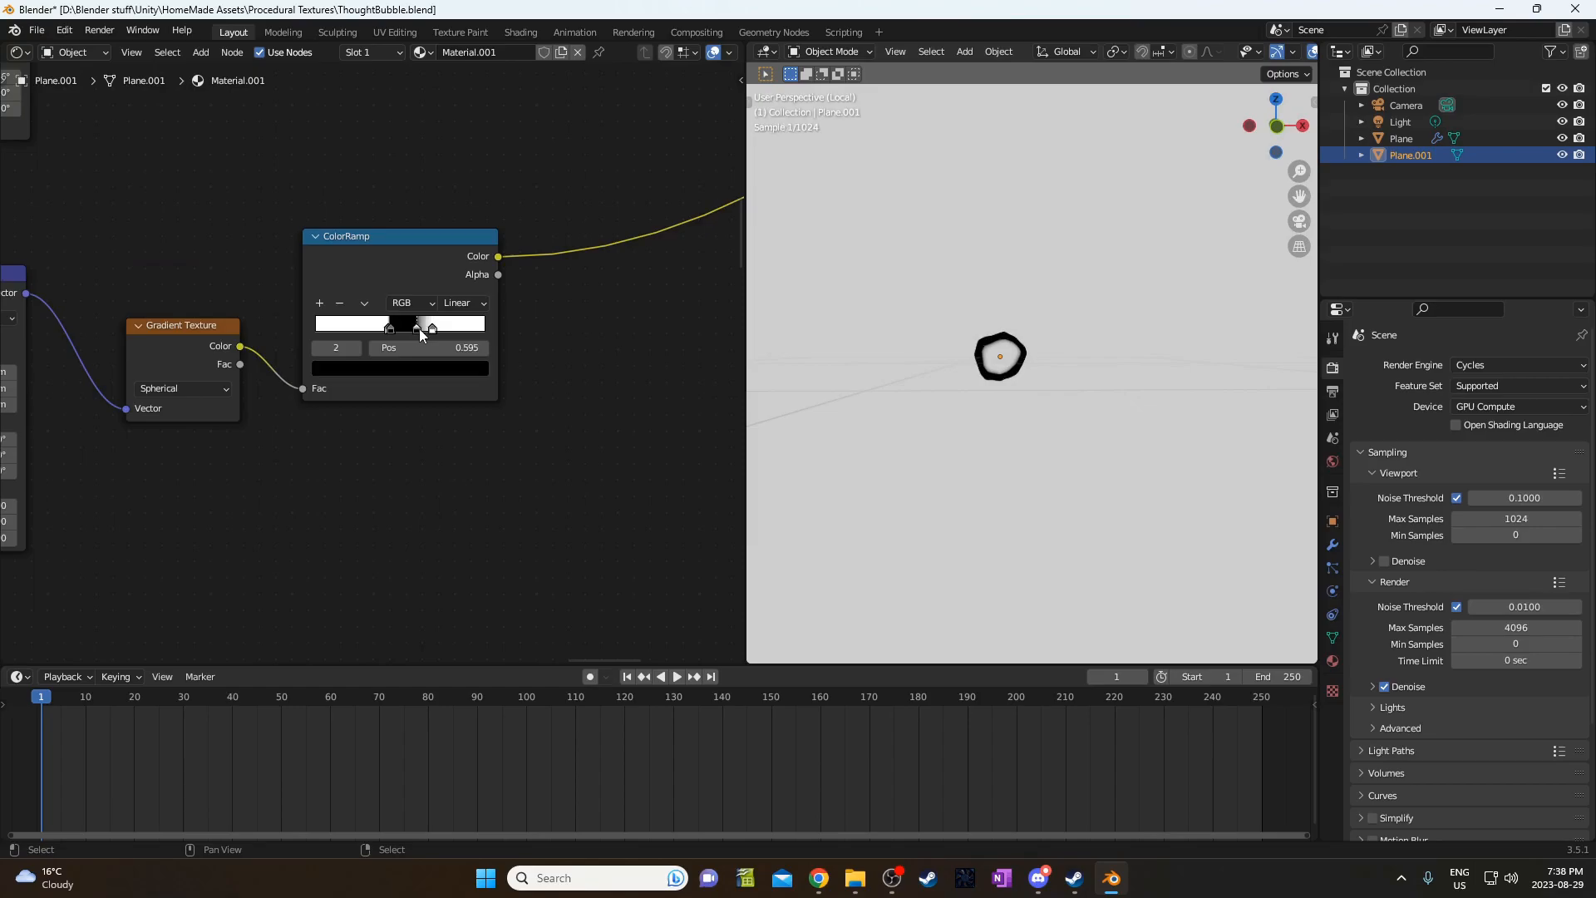
scroll(down, 3)
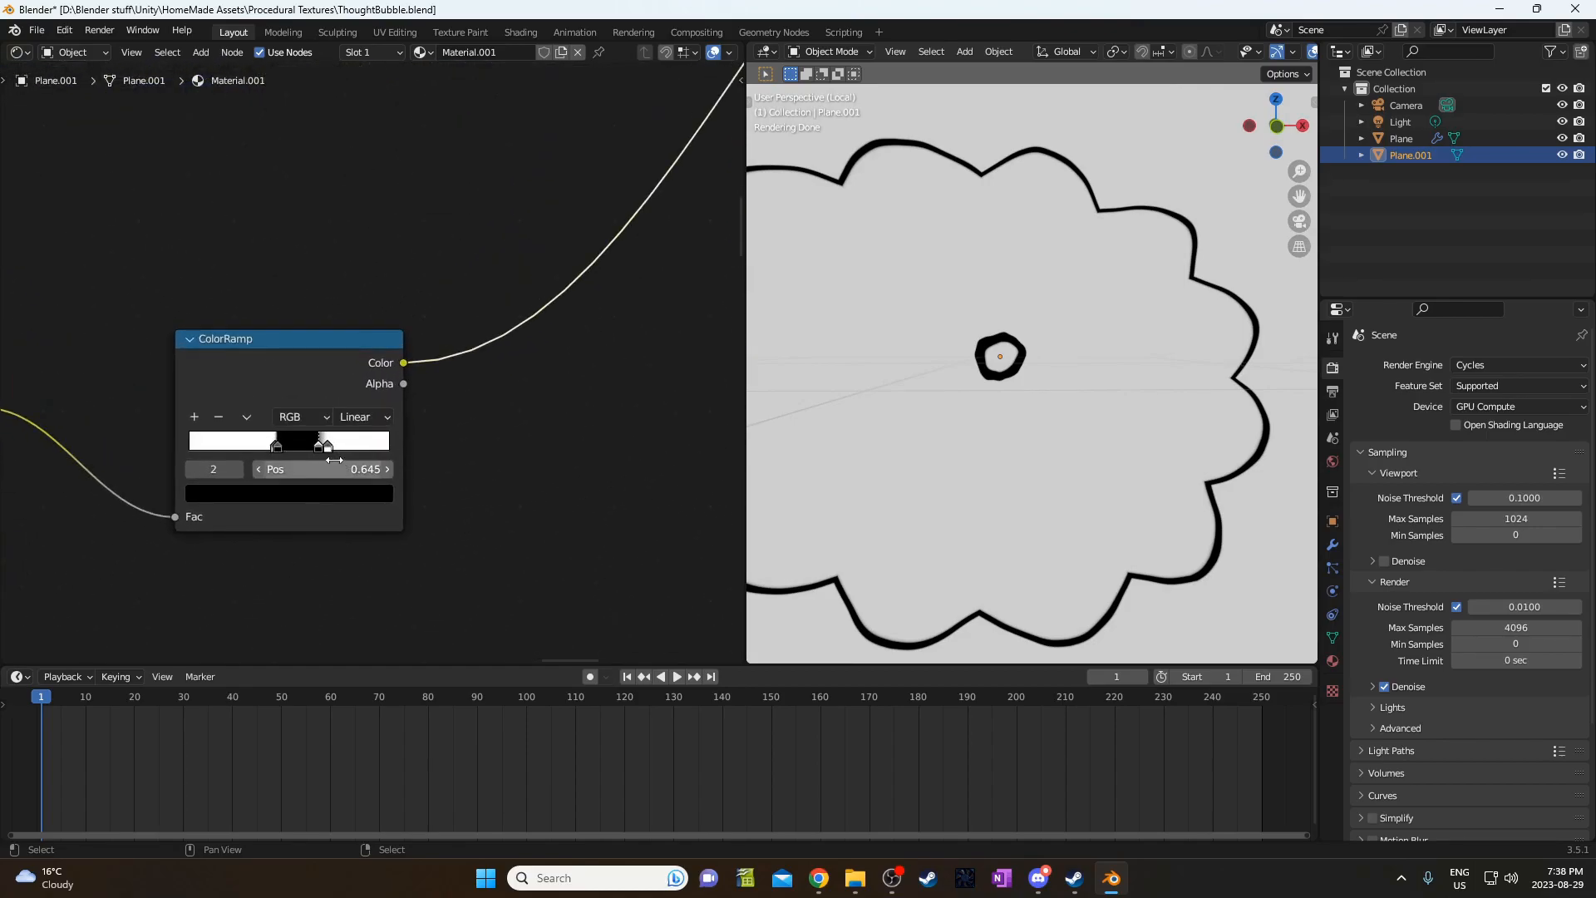
drag(321, 446, 300, 446)
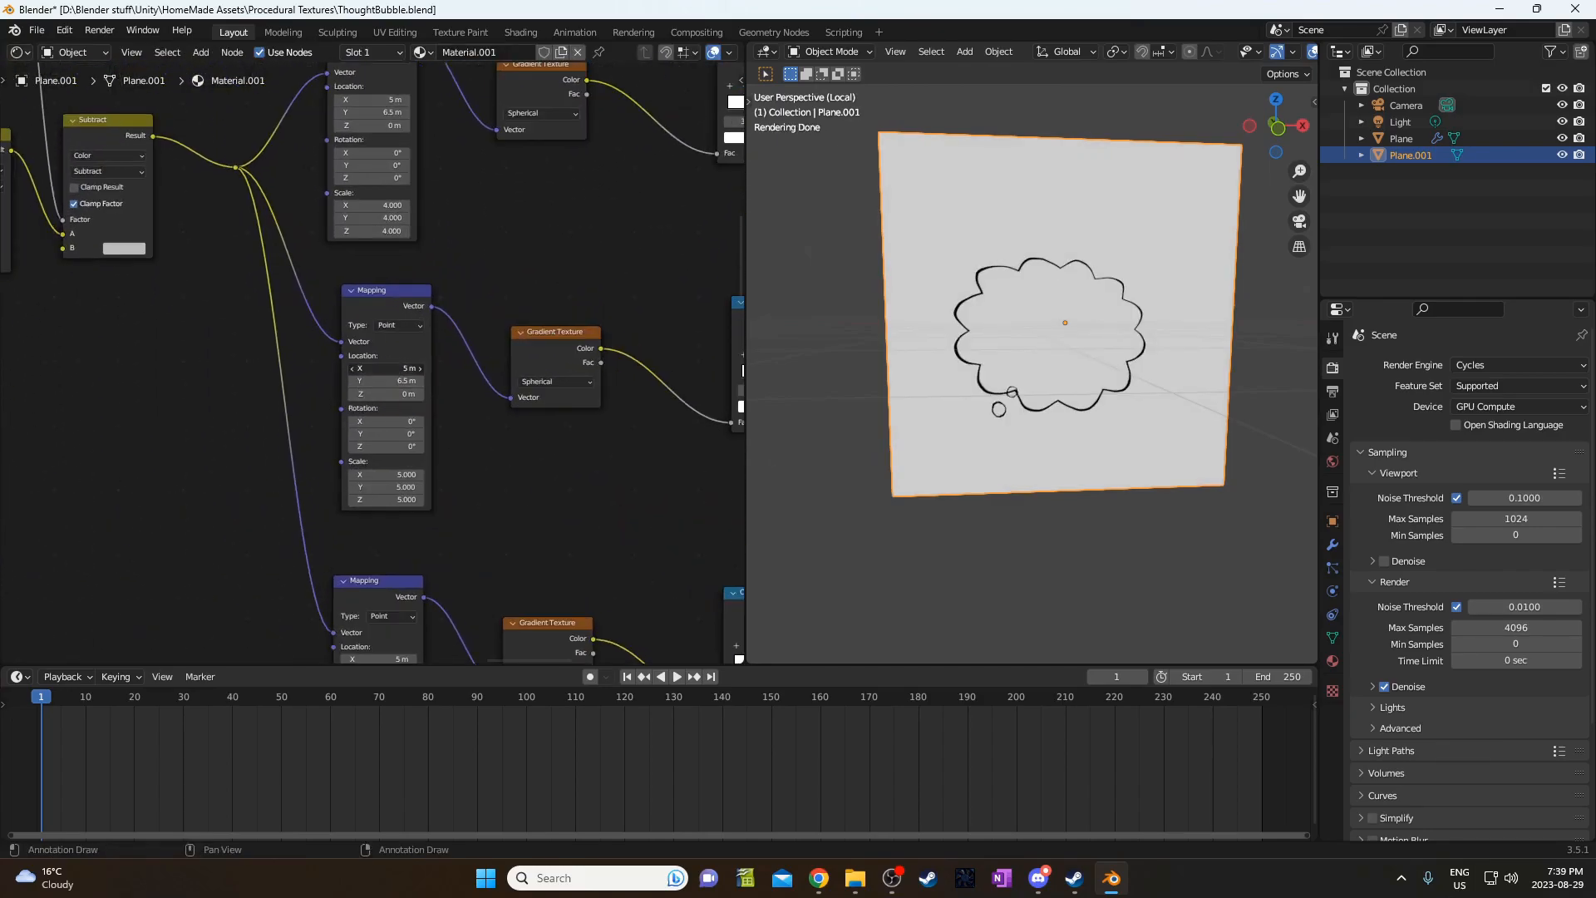
Shift the duplicated nodes so the smallest bubble moves sideways below the cloud.
drag(381, 368, 397, 367)
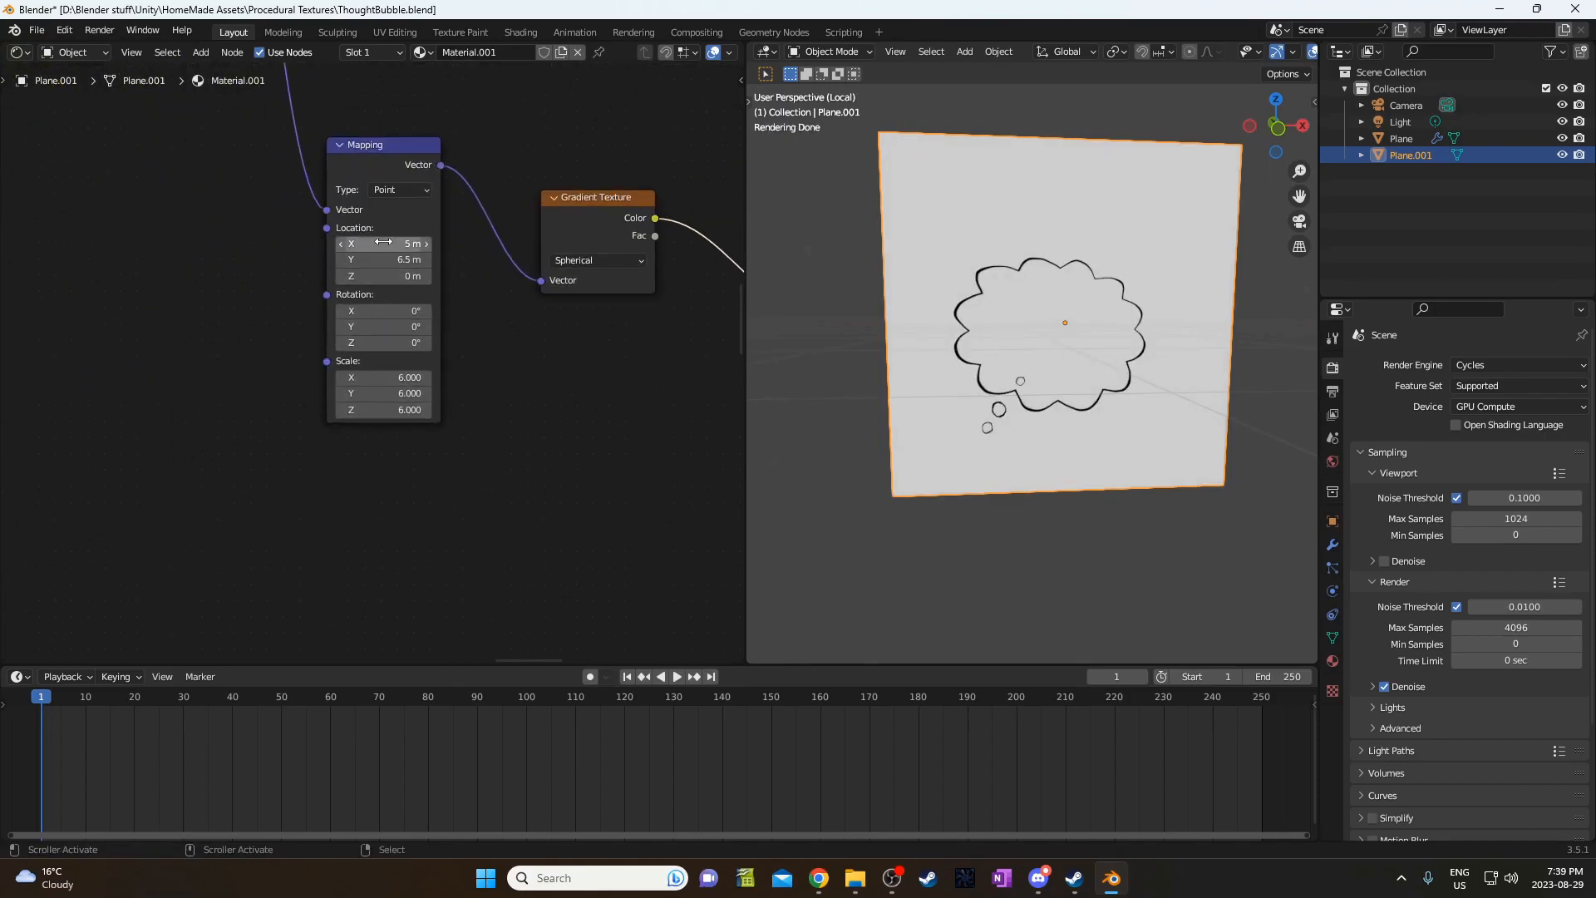
drag(382, 243, 427, 244)
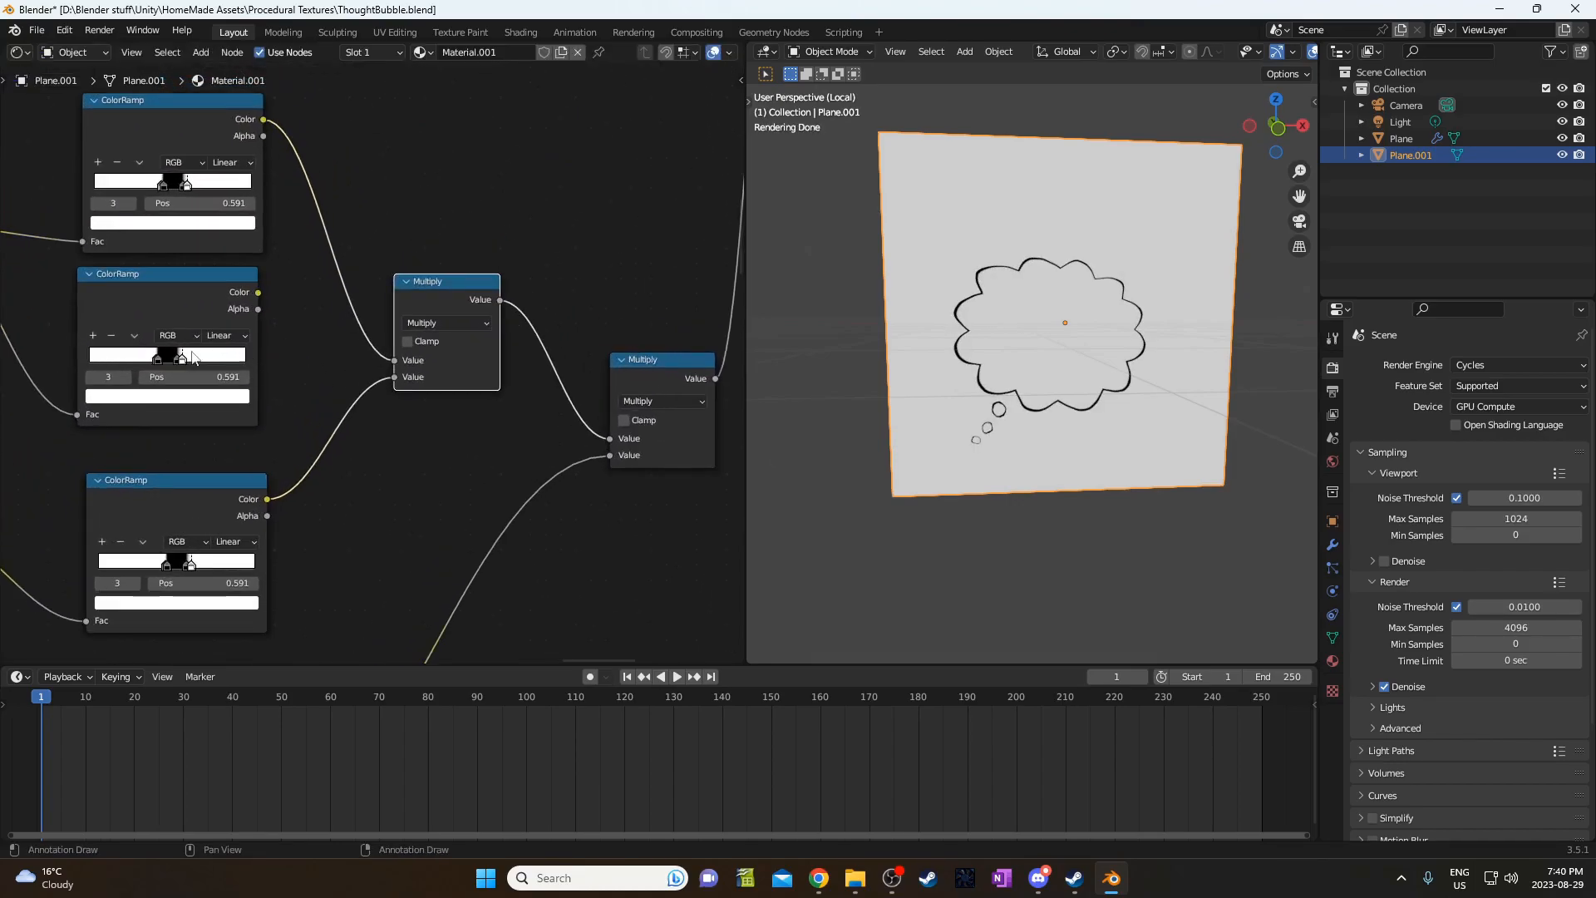
Set the ColorRamp edge stop for the solid bubble fill mask.
click(119, 335)
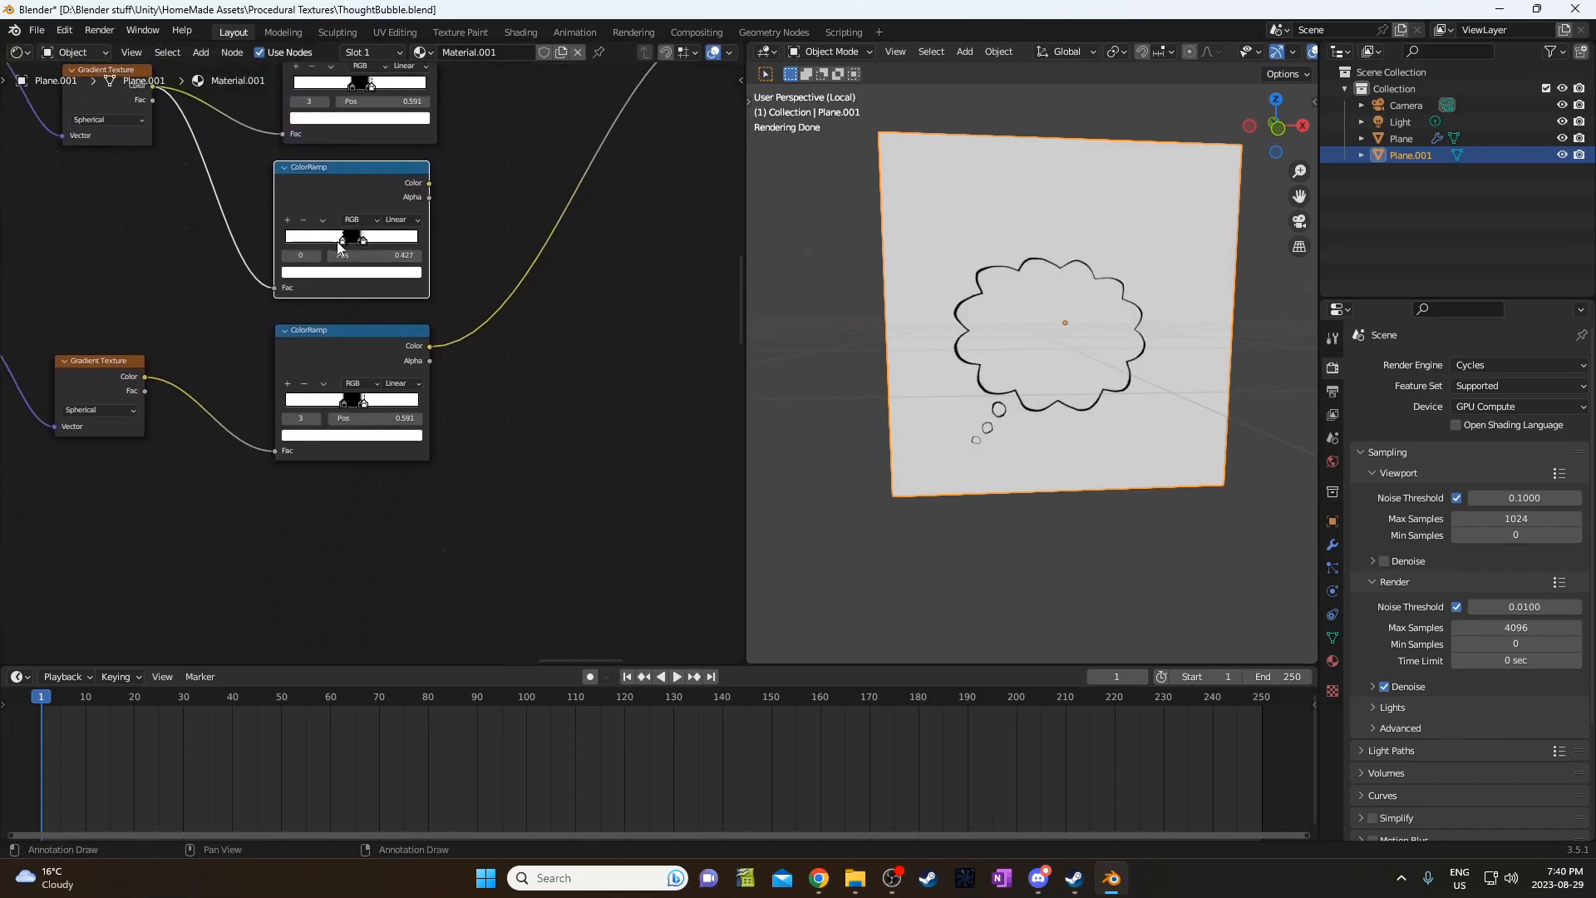
drag(349, 236, 362, 236)
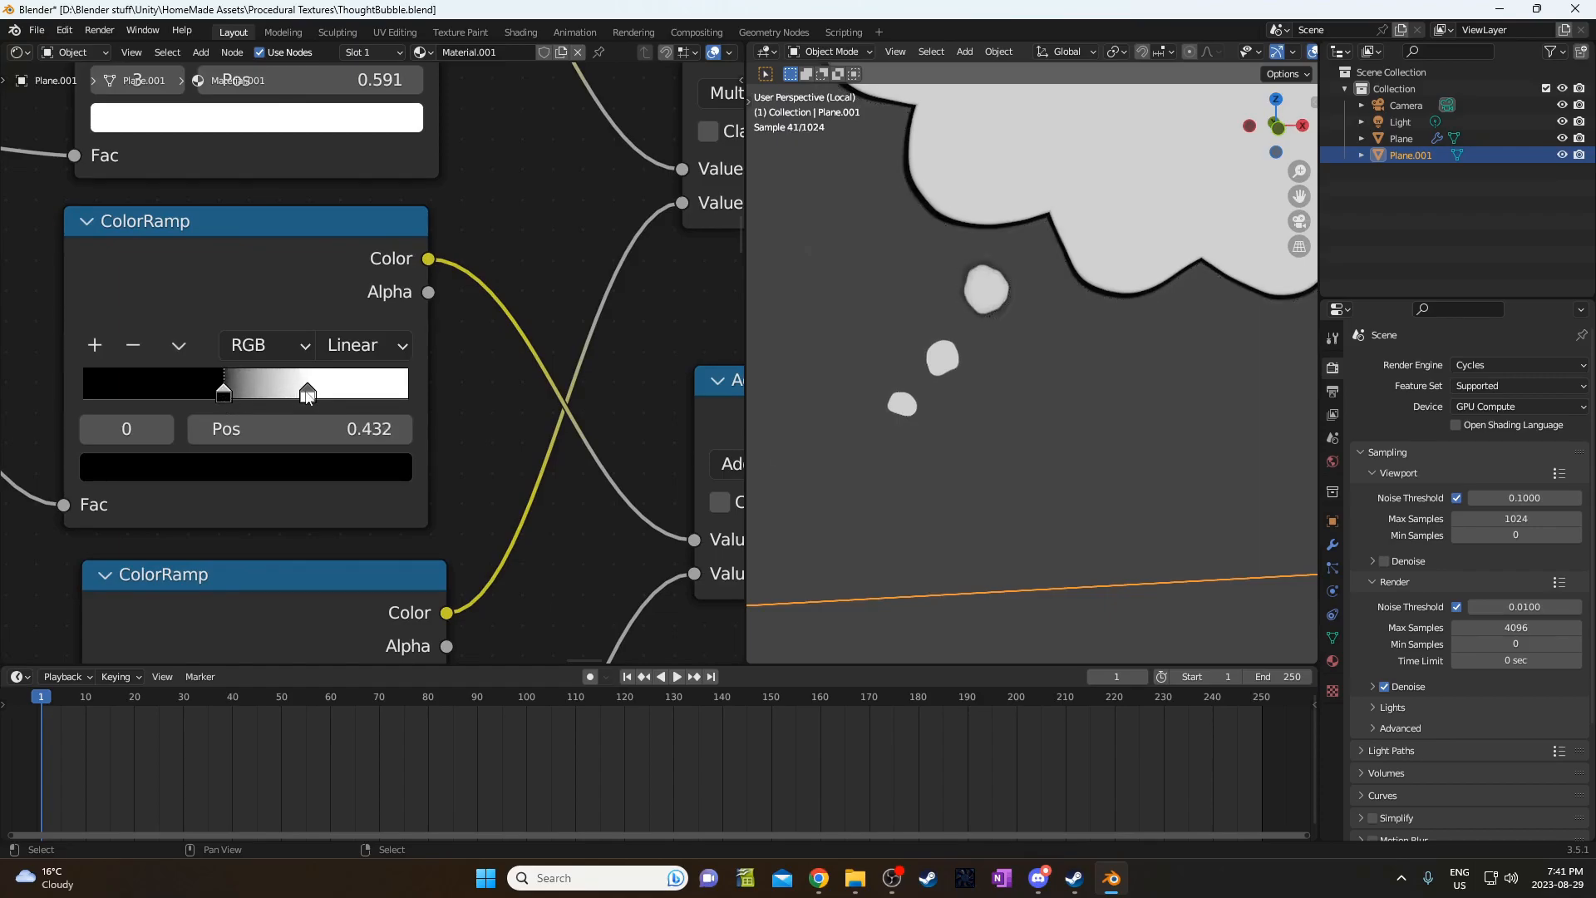
Move the bubble fill edge stop to about 0.464 and shrink the light fill.
drag(305, 392, 234, 392)
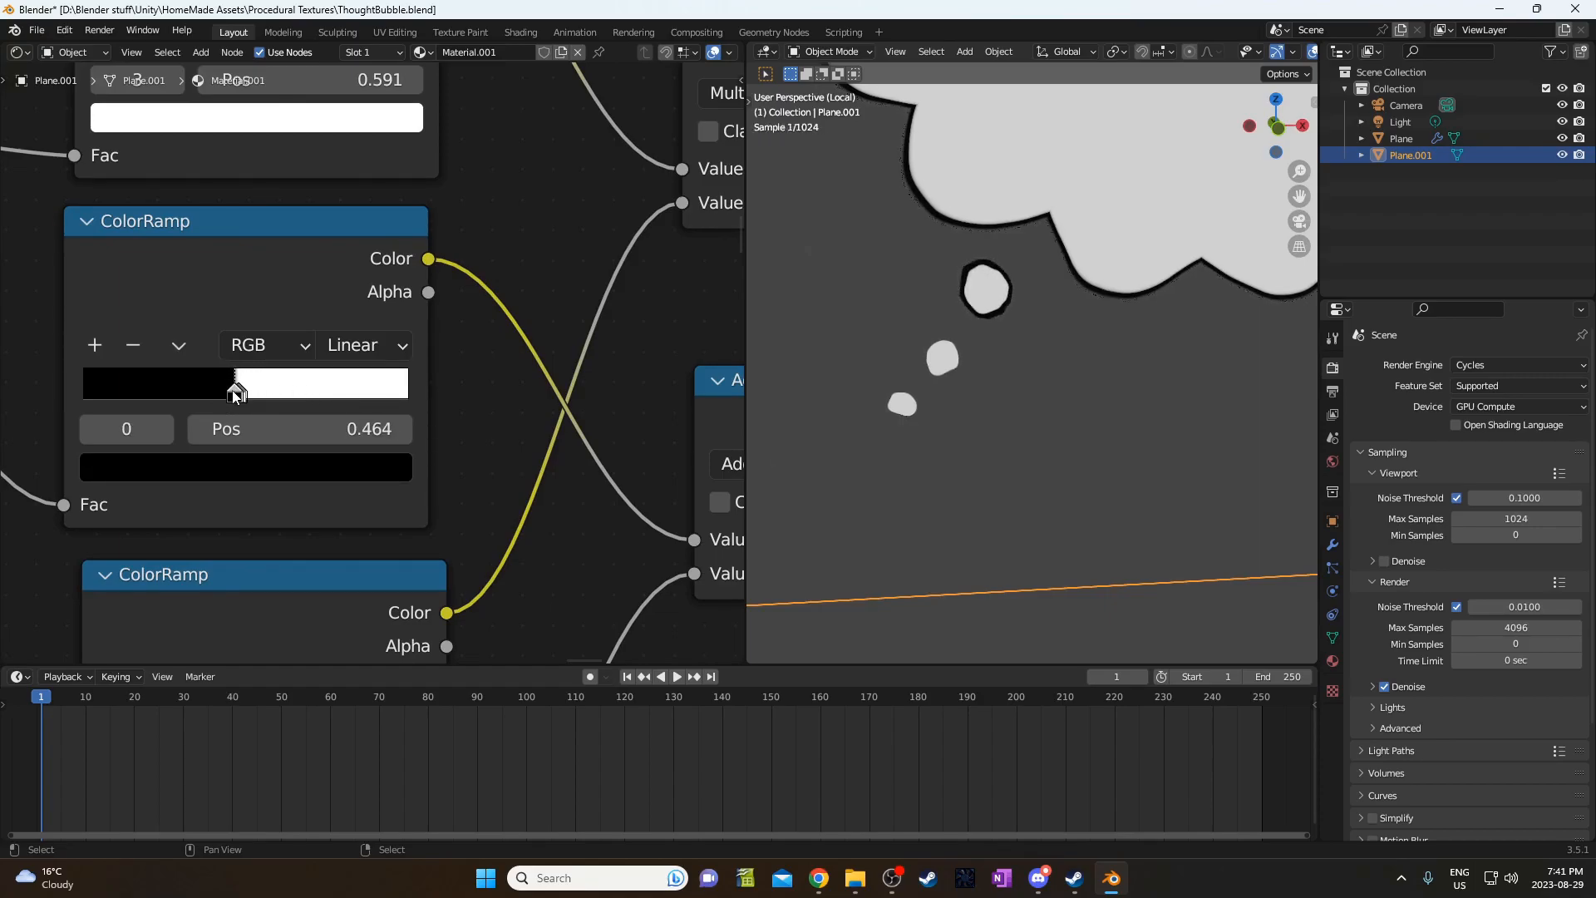
drag(236, 384, 228, 384)
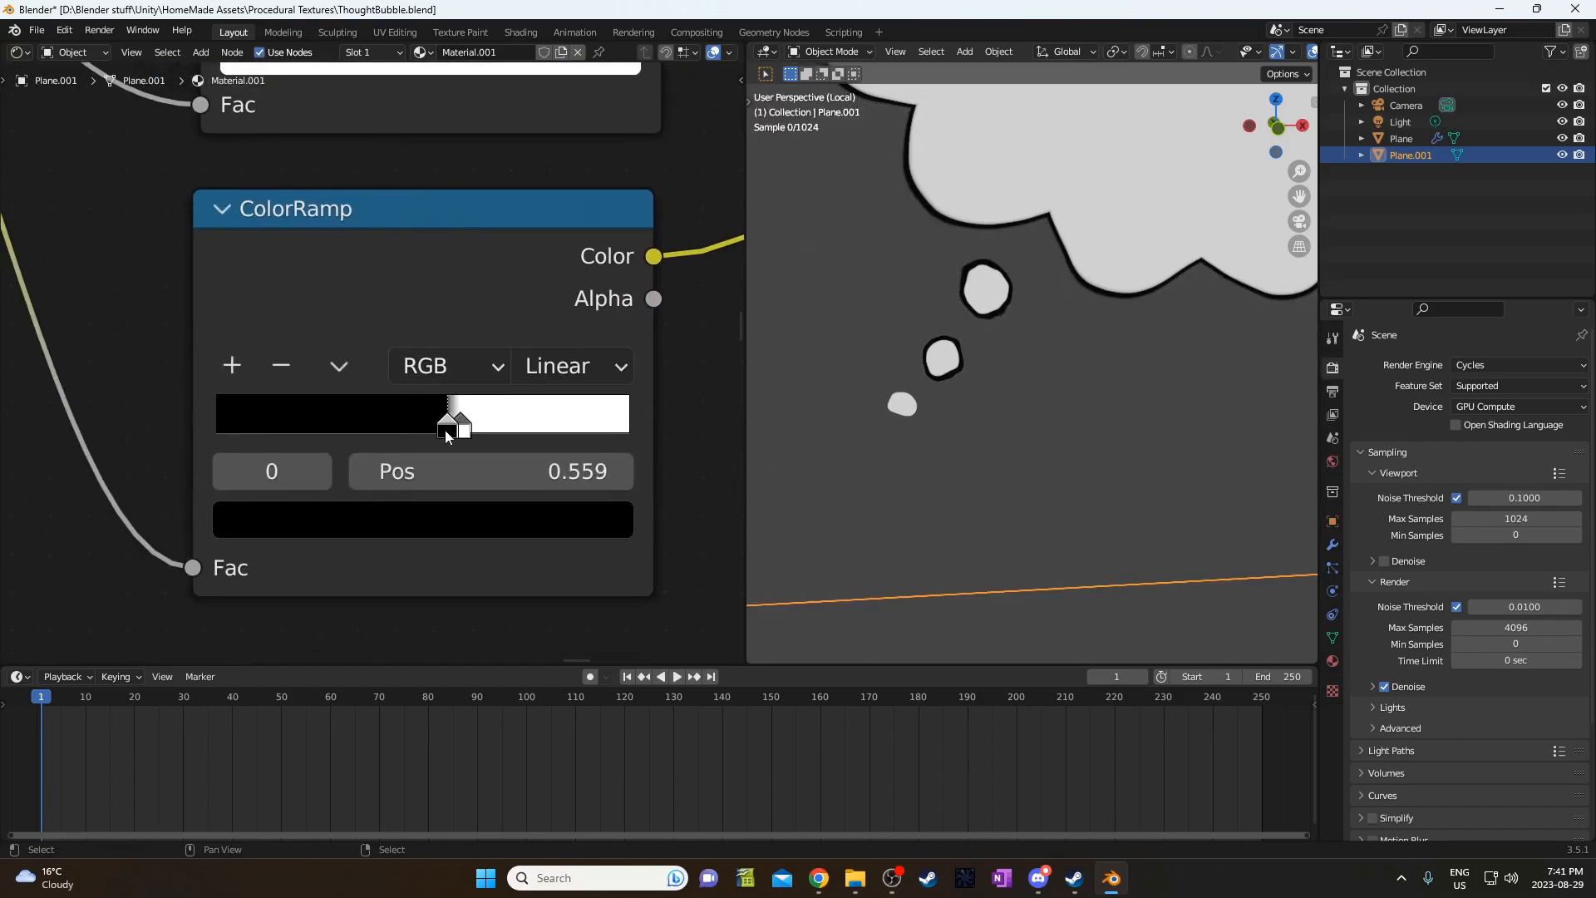
drag(448, 423, 382, 422)
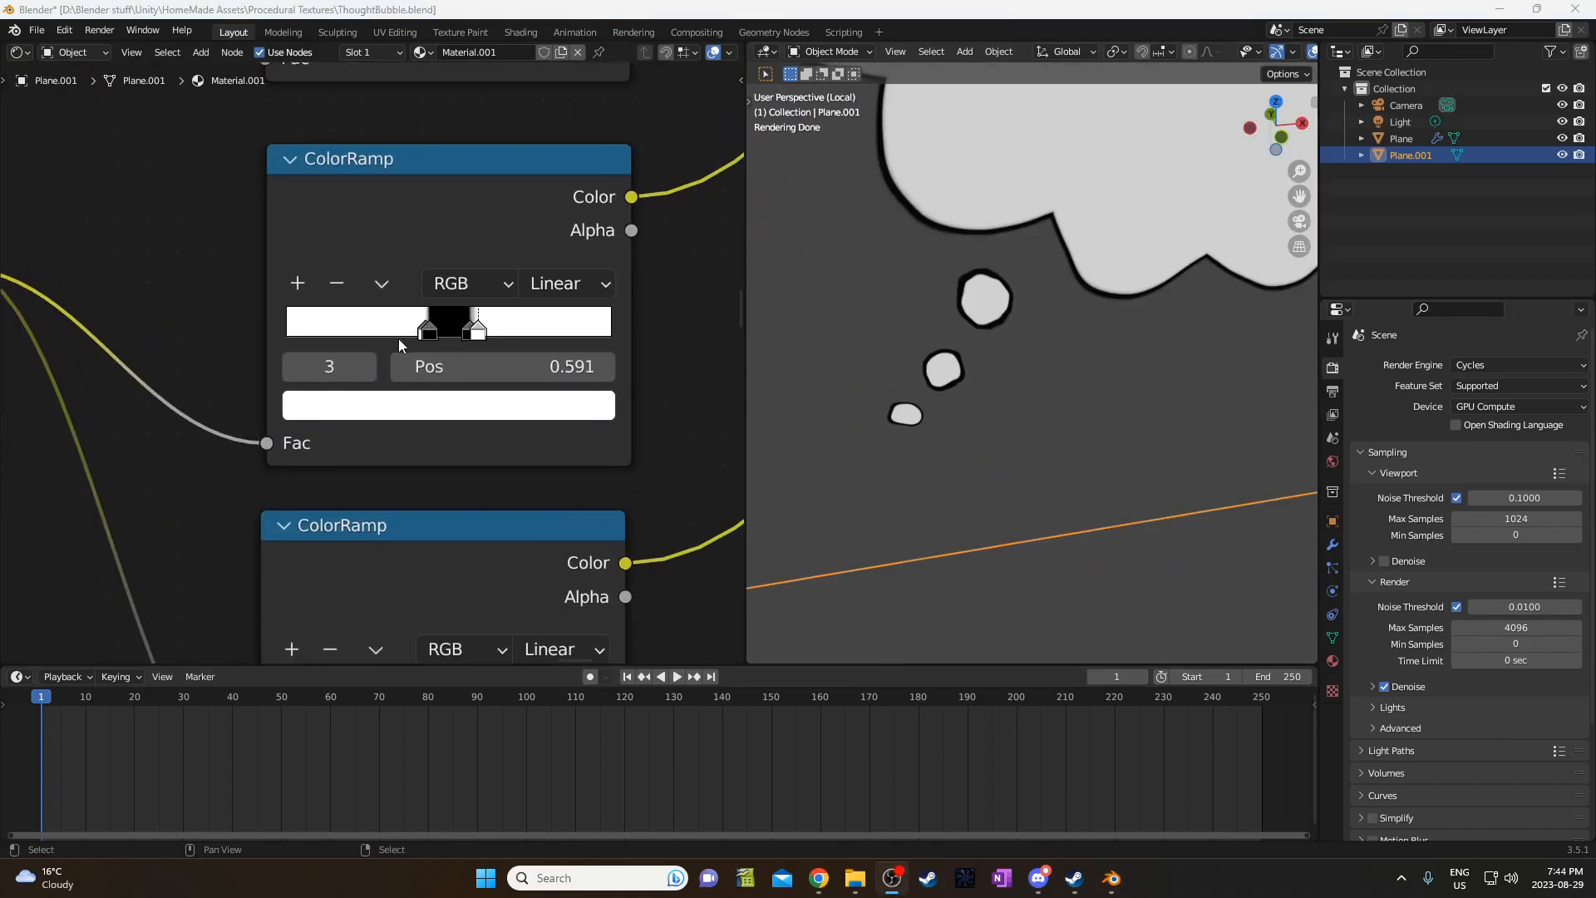
Adjust the bubble outline's outer edge stop, settling it back at 0.591.
drag(448, 325, 478, 385)
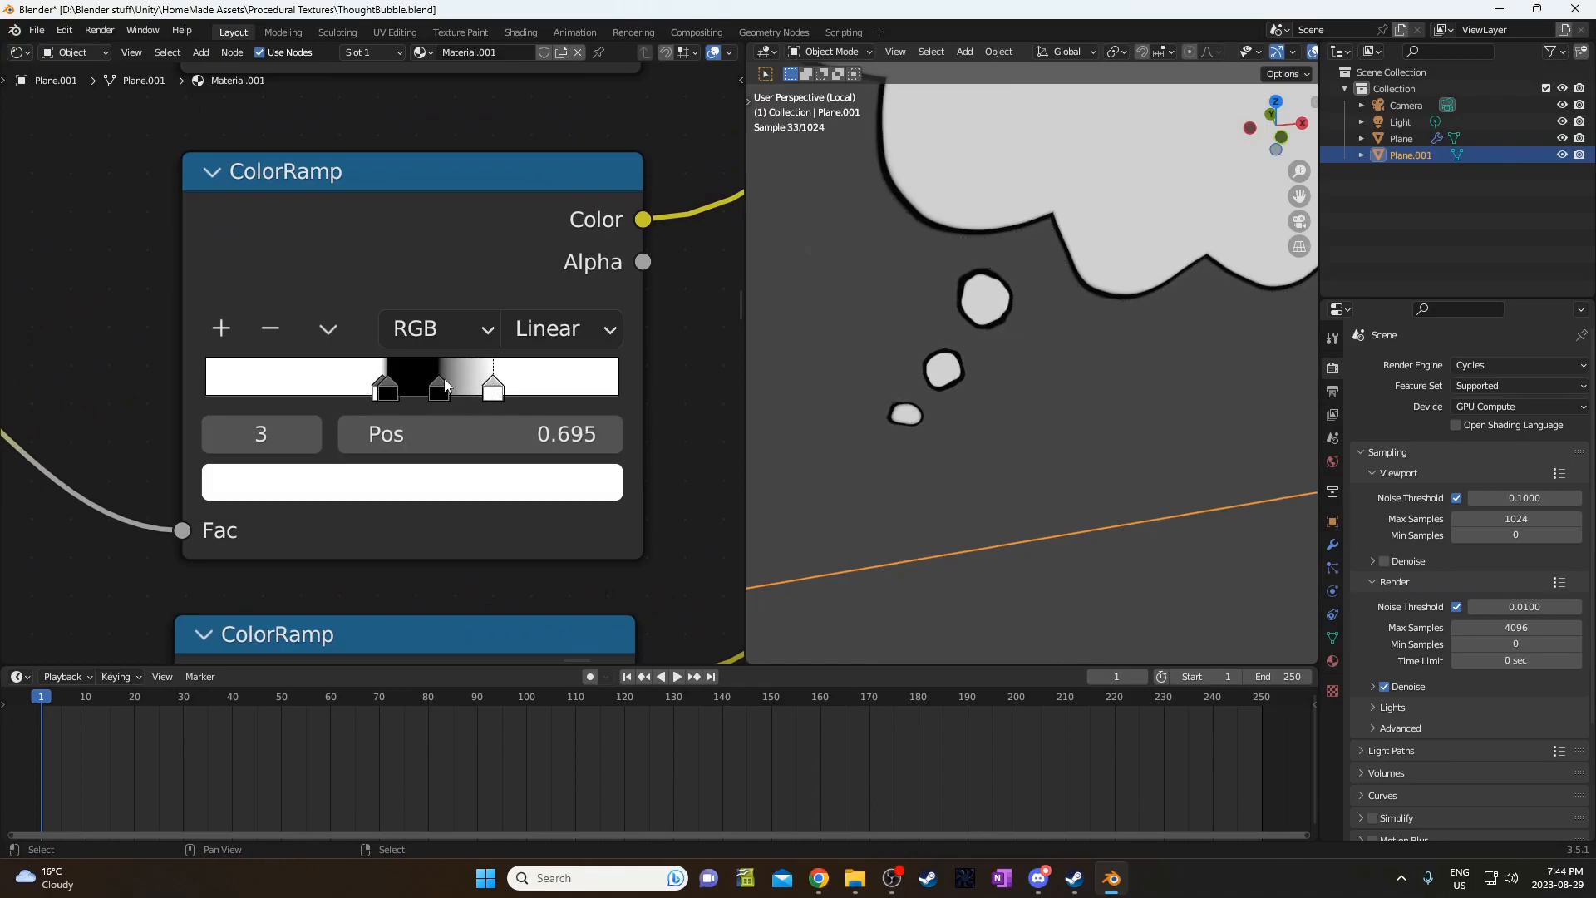
click(491, 390)
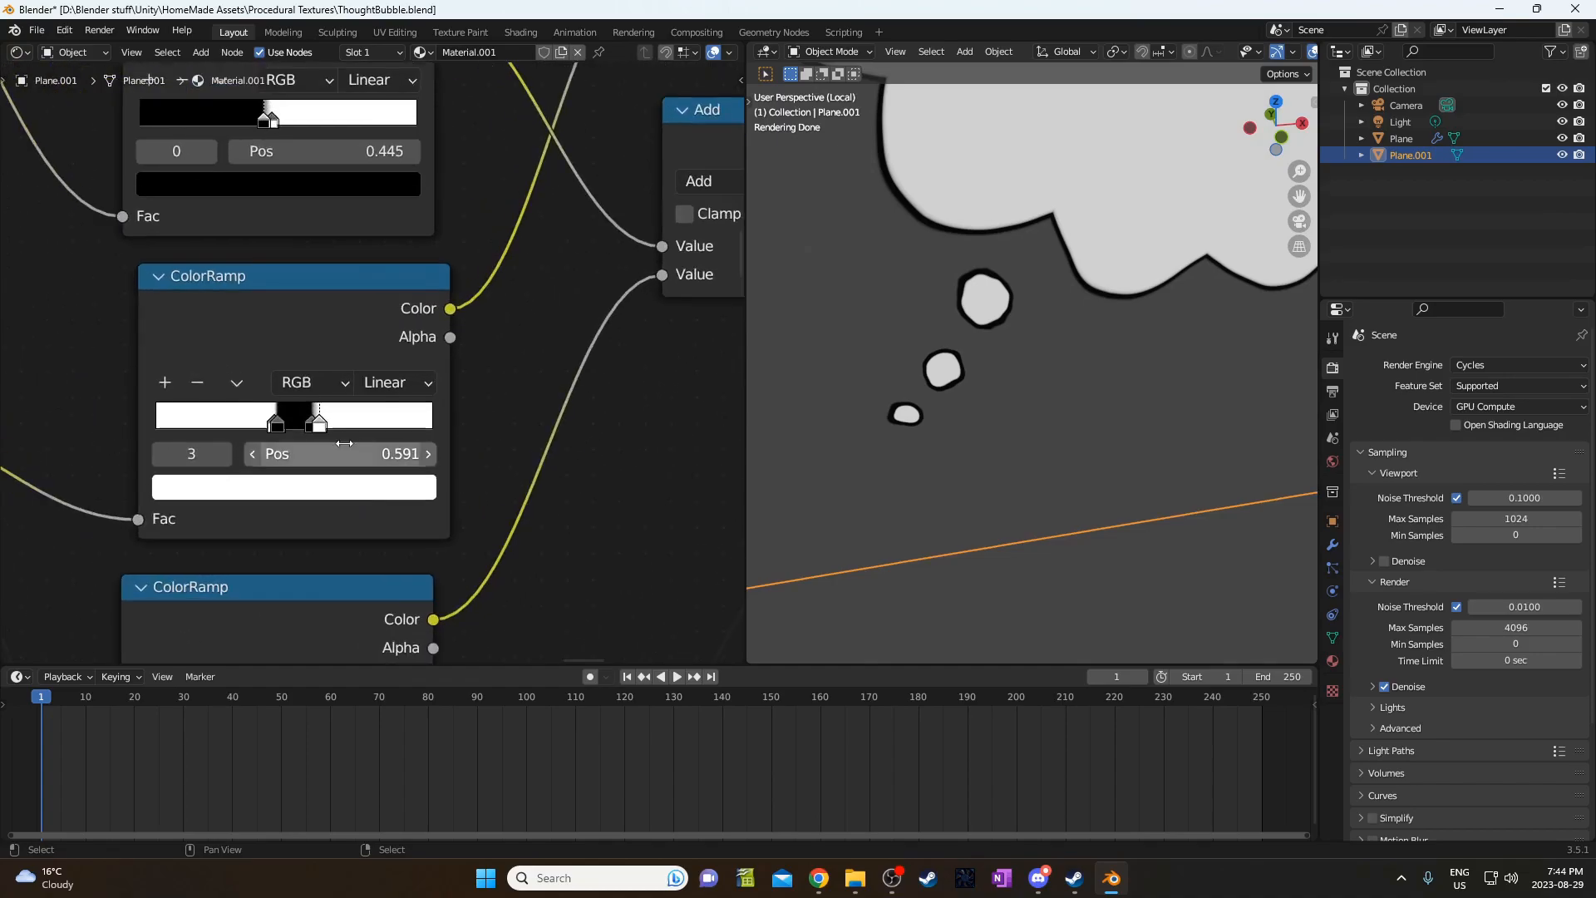
drag(295, 417, 331, 417)
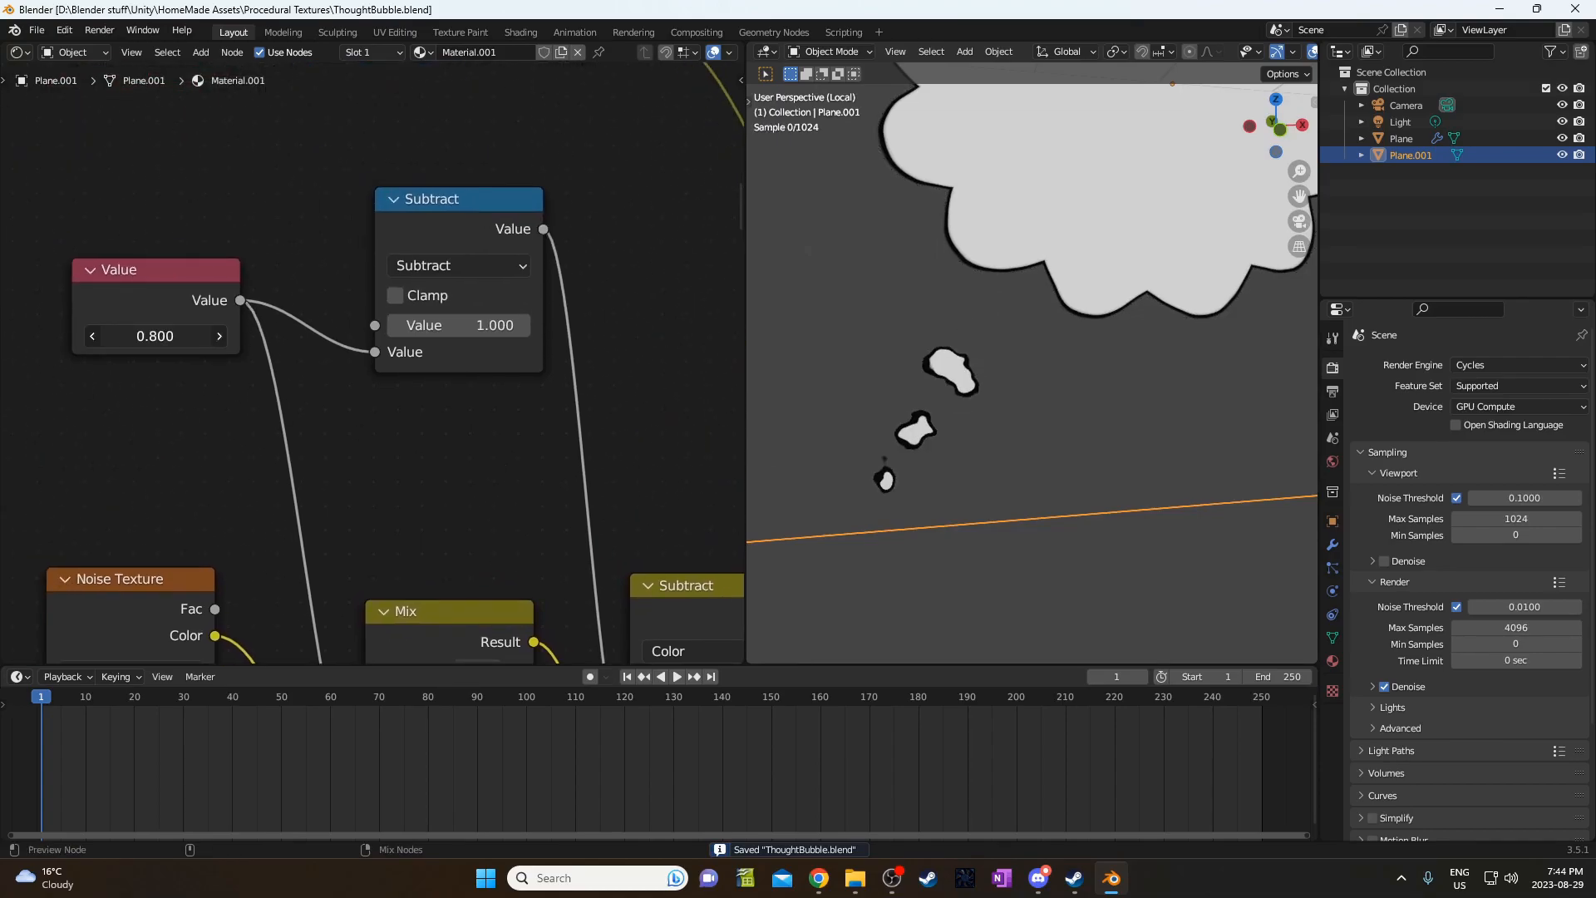
Edit the cloud distortion Value and switch the Noise Texture's dimensions.
double_click(155, 336)
text(0.890)
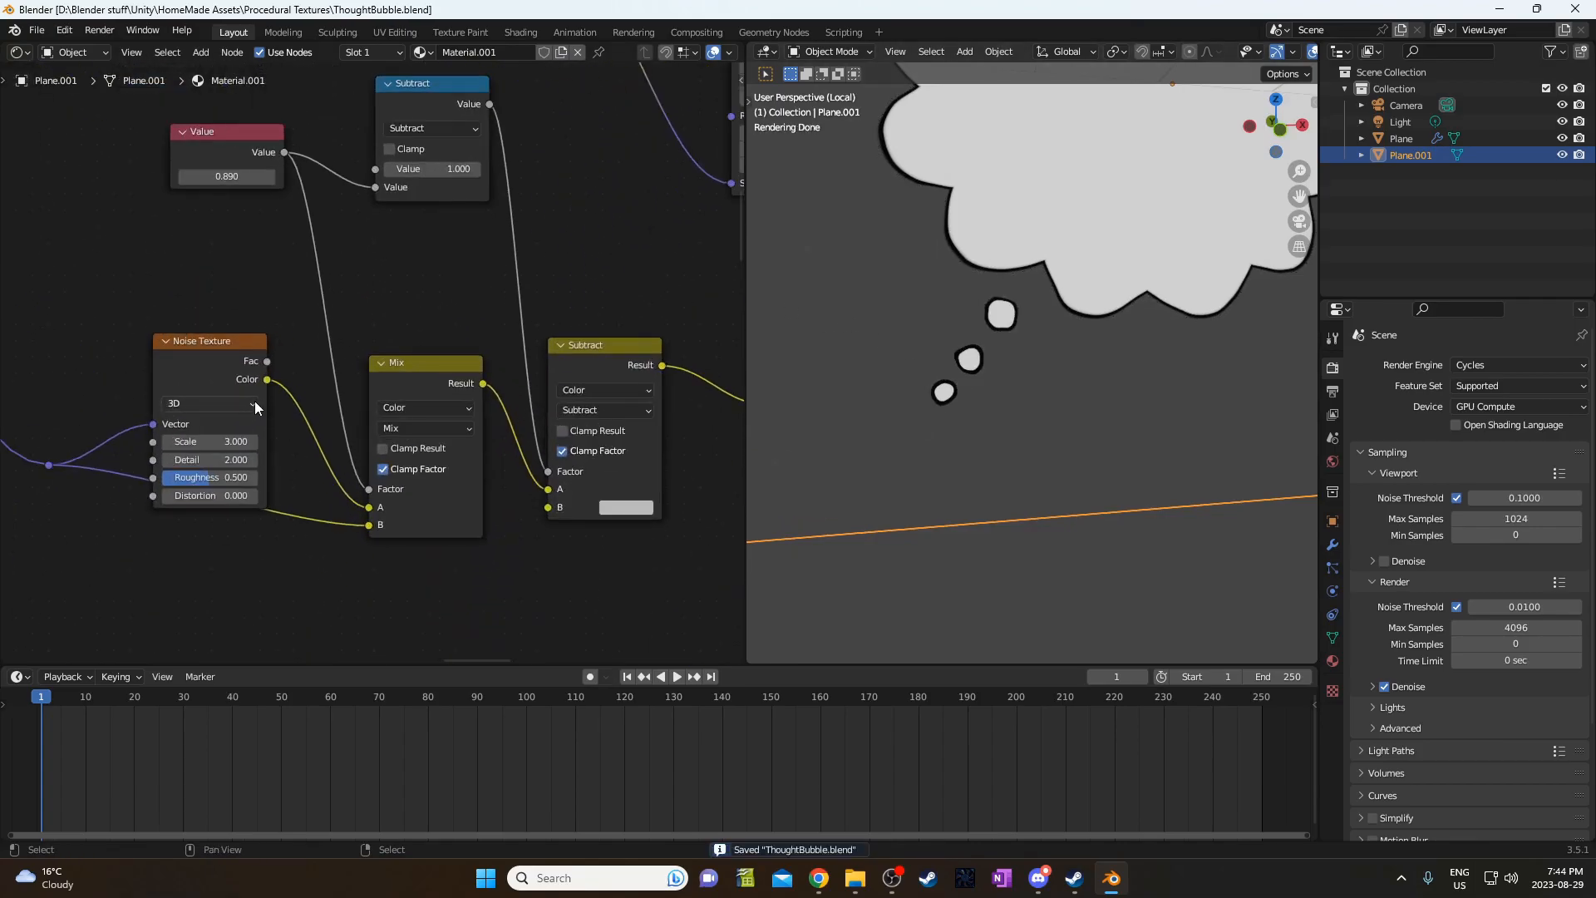
click(208, 403)
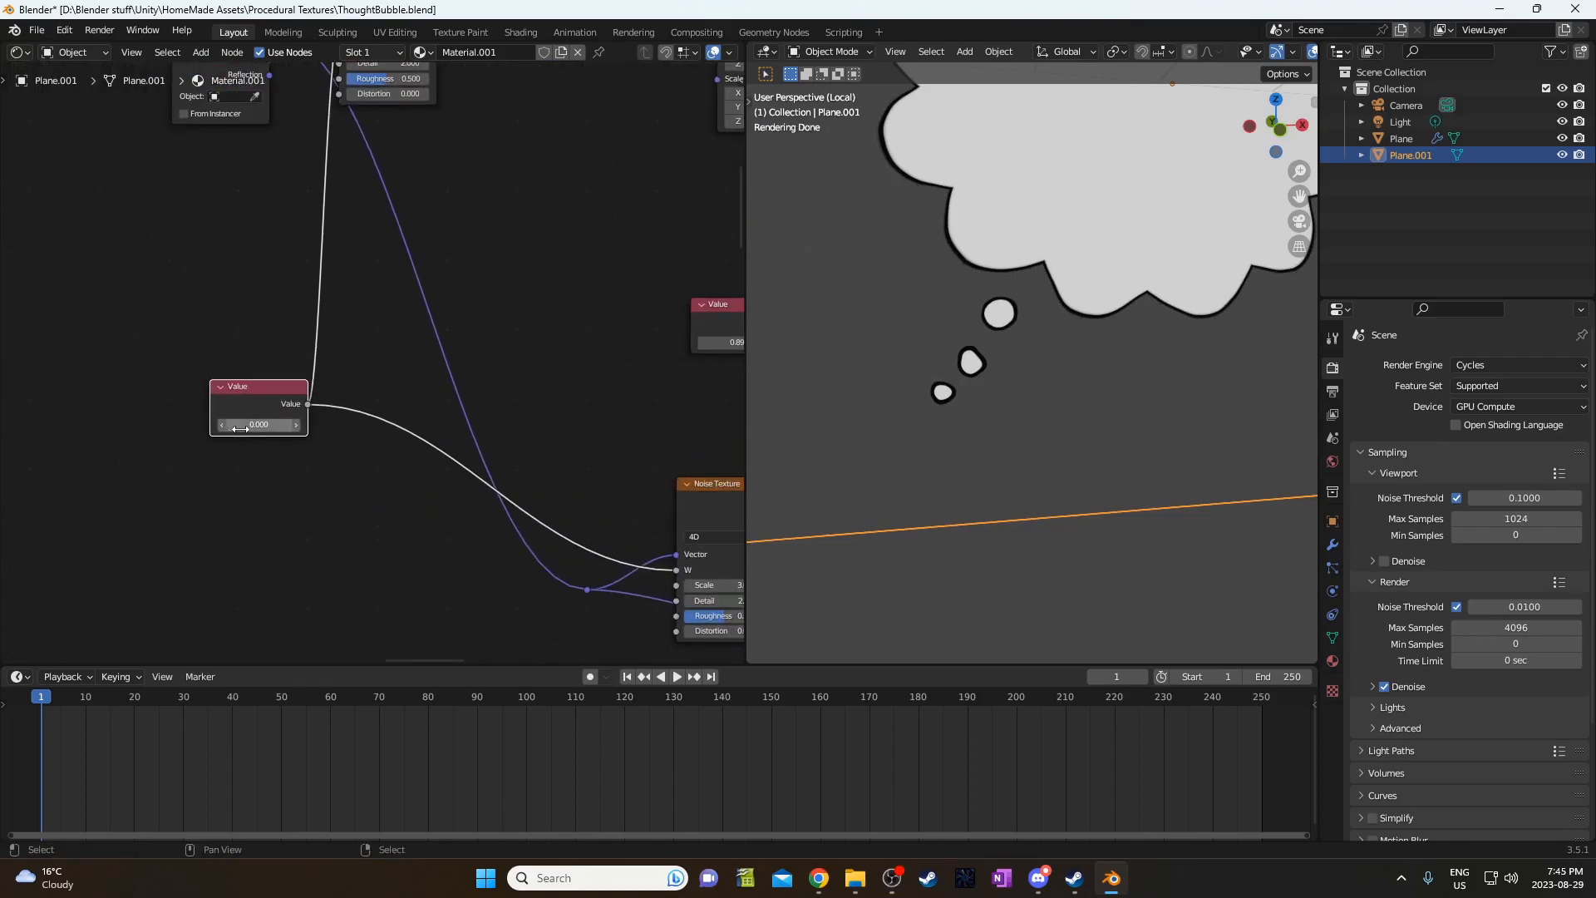
Snap the noise W in increments, drive it with #frame, and play the animation.
drag(257, 425, 257, 425)
text(4.800)
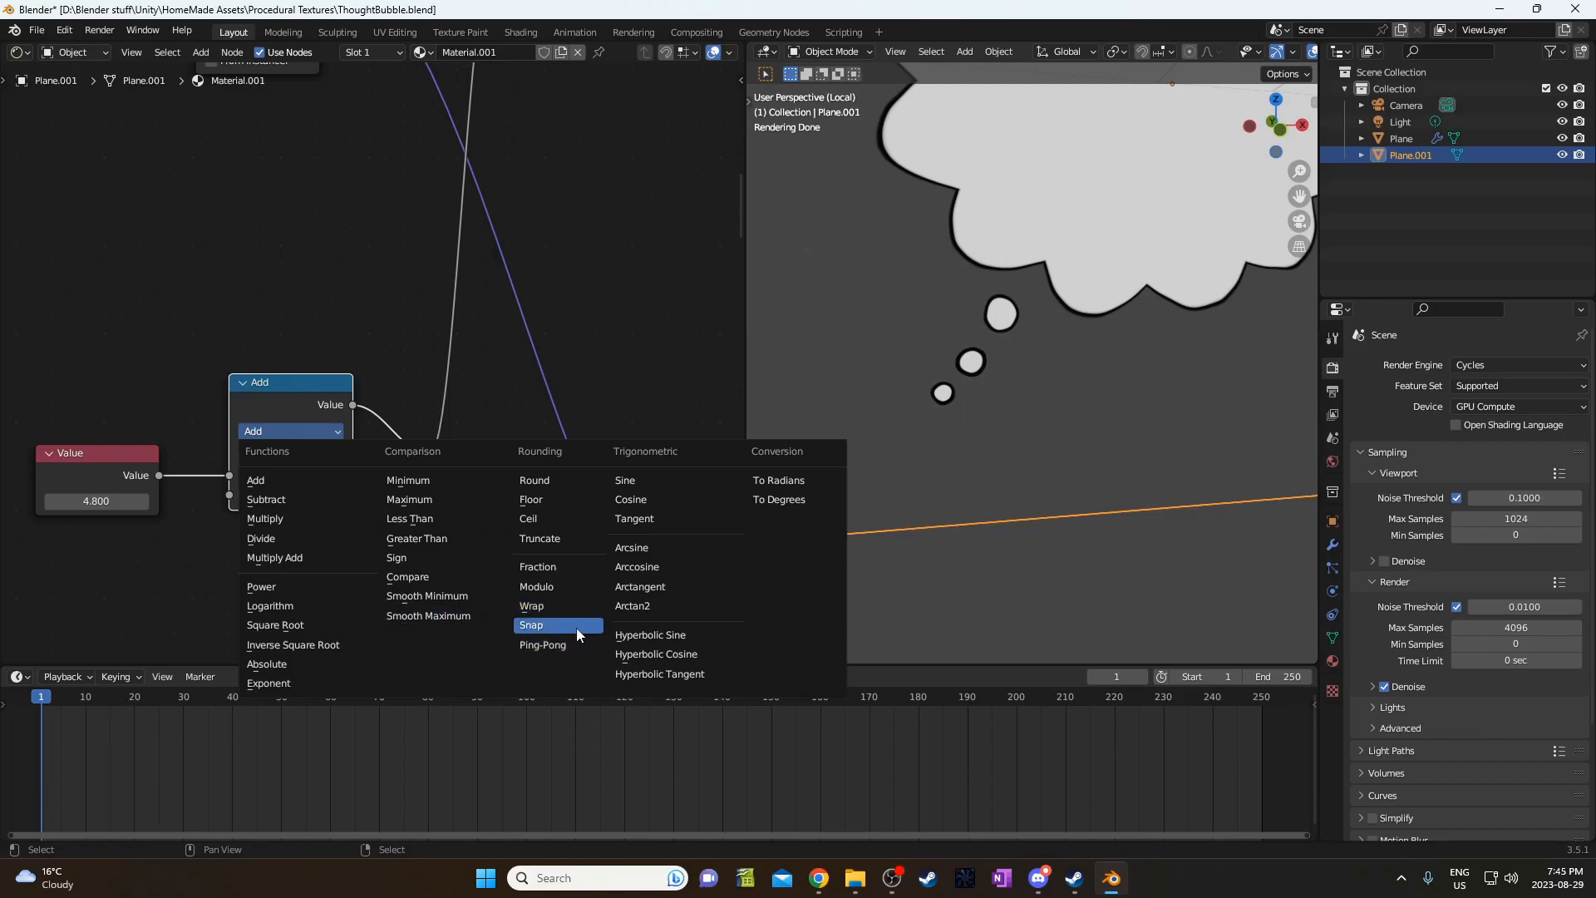
click(531, 625)
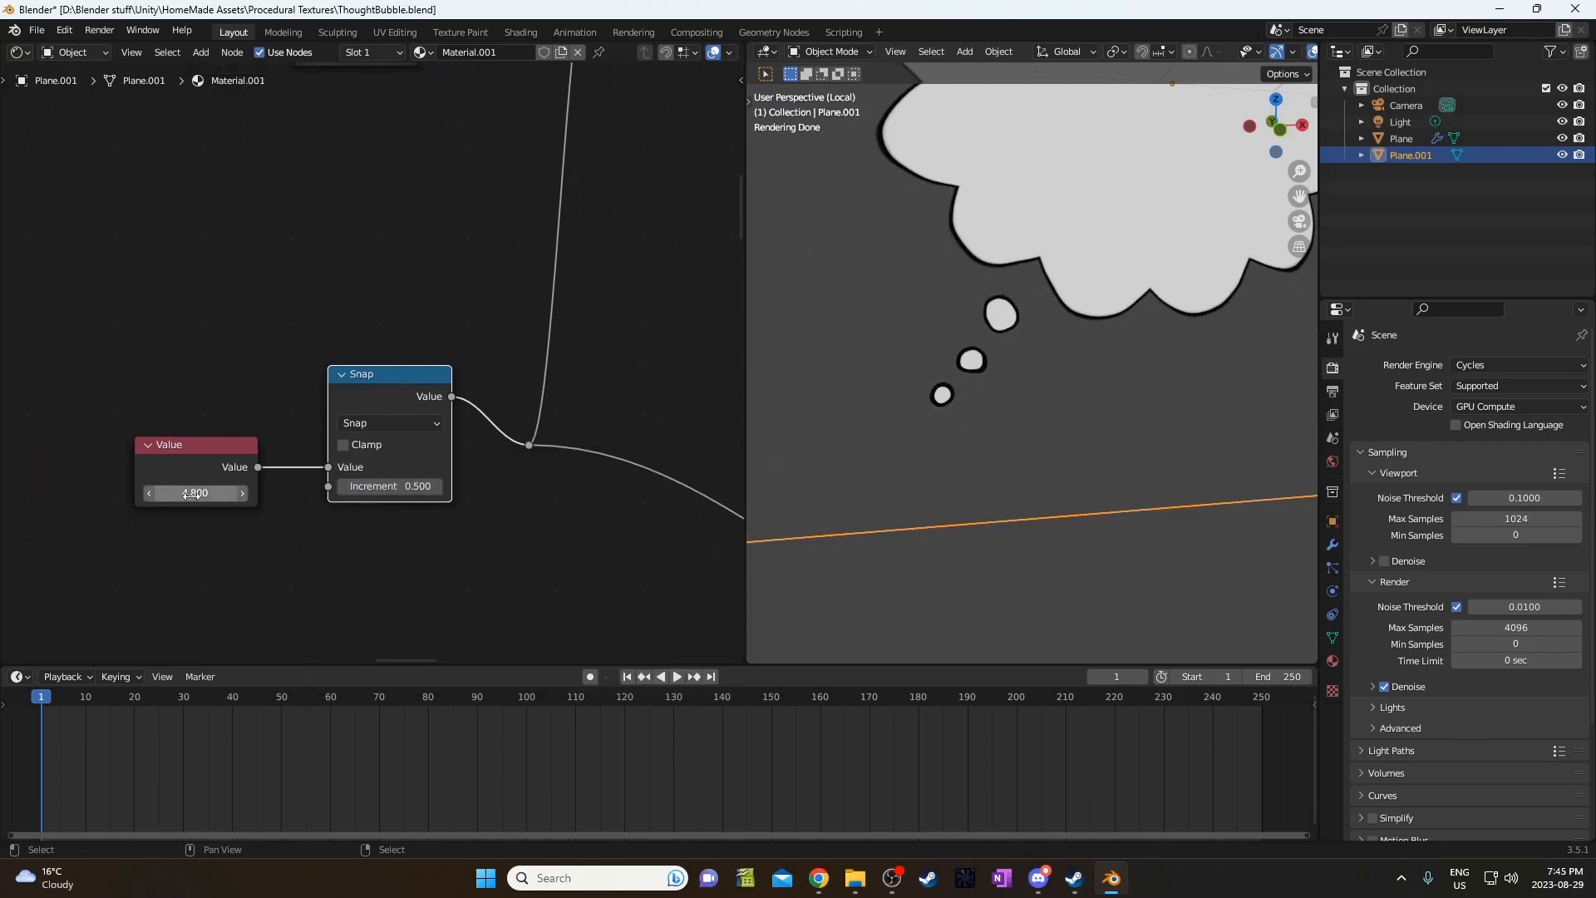
click(195, 494)
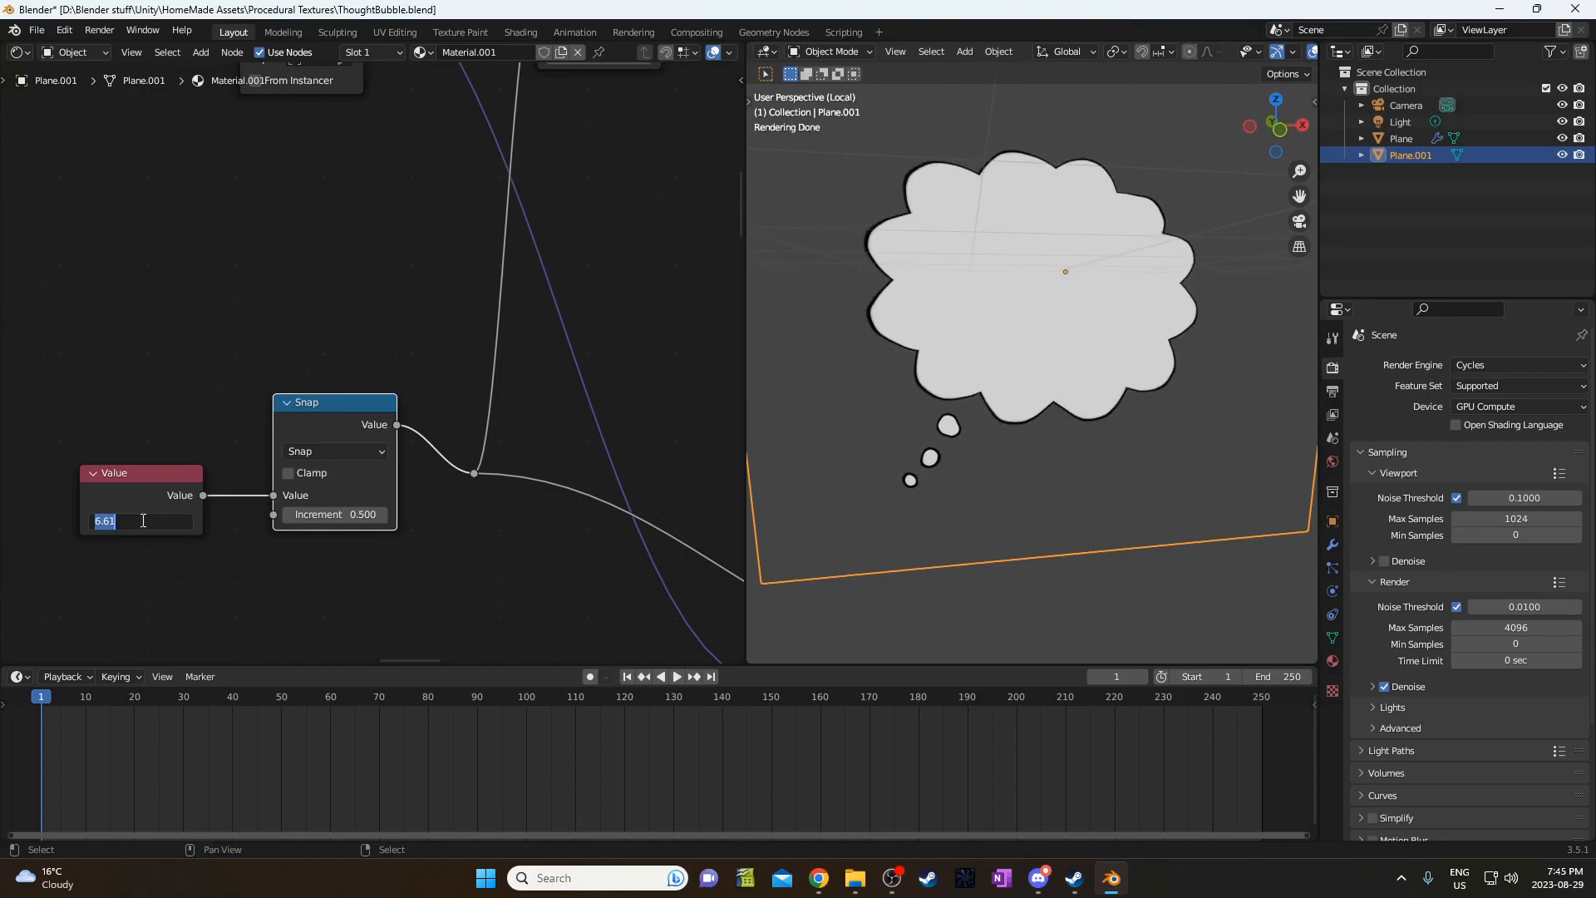
text(#frame)
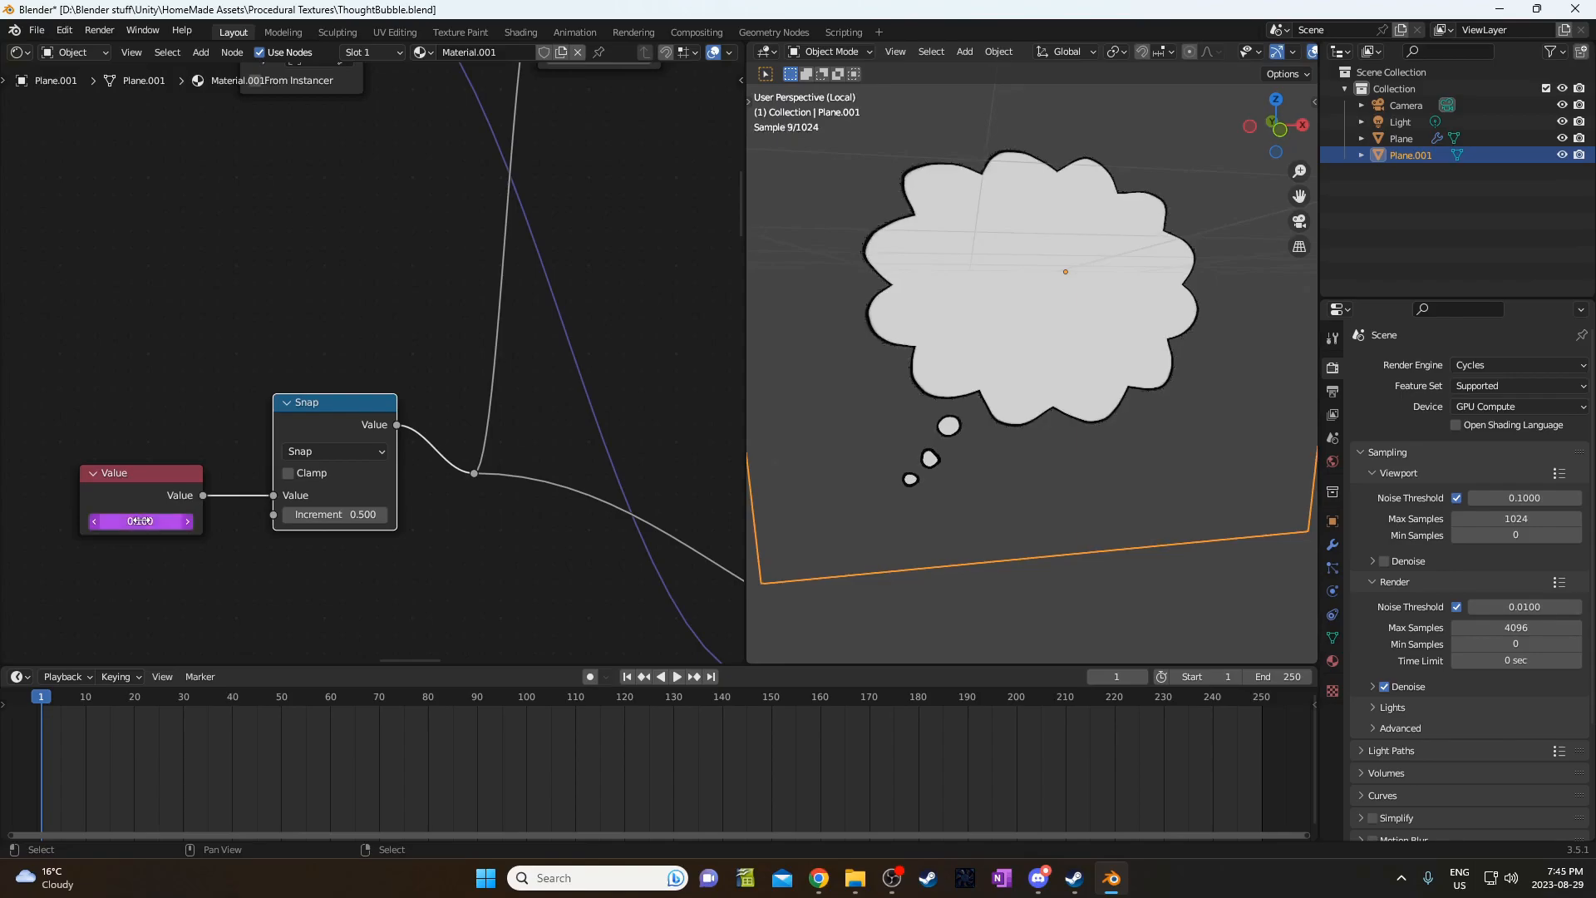
click(677, 675)
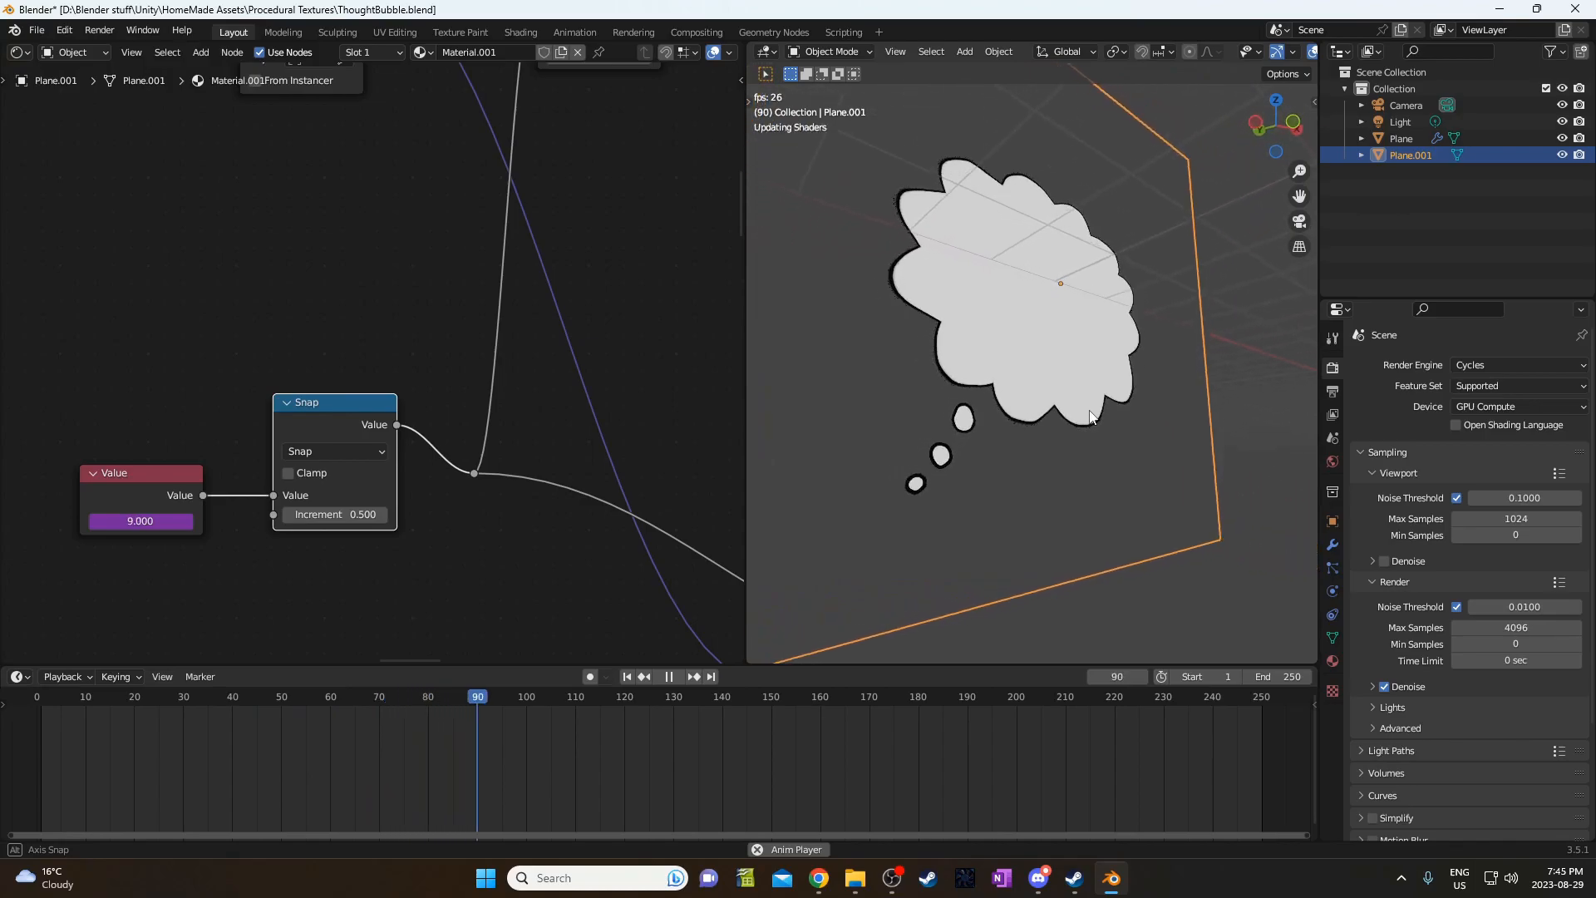
click(666, 676)
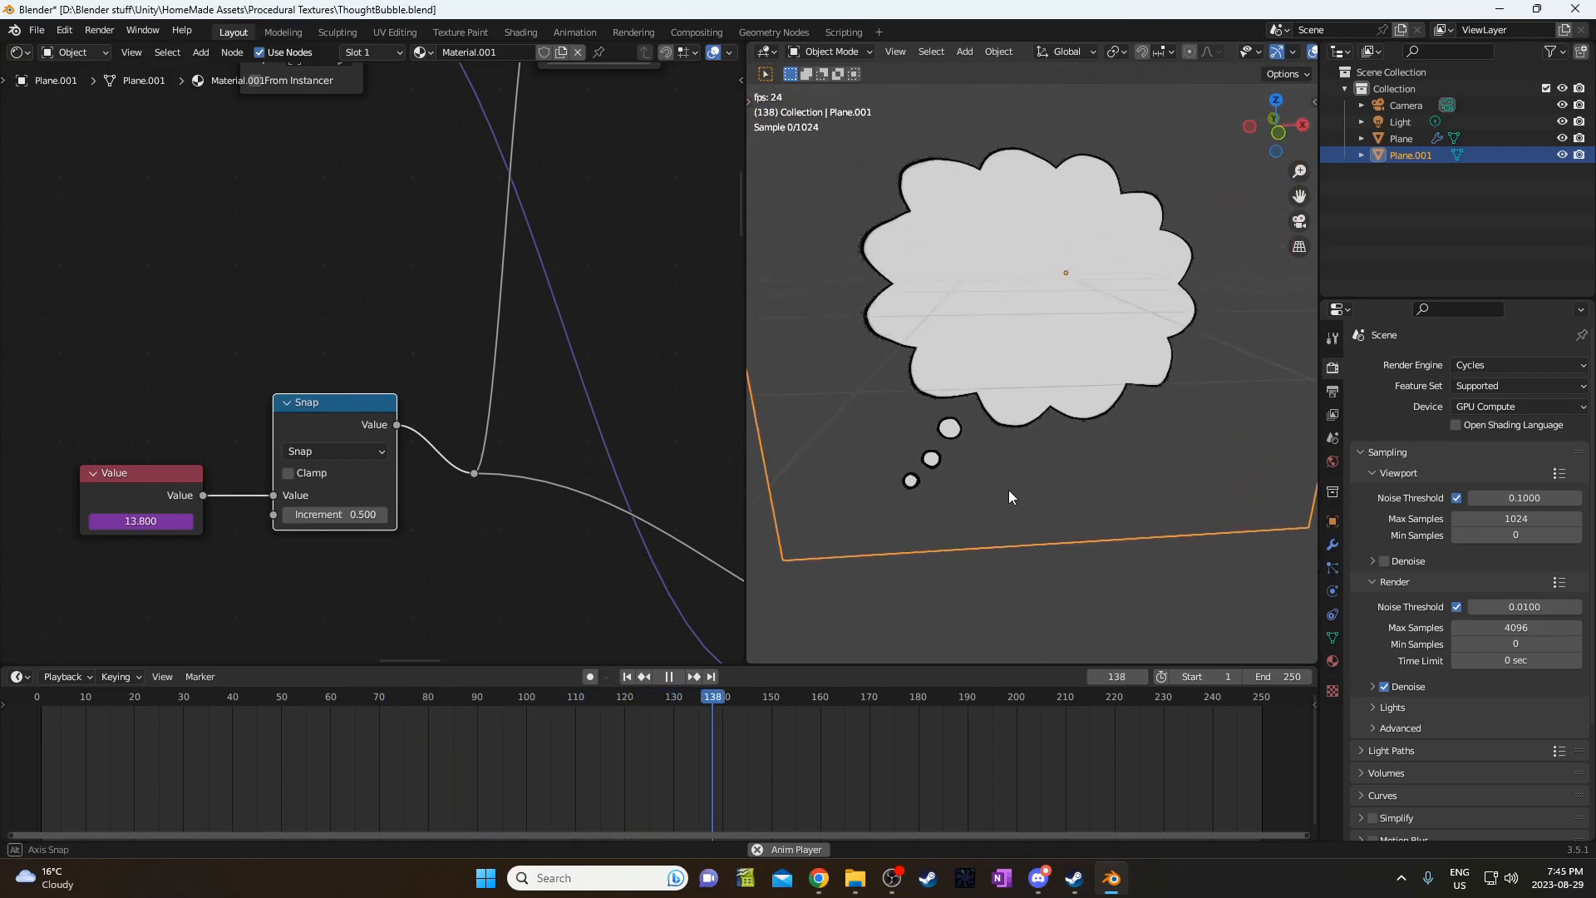